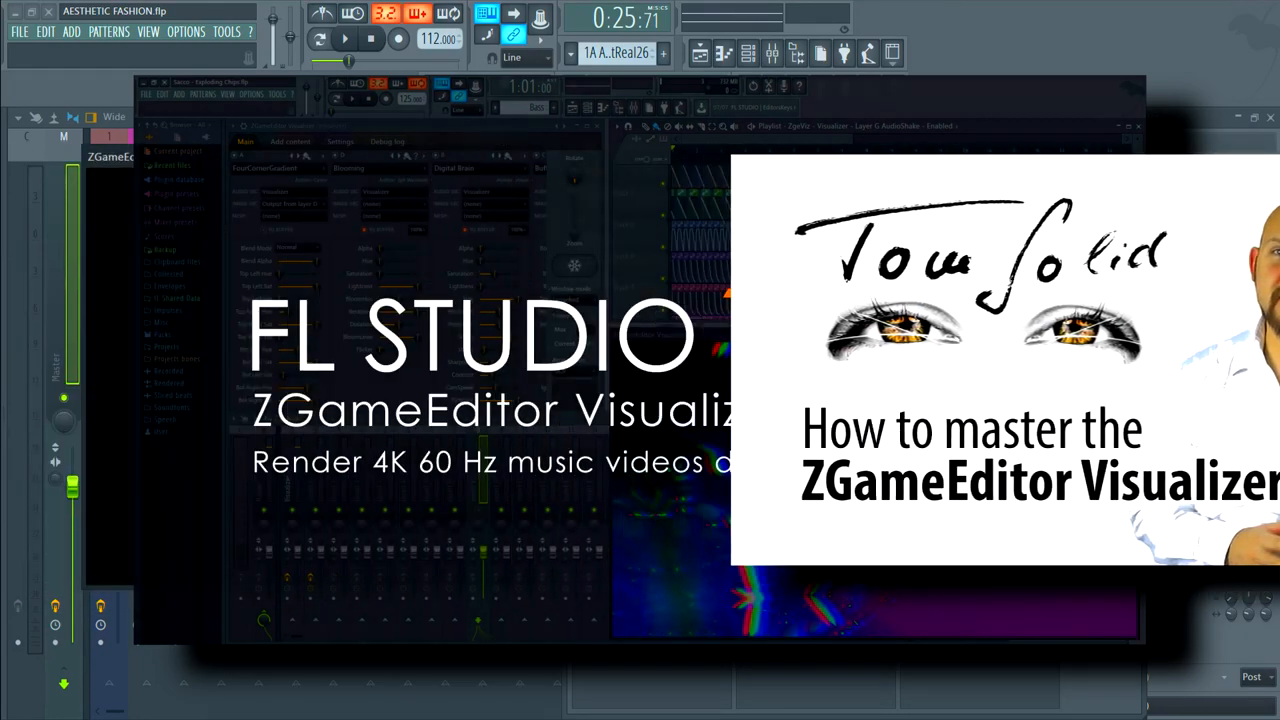
Toggle render-to-texture quality back to low and keep spectrogram bands at 256
{"action": "left_click", "coordinate": [650, 170]}
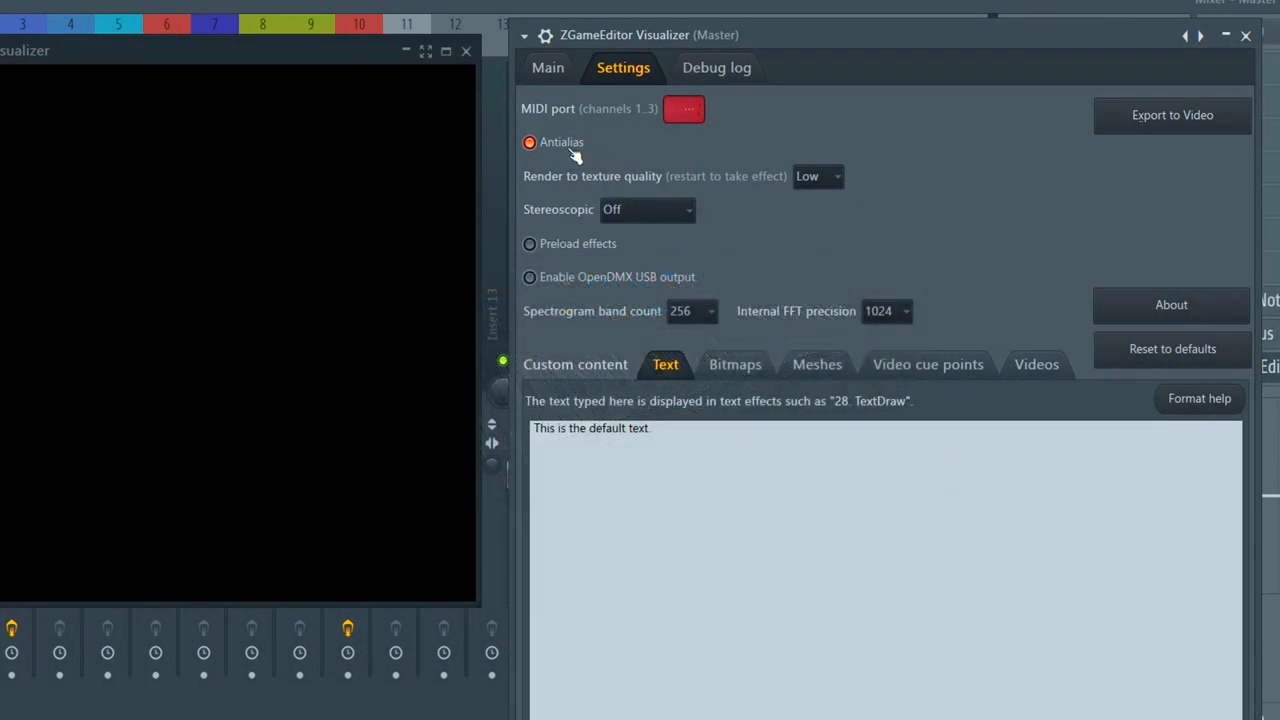
{"action": "mouse_move", "coordinate": [812, 185]}
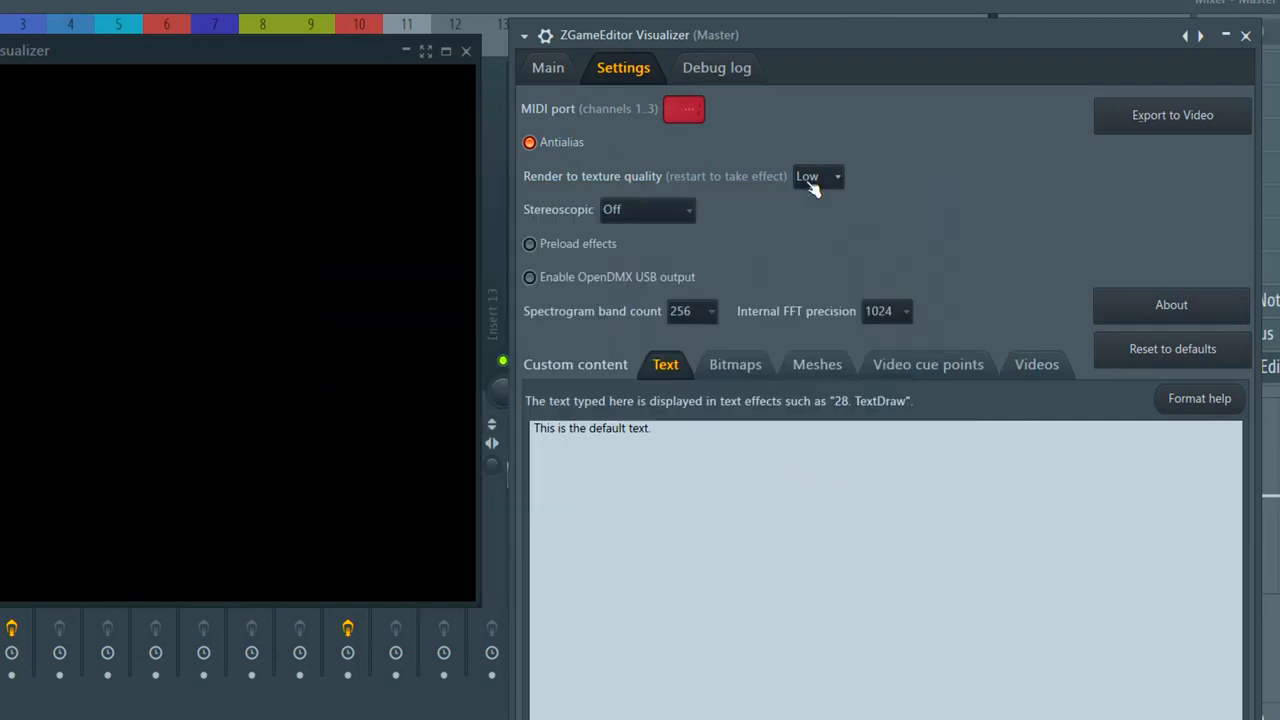
{"action": "left_click", "coordinate": [817, 176]}
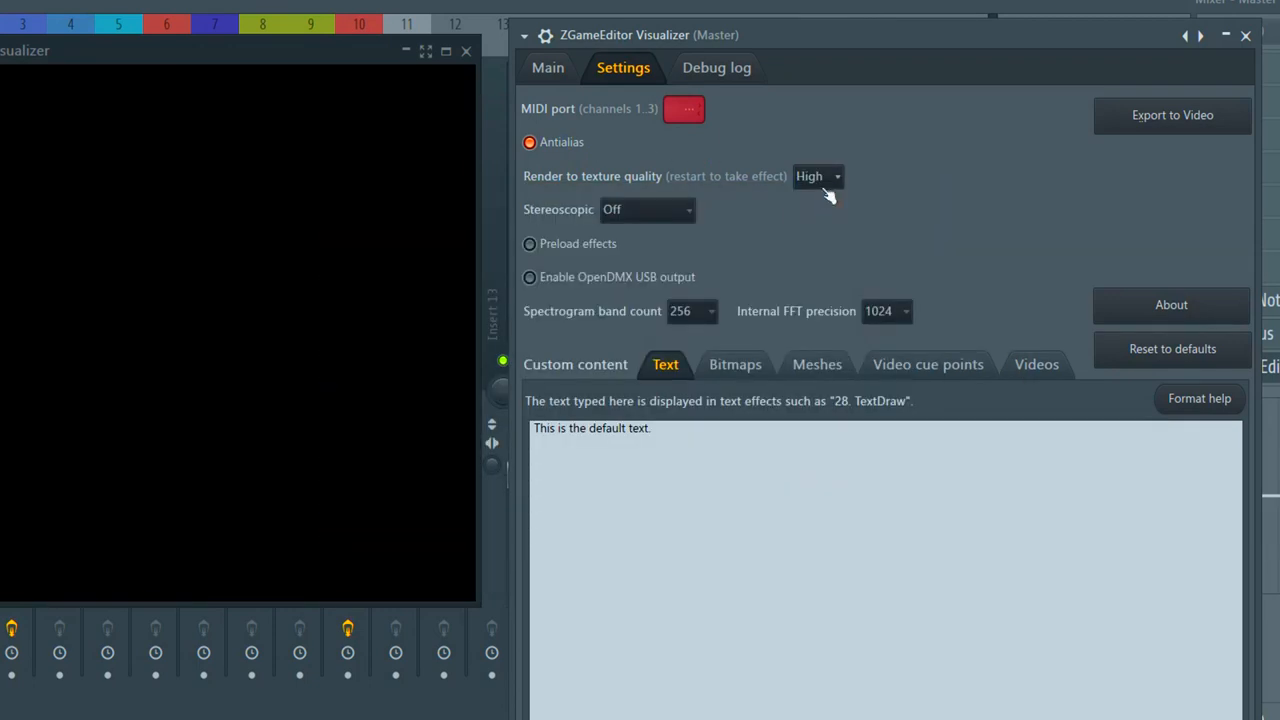
{"action": "left_click", "coordinate": [817, 176]}
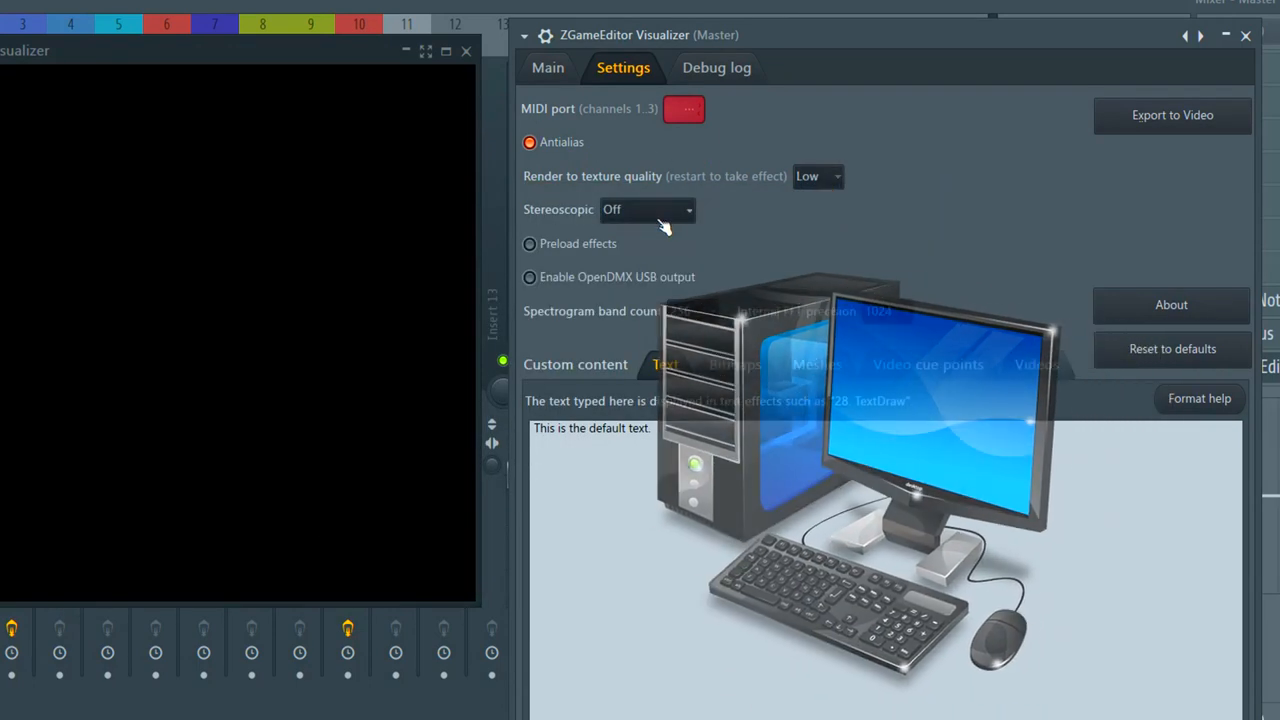
{"action": "left_click", "coordinate": [647, 209]}
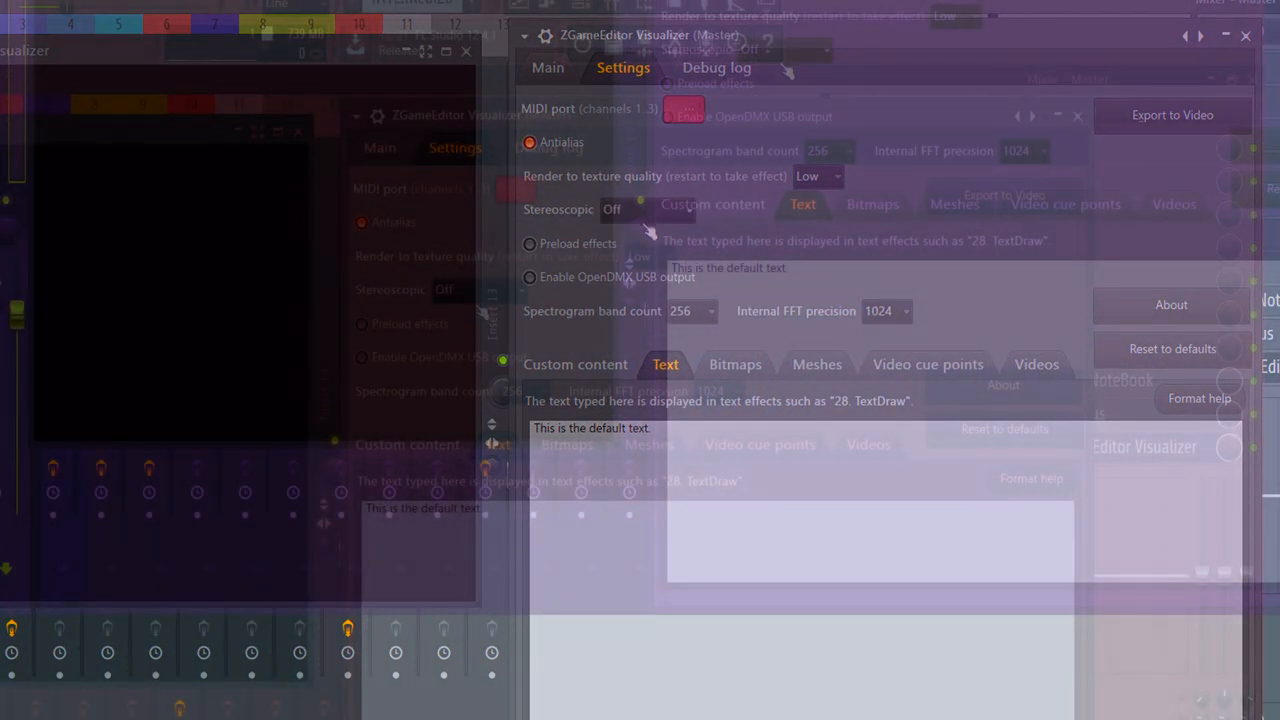
{"action": "left_click", "coordinate": [709, 311]}
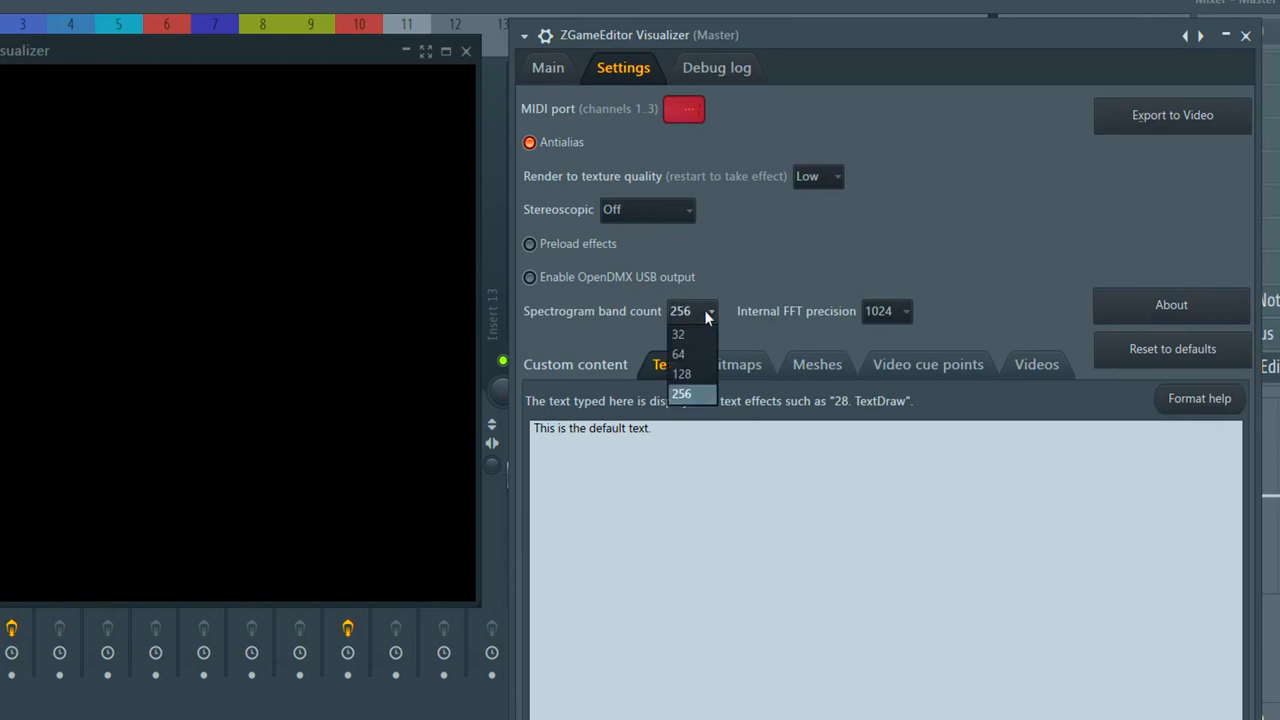
{"action": "left_click", "coordinate": [886, 311]}
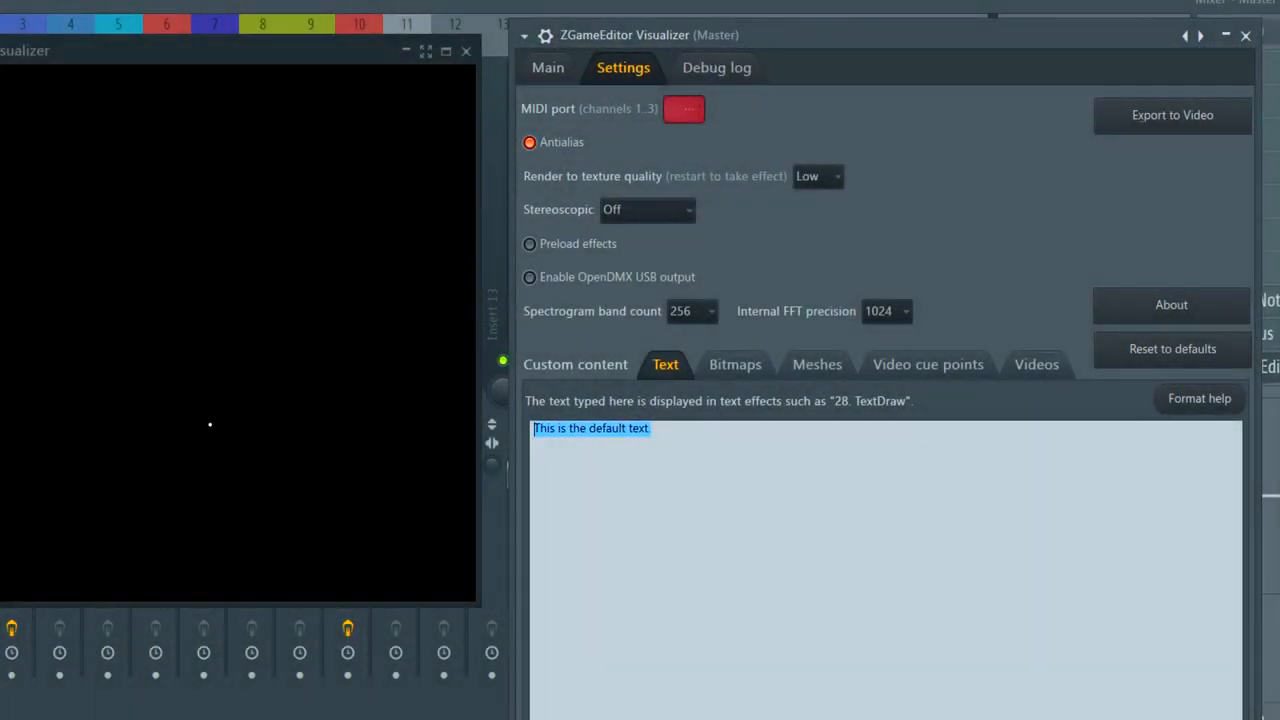
Enter 'SUBSCRIBE TO FRANKJAVCEE ON YOUTUBE' as the custom text and show the Bitmaps list
{"action": "type", "text": "SUBSC"}
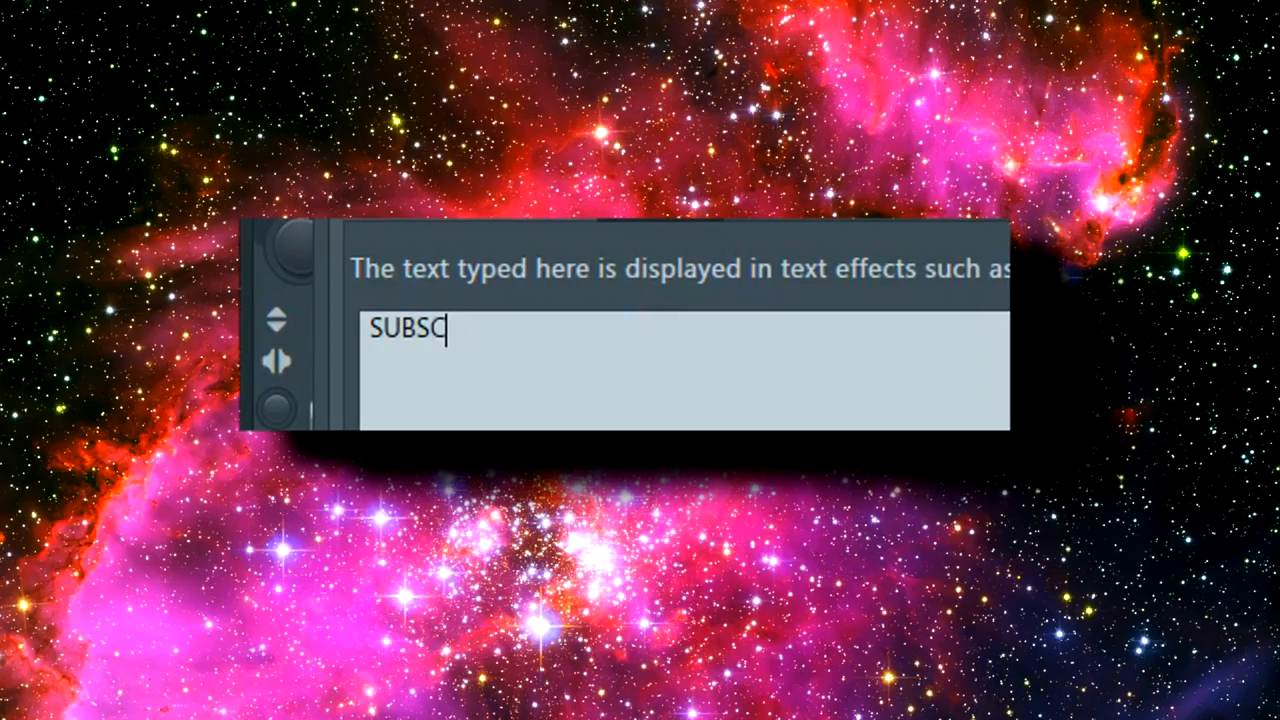
{"action": "type", "text": "RIBE TO FRANK"}
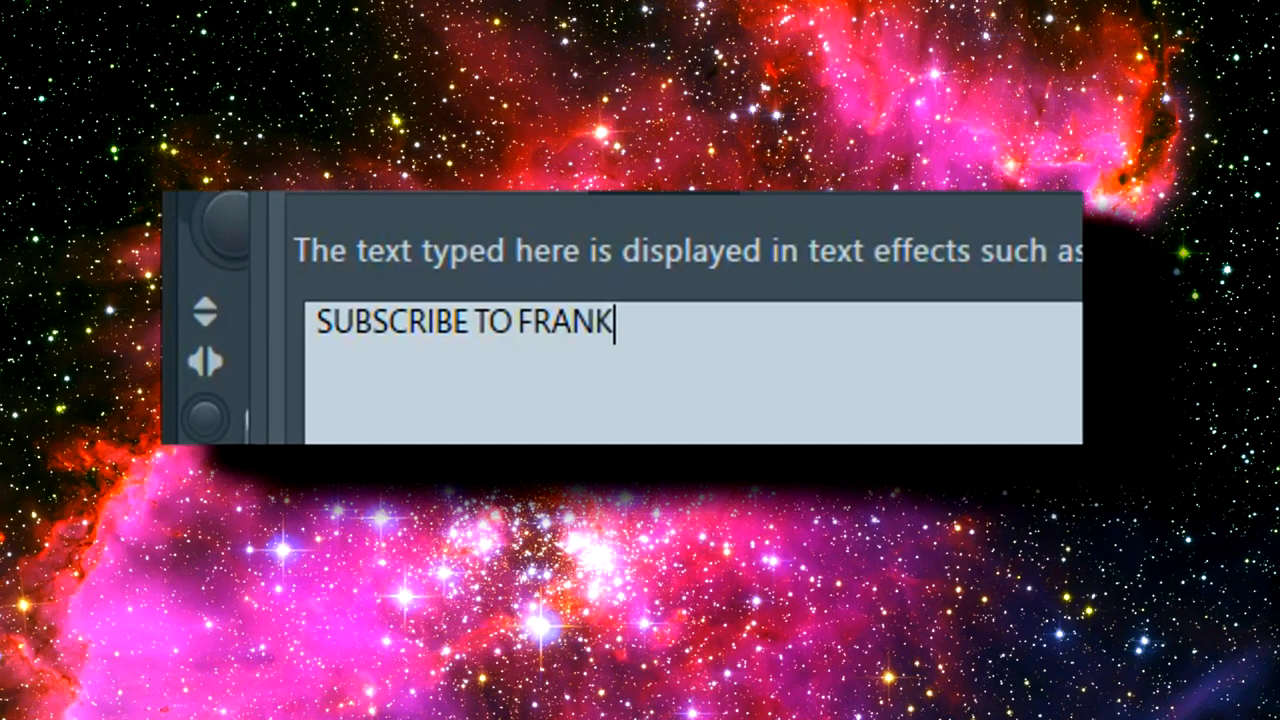
{"action": "type", "text": "JAVCEE ON"}
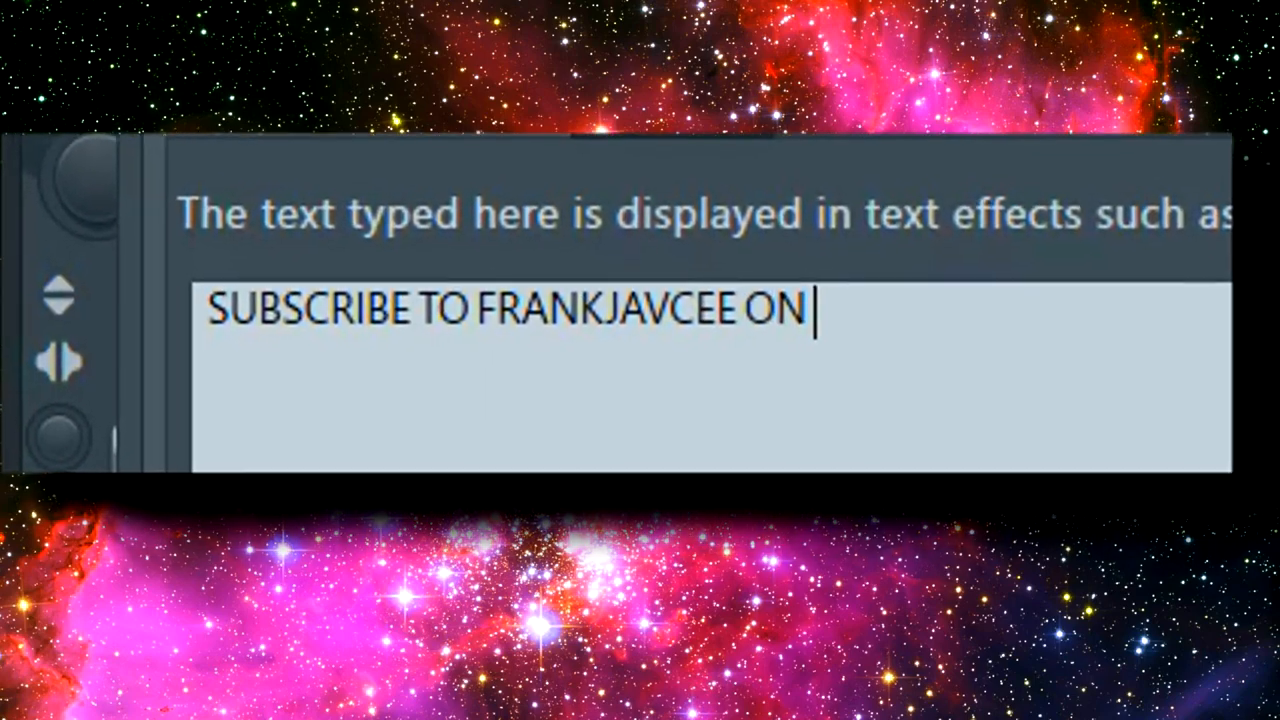
{"action": "type", "text": "YOUTUBE"}
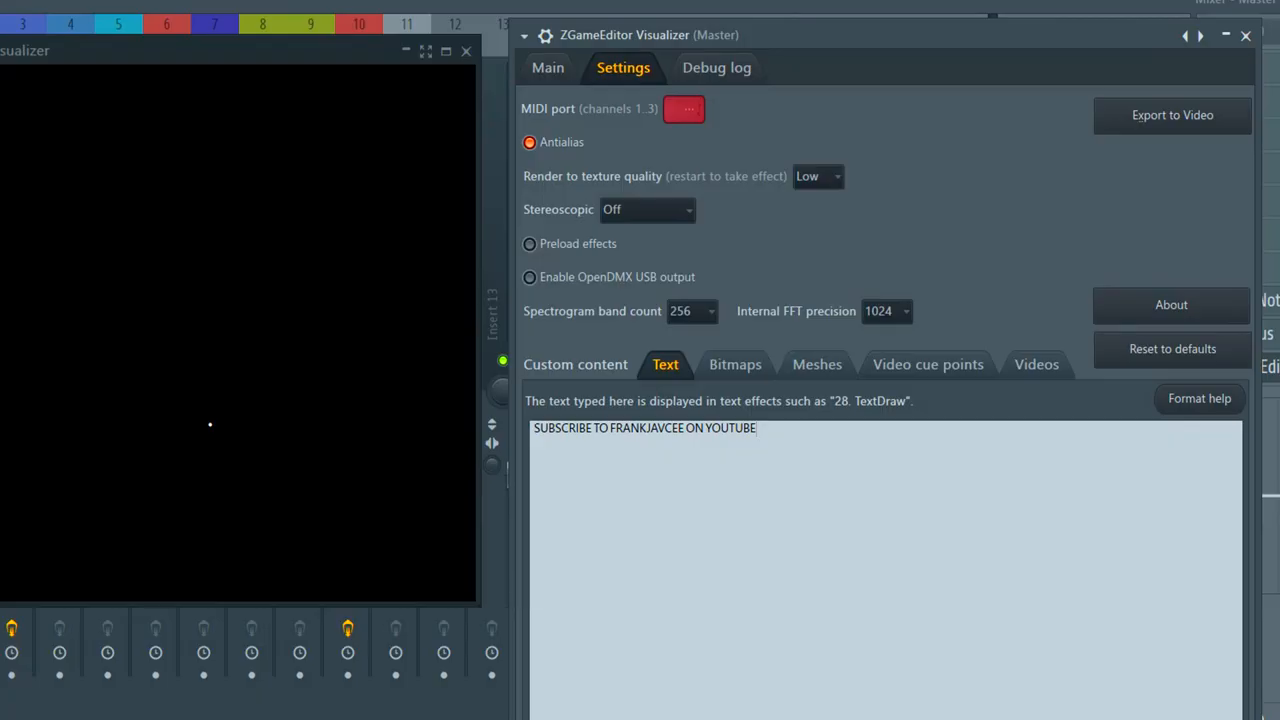
{"action": "left_click", "coordinate": [735, 363]}
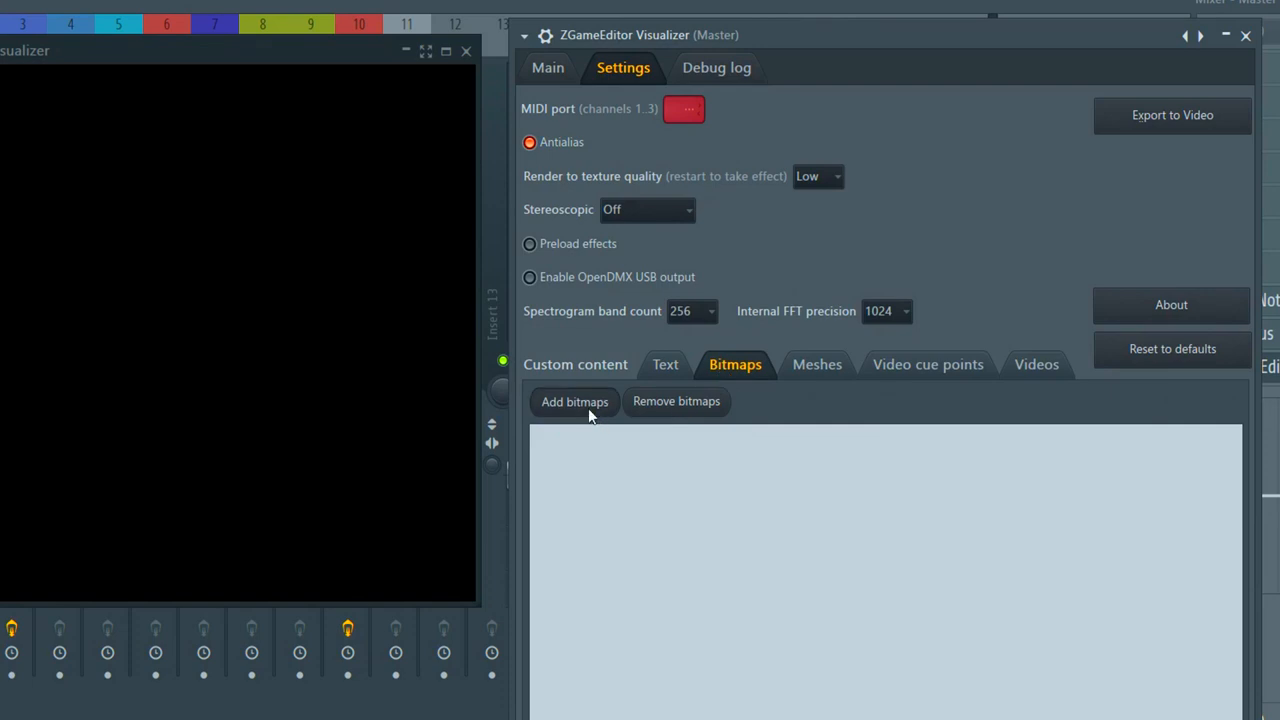
Add dealwithit (1).png as a custom bitmap, then visit the Meshes section
{"action": "left_click", "coordinate": [574, 401]}
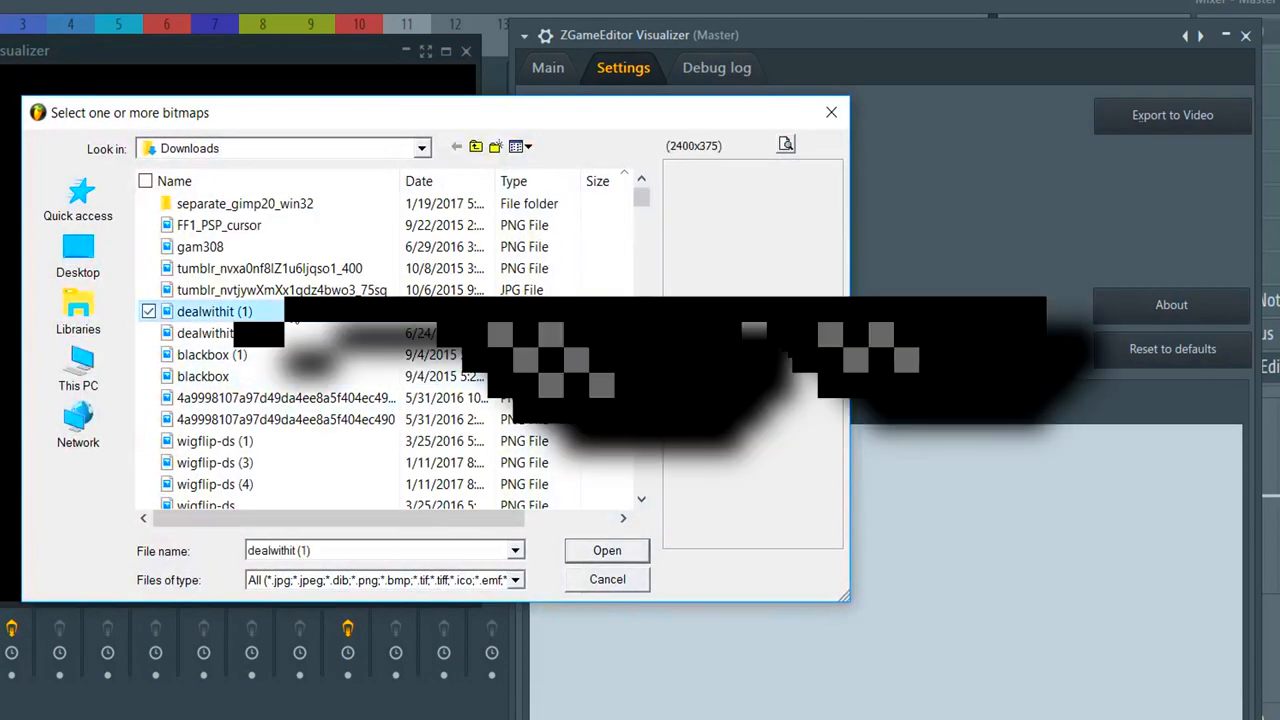
{"action": "left_click", "coordinate": [606, 550]}
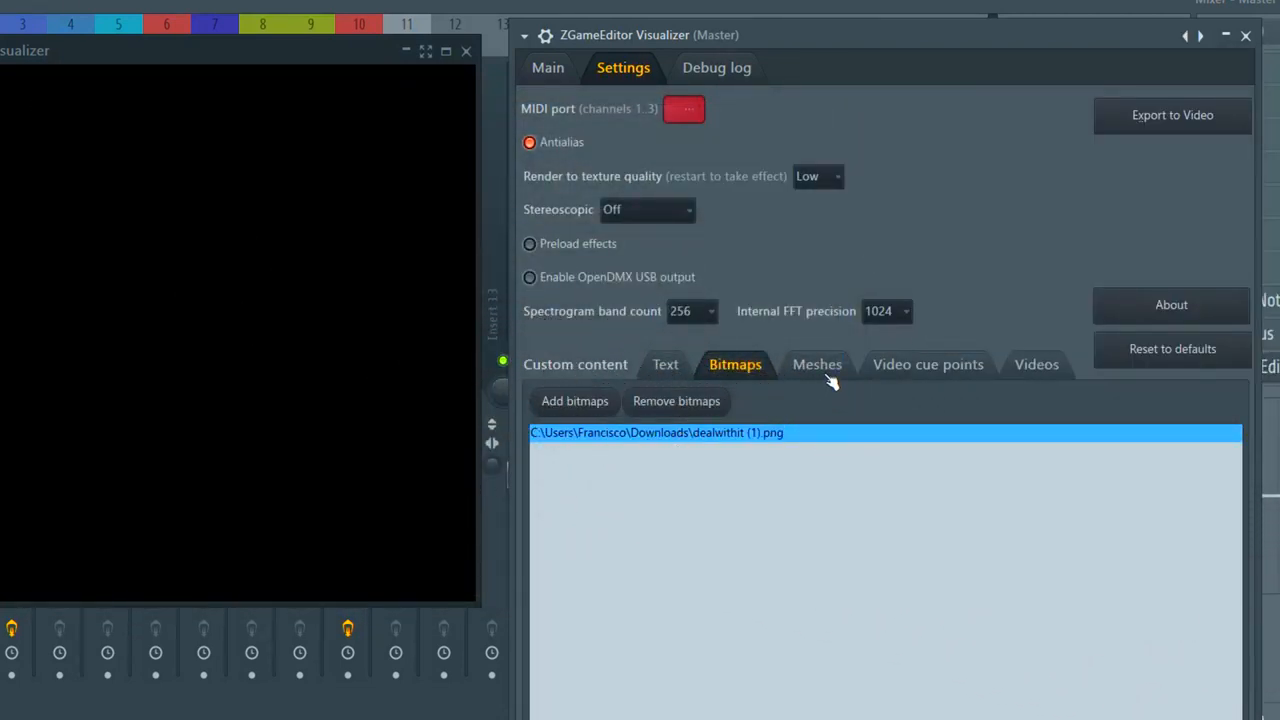
{"action": "left_click", "coordinate": [817, 364]}
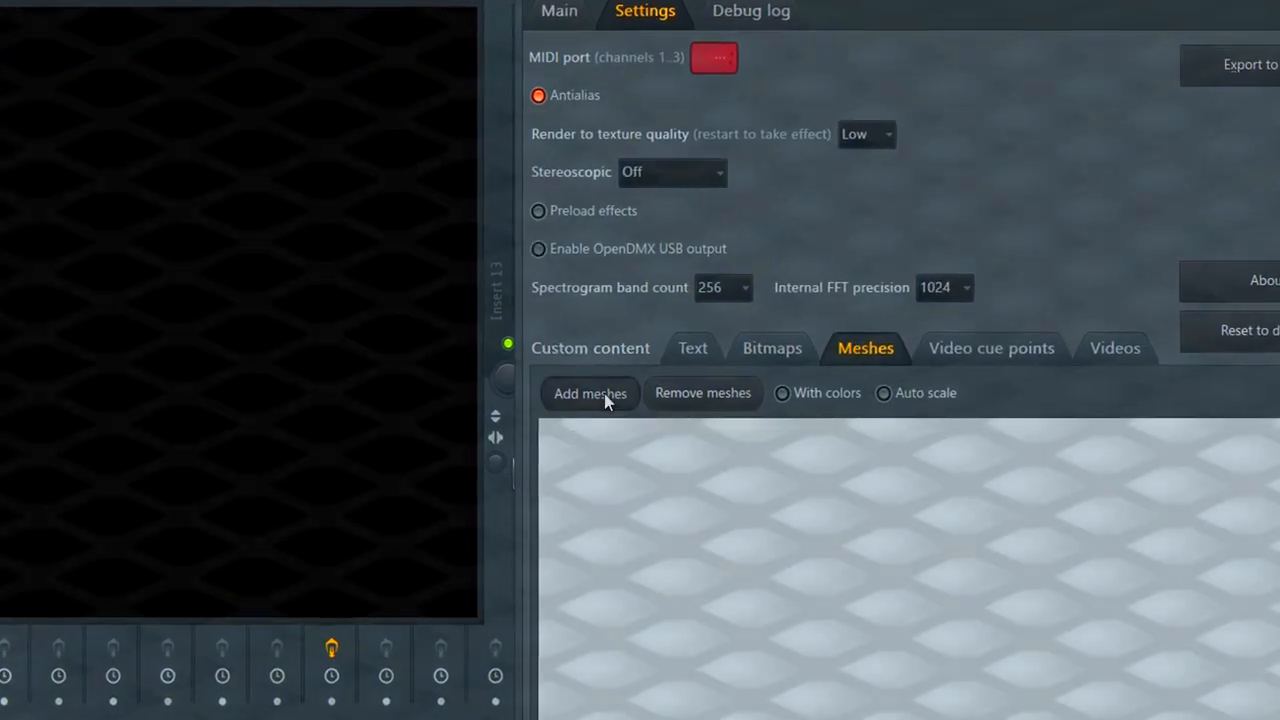
{"action": "left_click", "coordinate": [590, 393]}
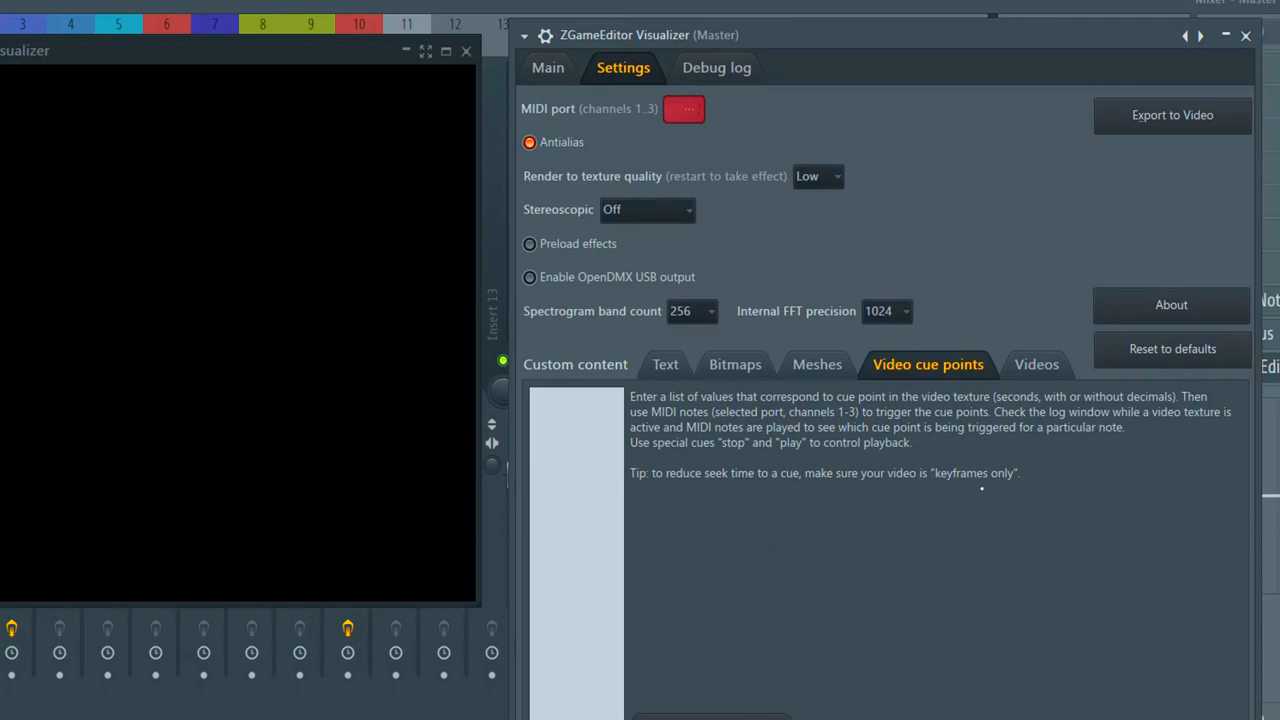
Cancel the video file picker, add the Integrated Webcam as a camera source, and show the Debug log
{"action": "left_click", "coordinate": [1036, 364]}
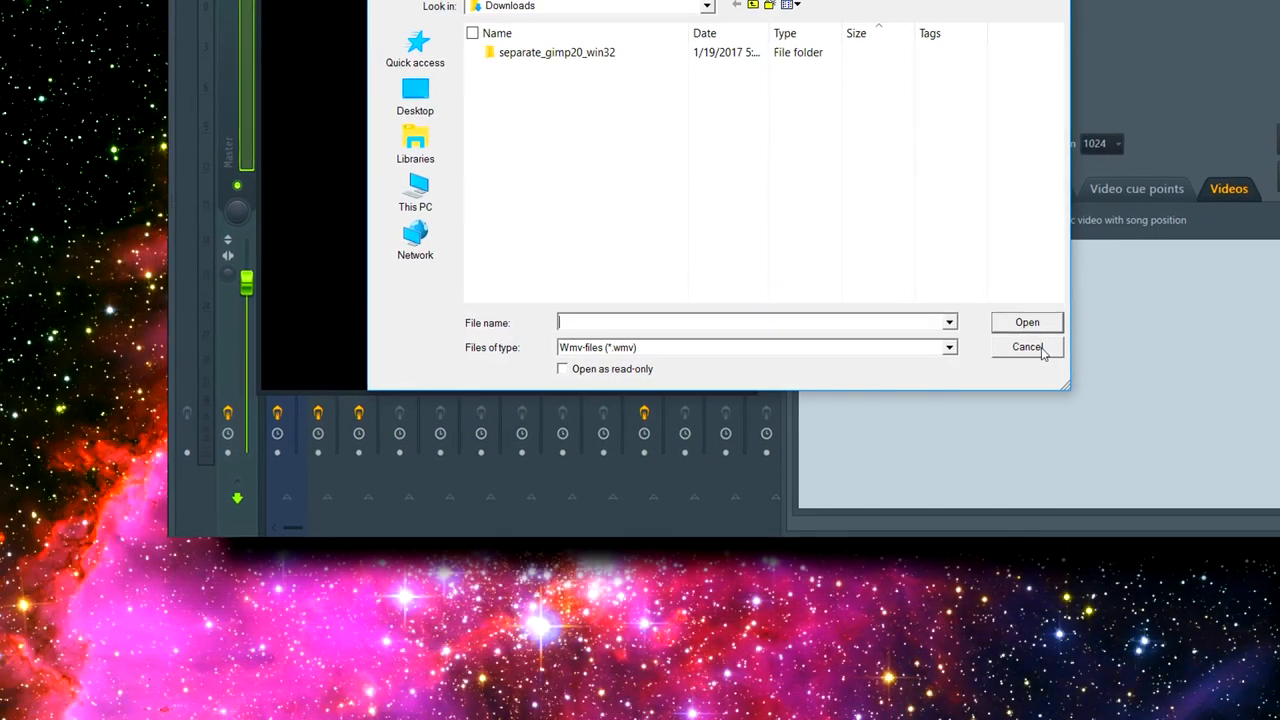
{"action": "left_click", "coordinate": [1027, 346]}
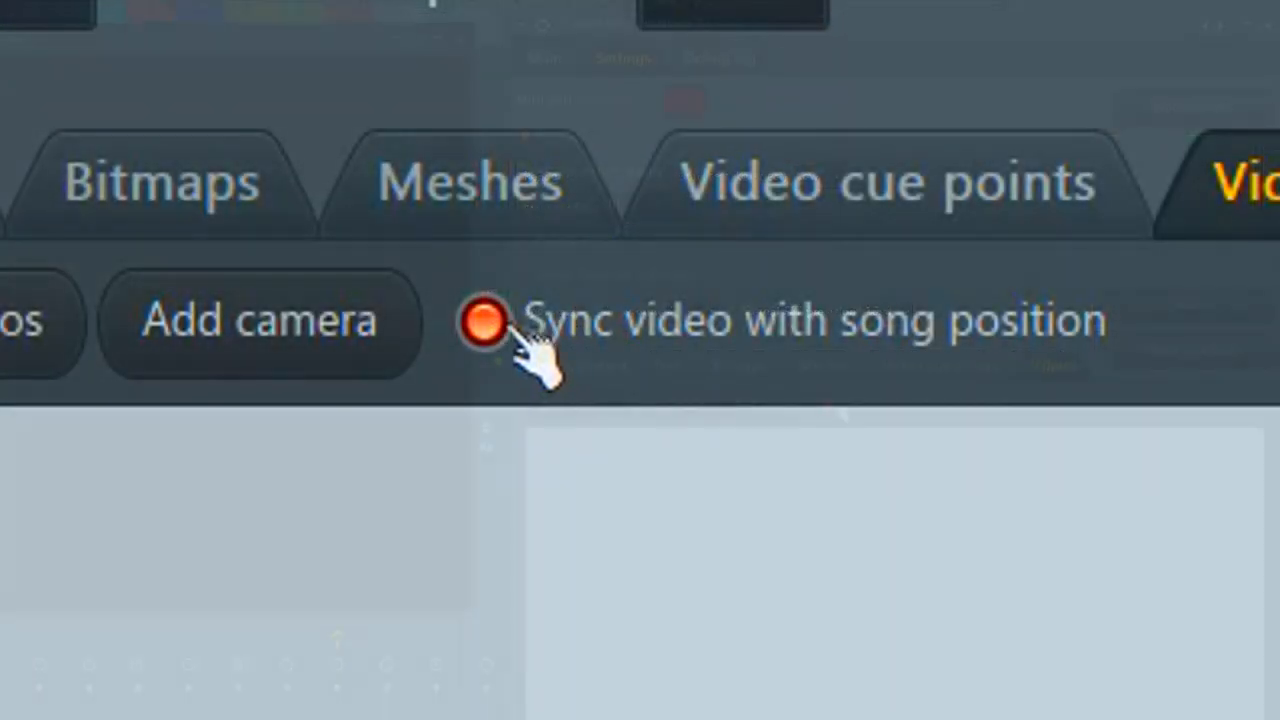
{"action": "left_click", "coordinate": [258, 320]}
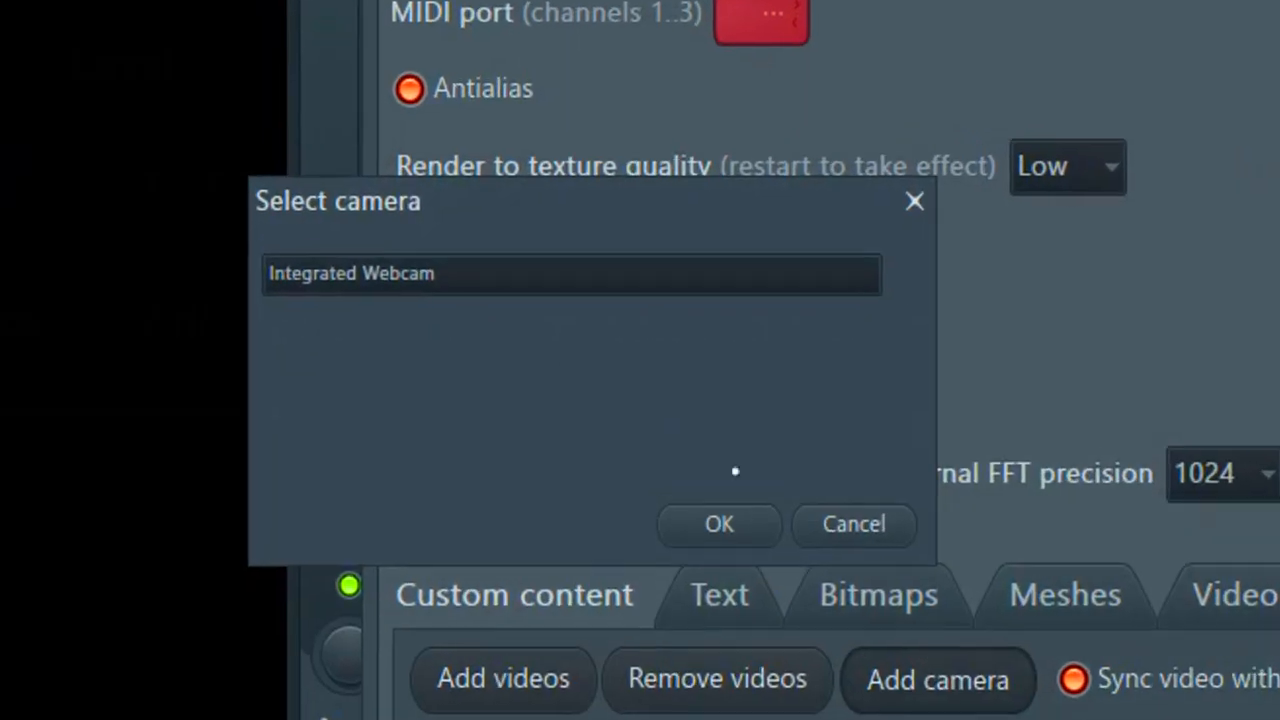
{"action": "left_click", "coordinate": [718, 523]}
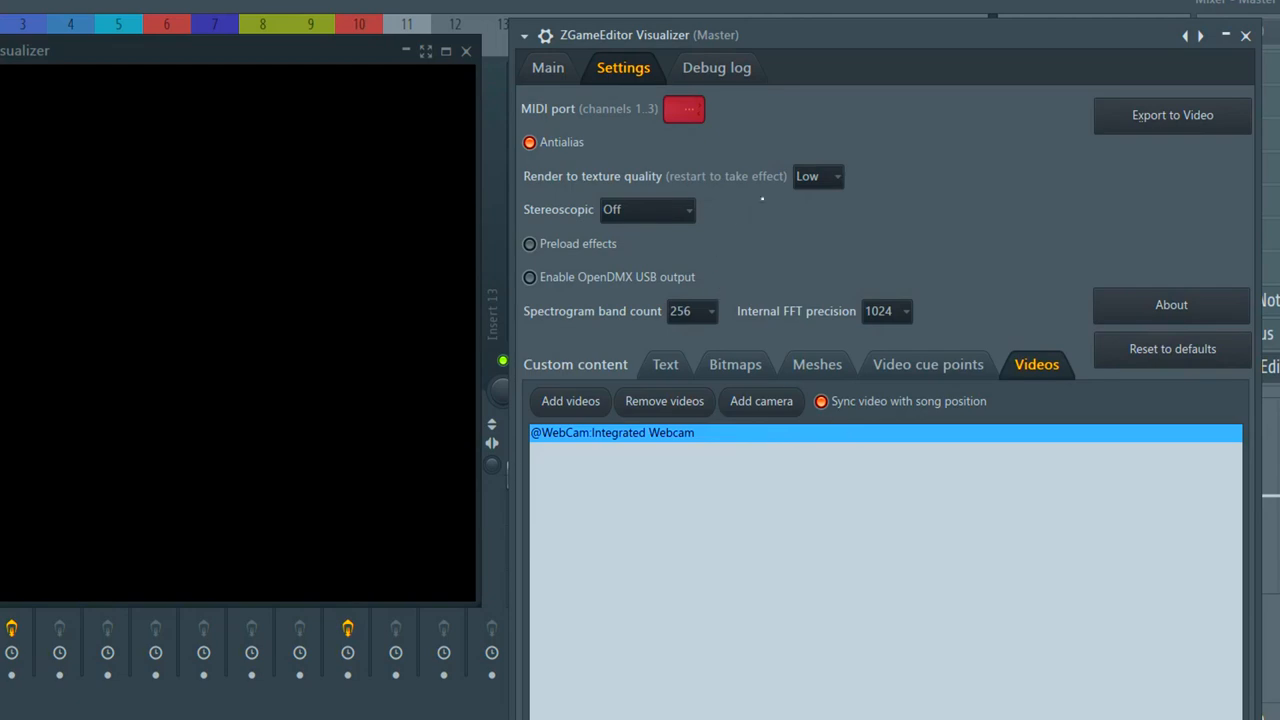
{"action": "left_click", "coordinate": [716, 67]}
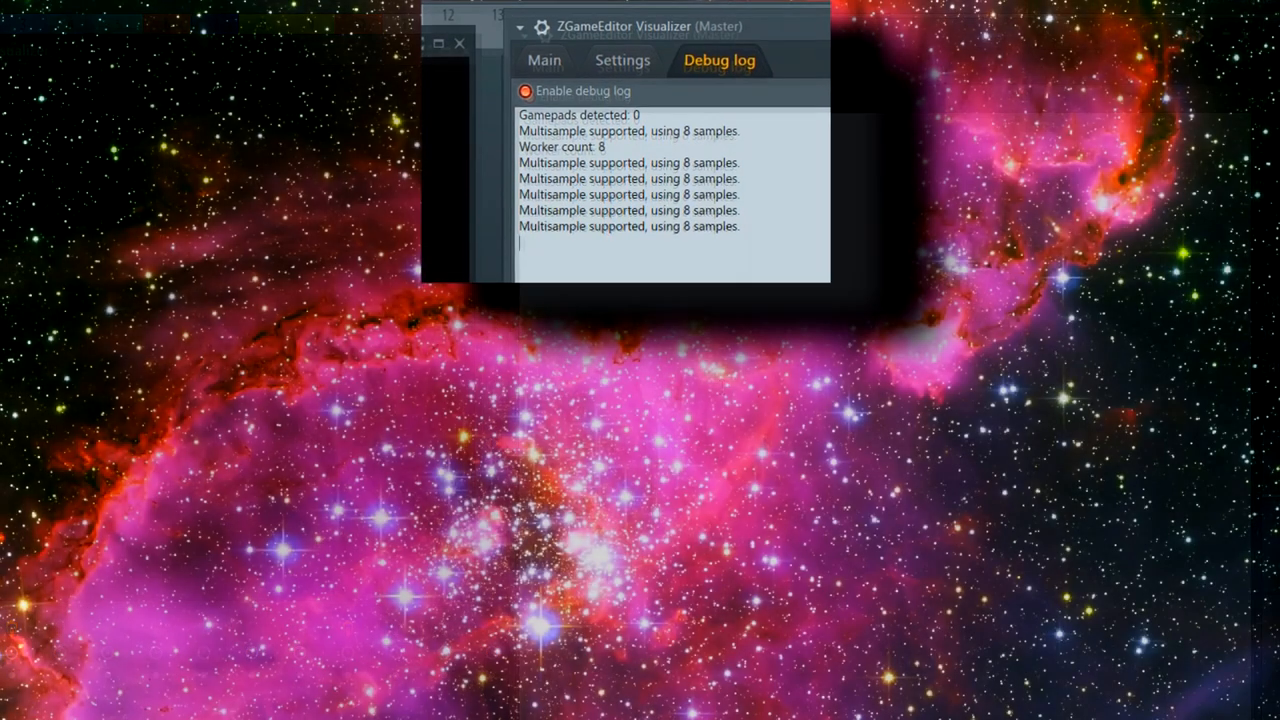
Type the note 'this pro wrerk good' beneath the debug log entries
{"action": "type", "text": "this program odnes"}
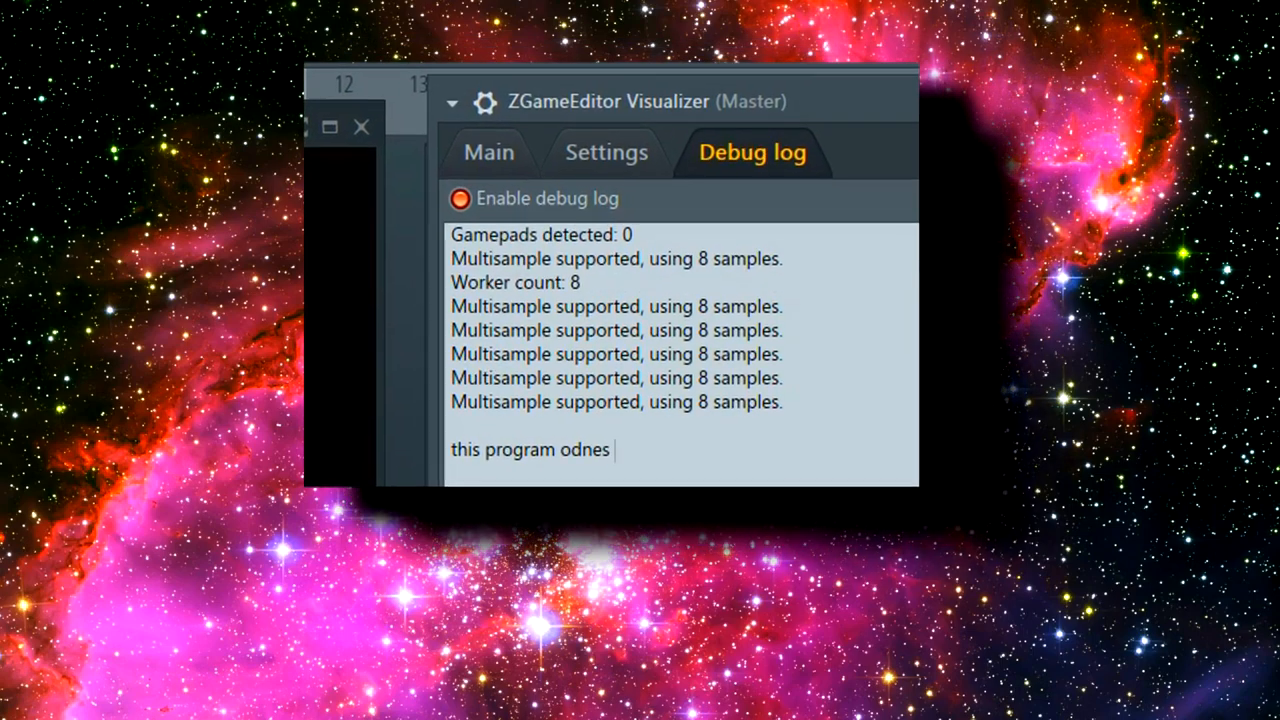
{"action": "type", "text": "wrerk good"}
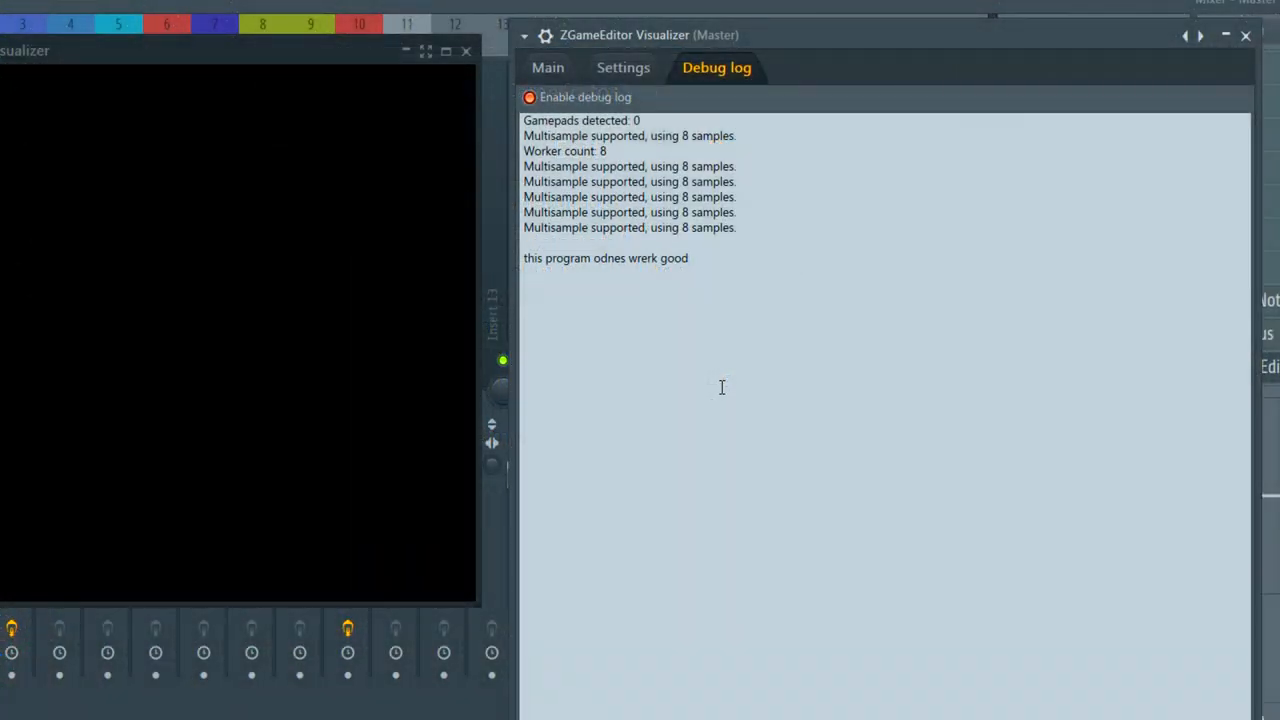
Back on the Main tab, switch Window mode between Detached and attached
{"action": "left_click", "coordinate": [547, 67]}
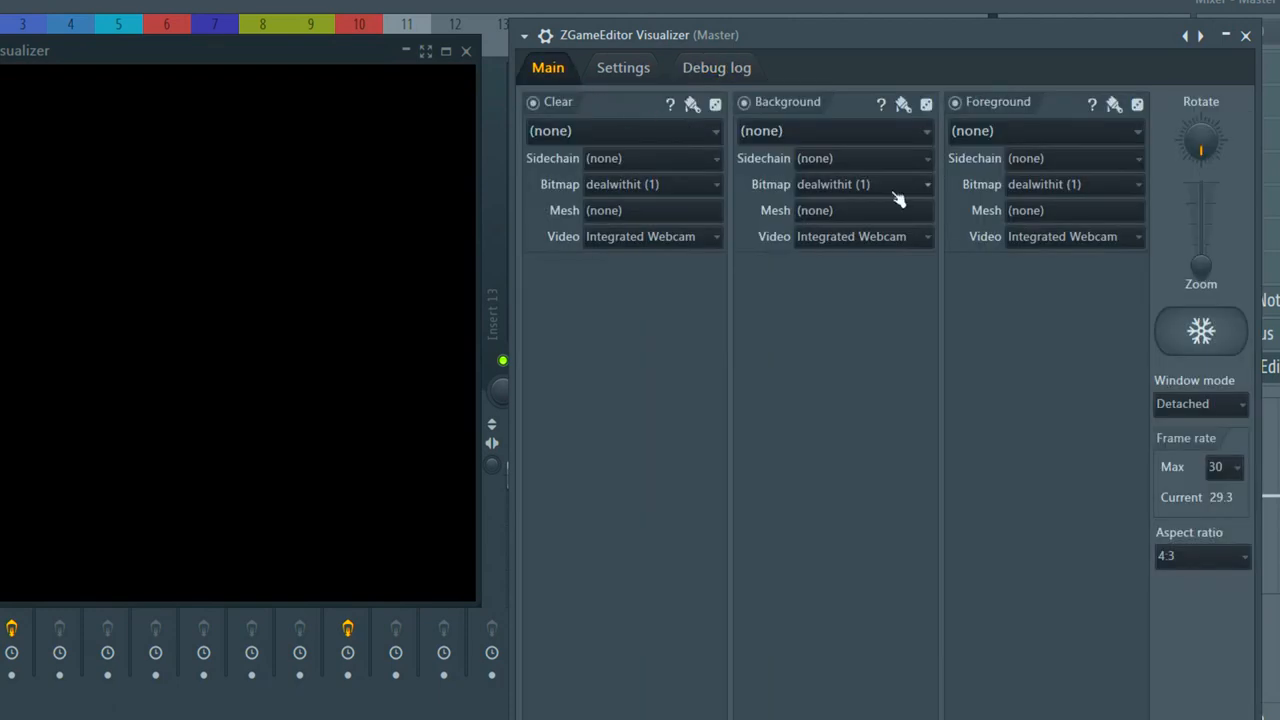
{"action": "mouse_move", "coordinate": [595, 135]}
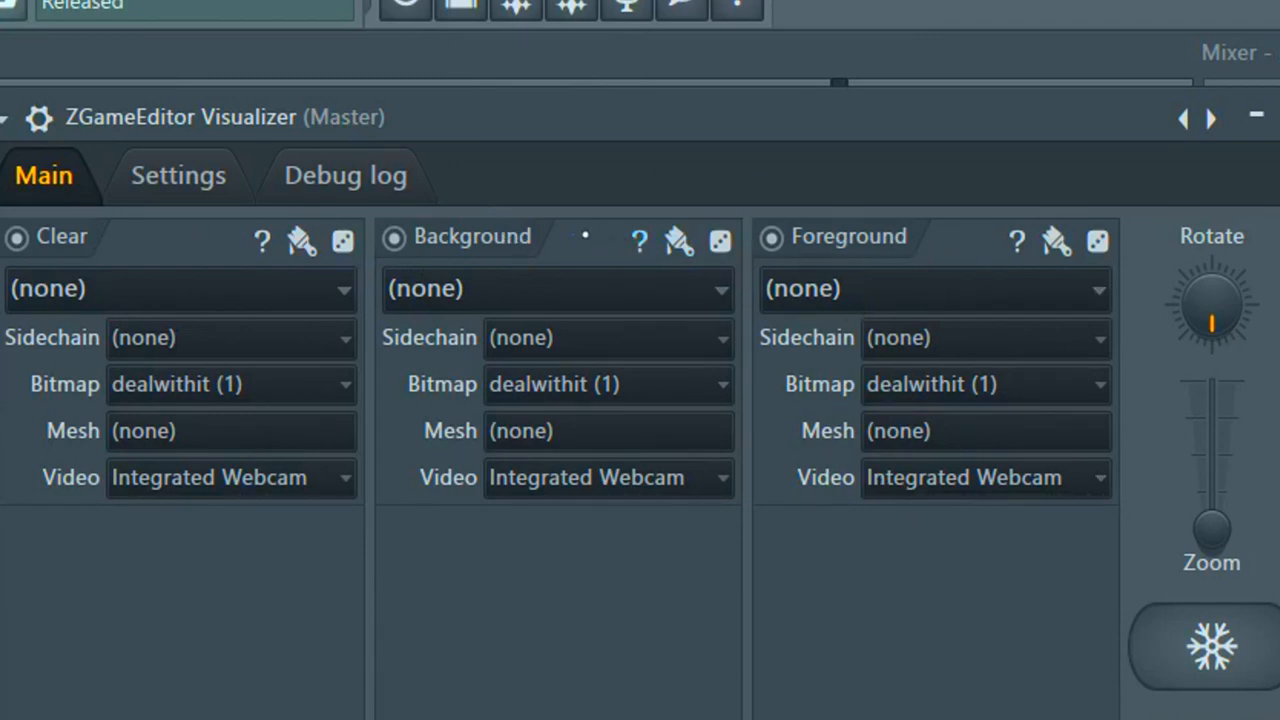
{"action": "mouse_move", "coordinate": [635, 255]}
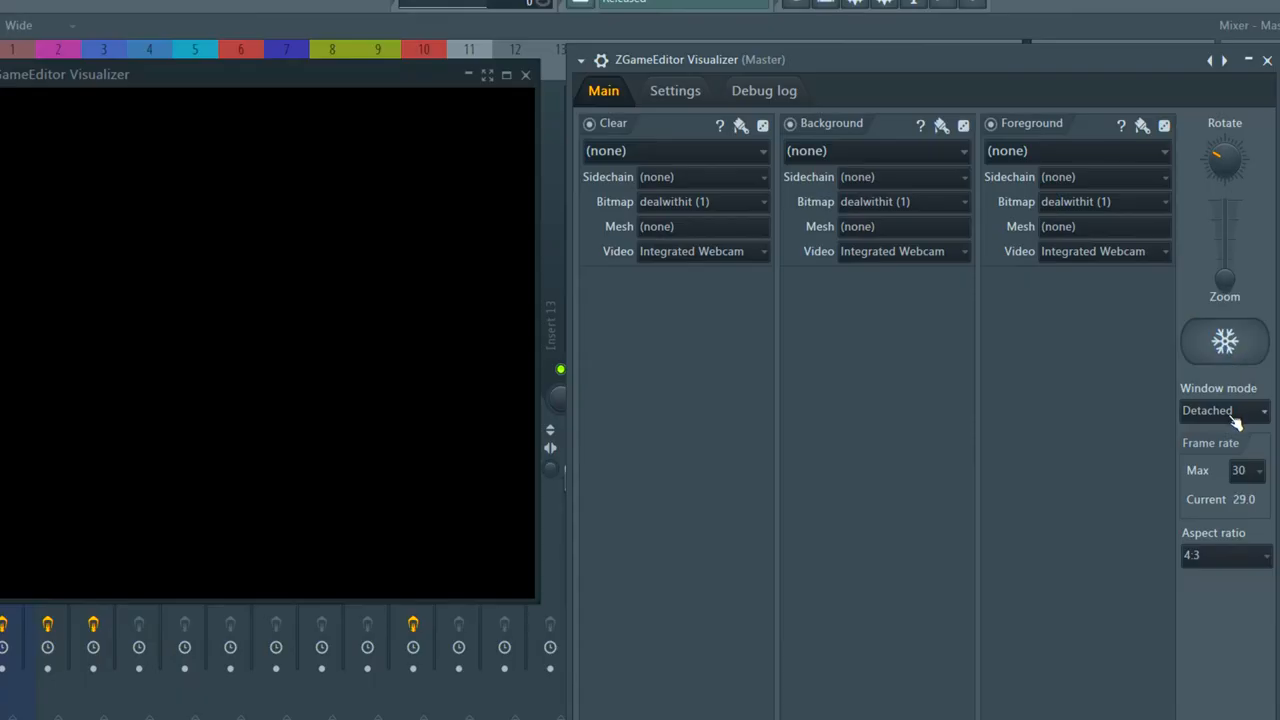
{"action": "left_click", "coordinate": [1218, 410]}
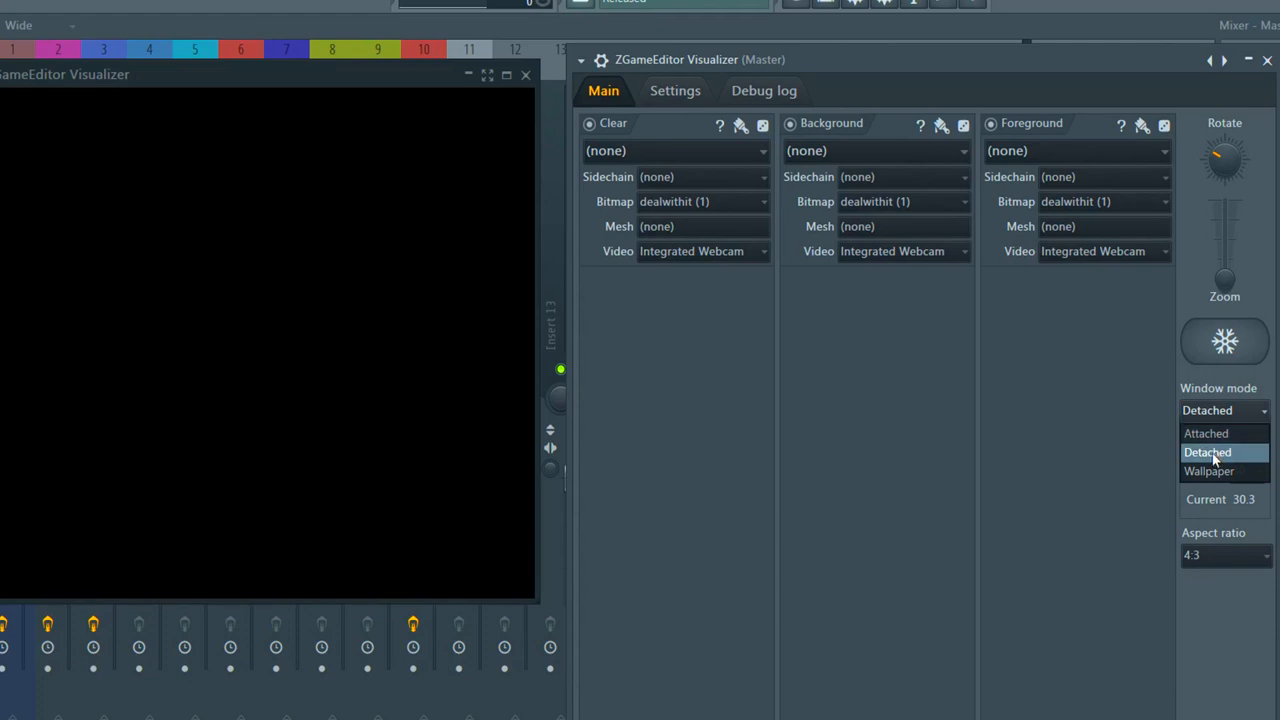
{"action": "left_click", "coordinate": [1207, 452]}
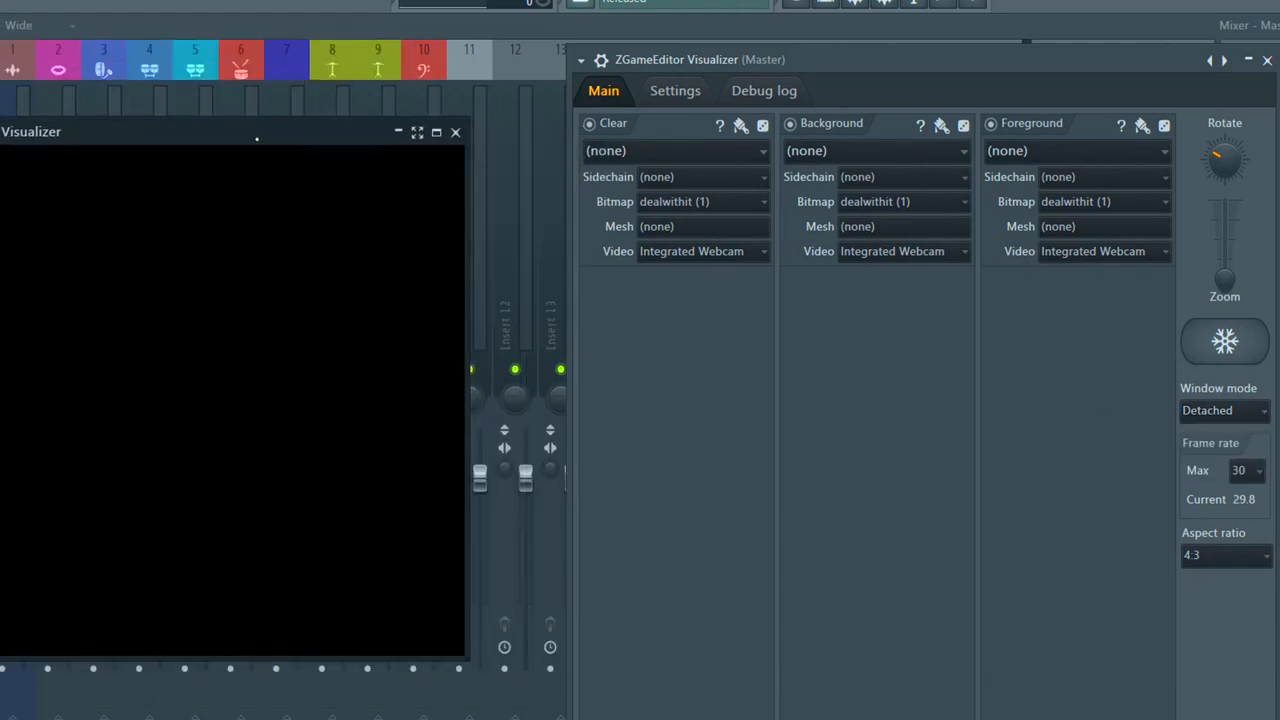
{"action": "left_click", "coordinate": [1224, 410]}
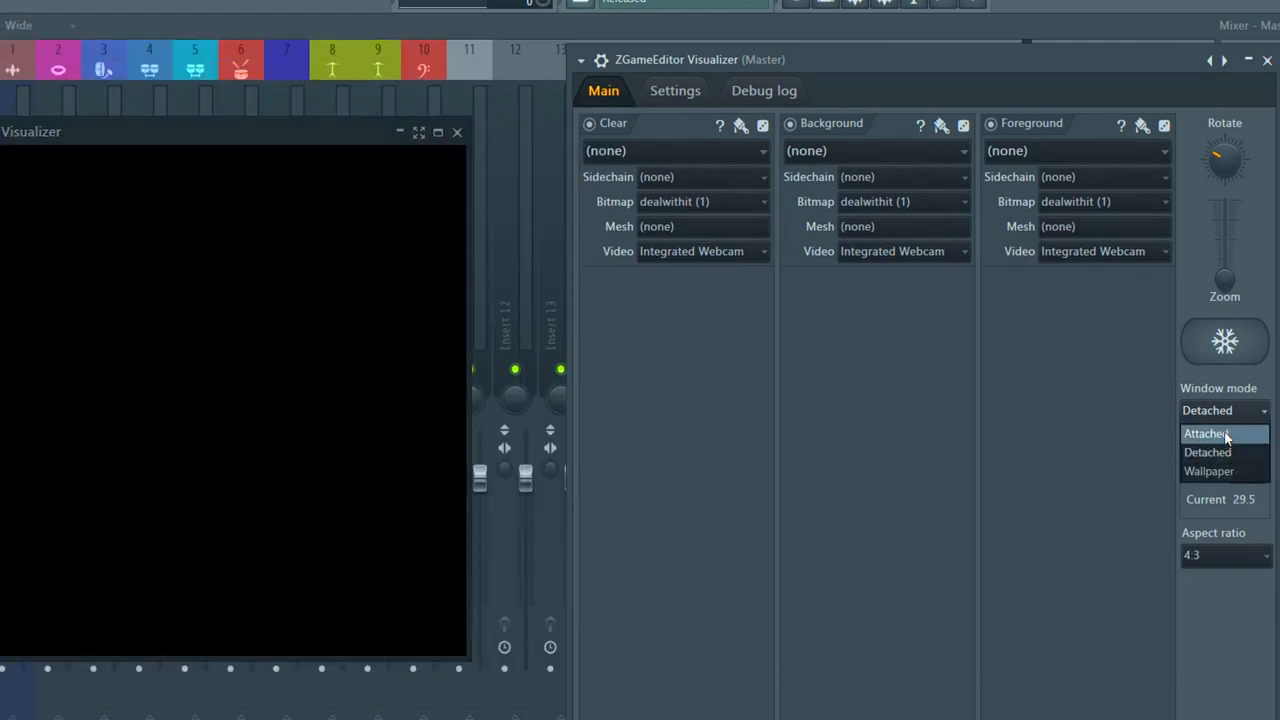
{"action": "left_click", "coordinate": [1207, 433]}
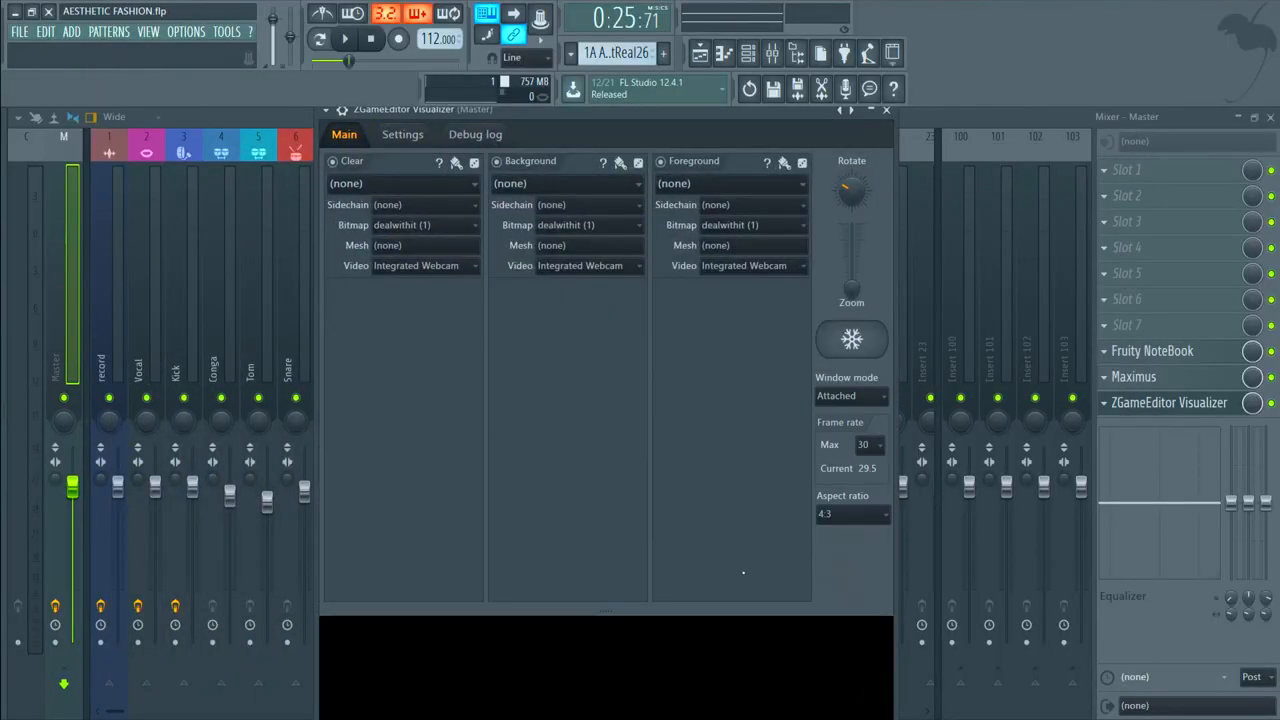
Reposition the visualizer panel and set Window mode to Detached
{"action": "left_click", "coordinate": [850, 395]}
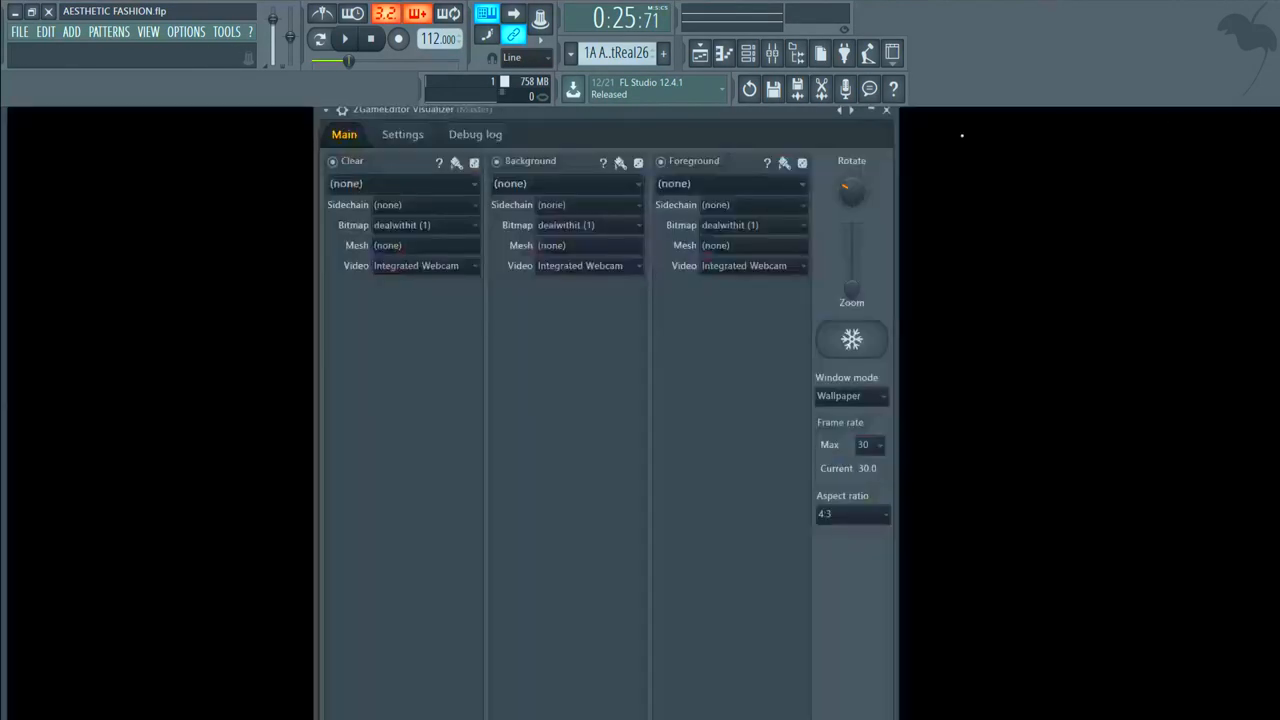
{"action": "left_click_drag", "start_coordinate": [600, 110], "coordinate": [510, 250]}
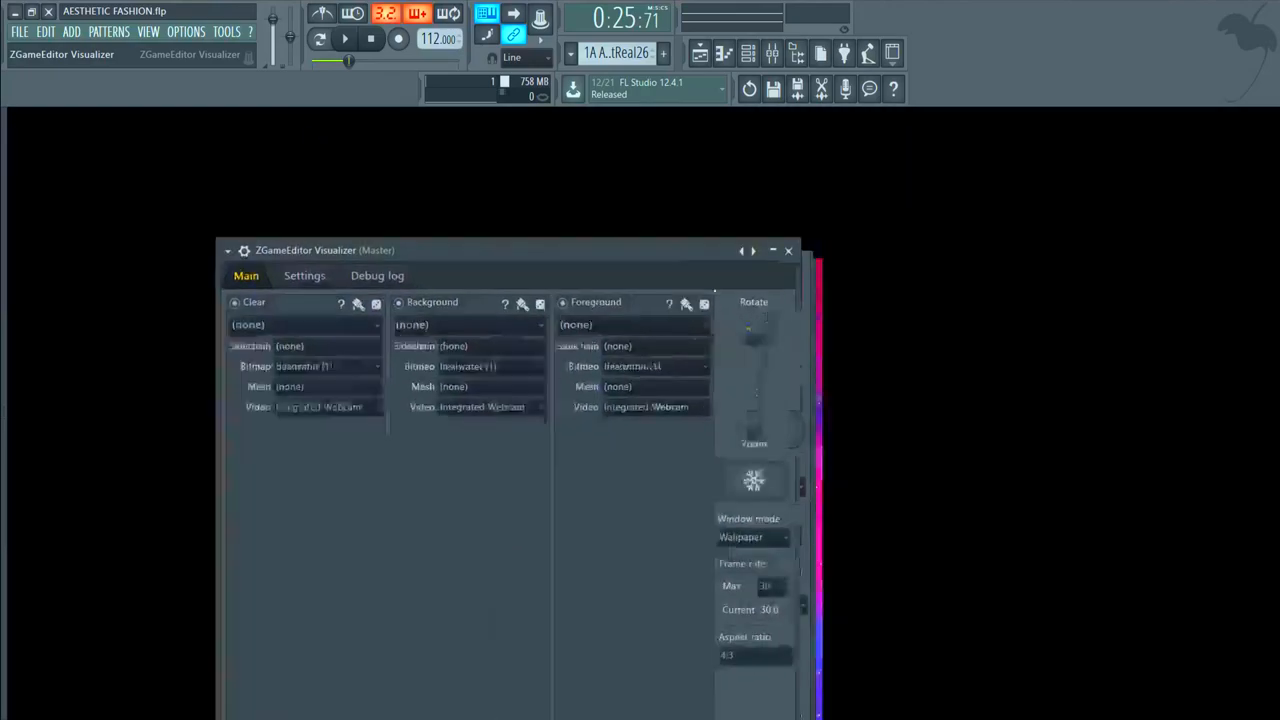
{"action": "left_click", "coordinate": [752, 537]}
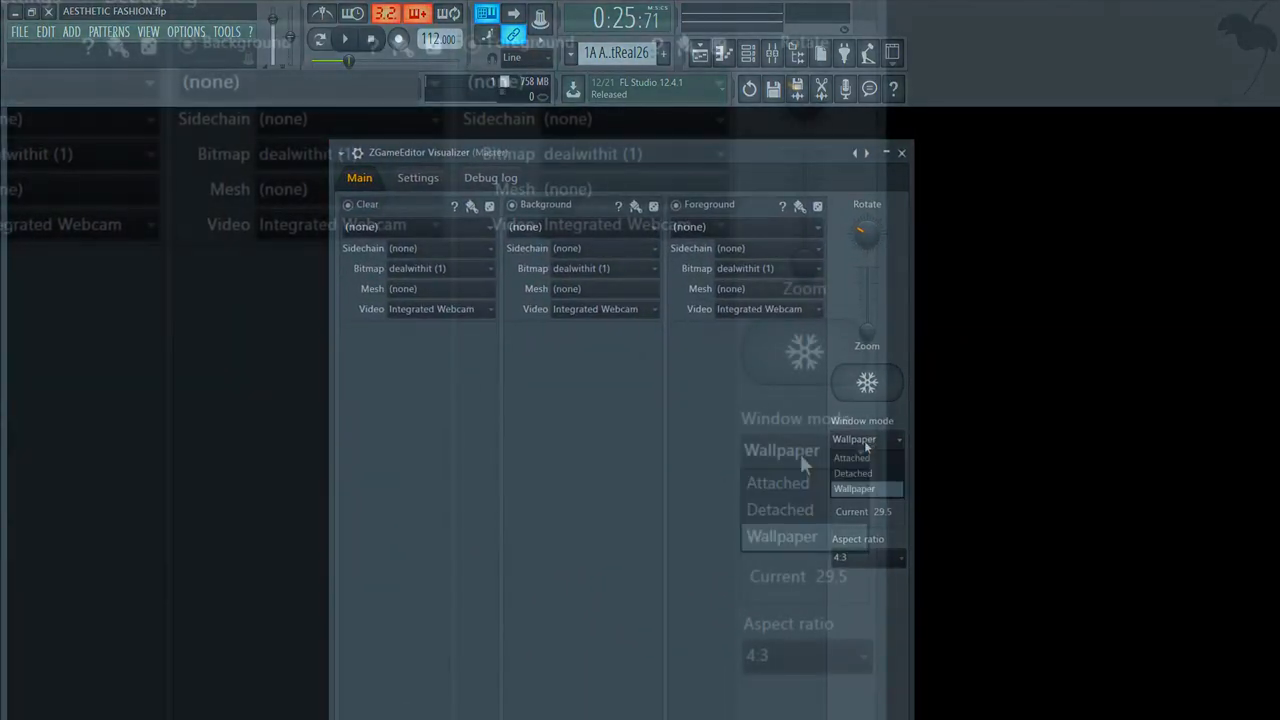
{"action": "left_click", "coordinate": [851, 473]}
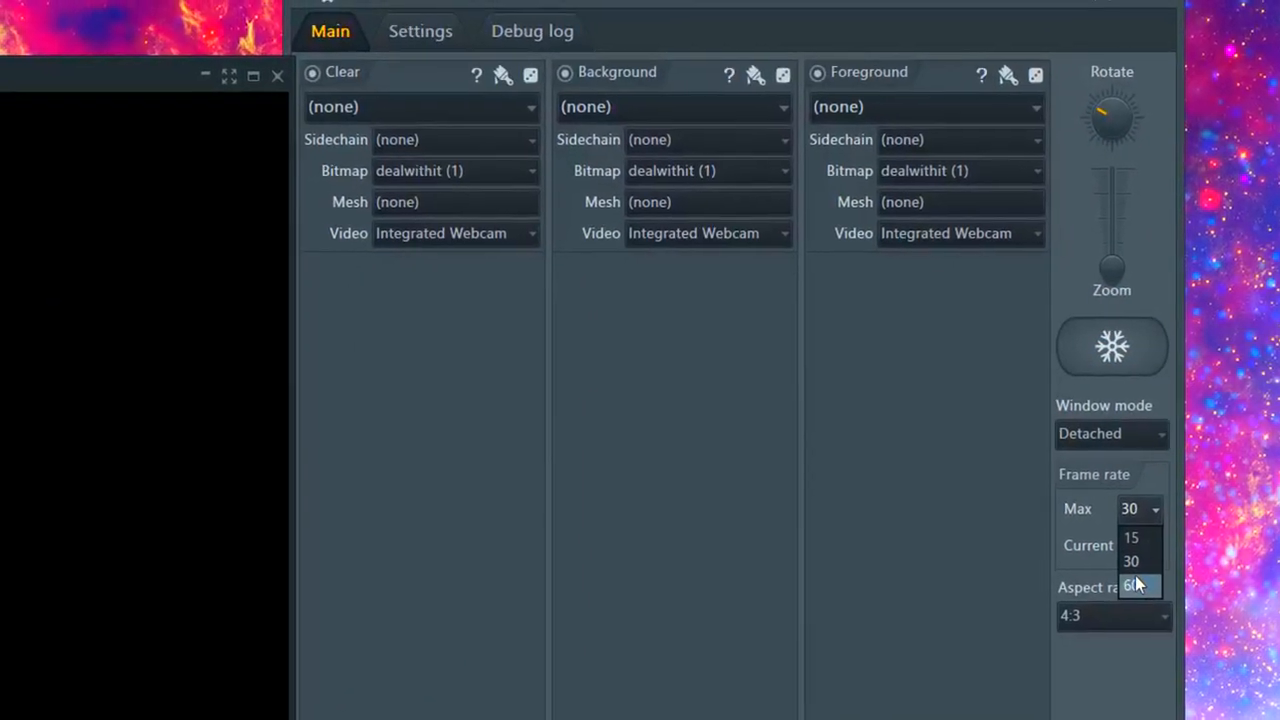
Set the Frame rate Max to 60
{"action": "left_click", "coordinate": [1131, 586]}
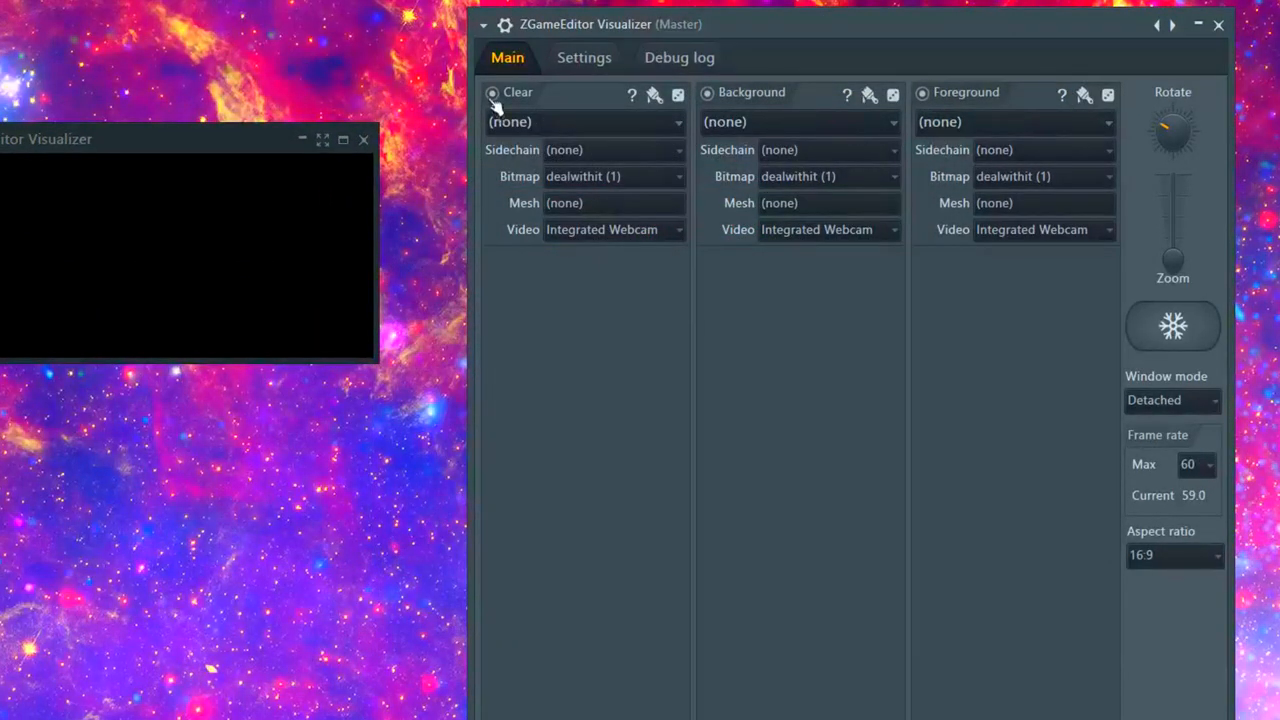
Audition Background effects 8x8x8_Eggs, VideoWall, GoopFlow and Video Dot Matrix
{"action": "left_click", "coordinate": [707, 92]}
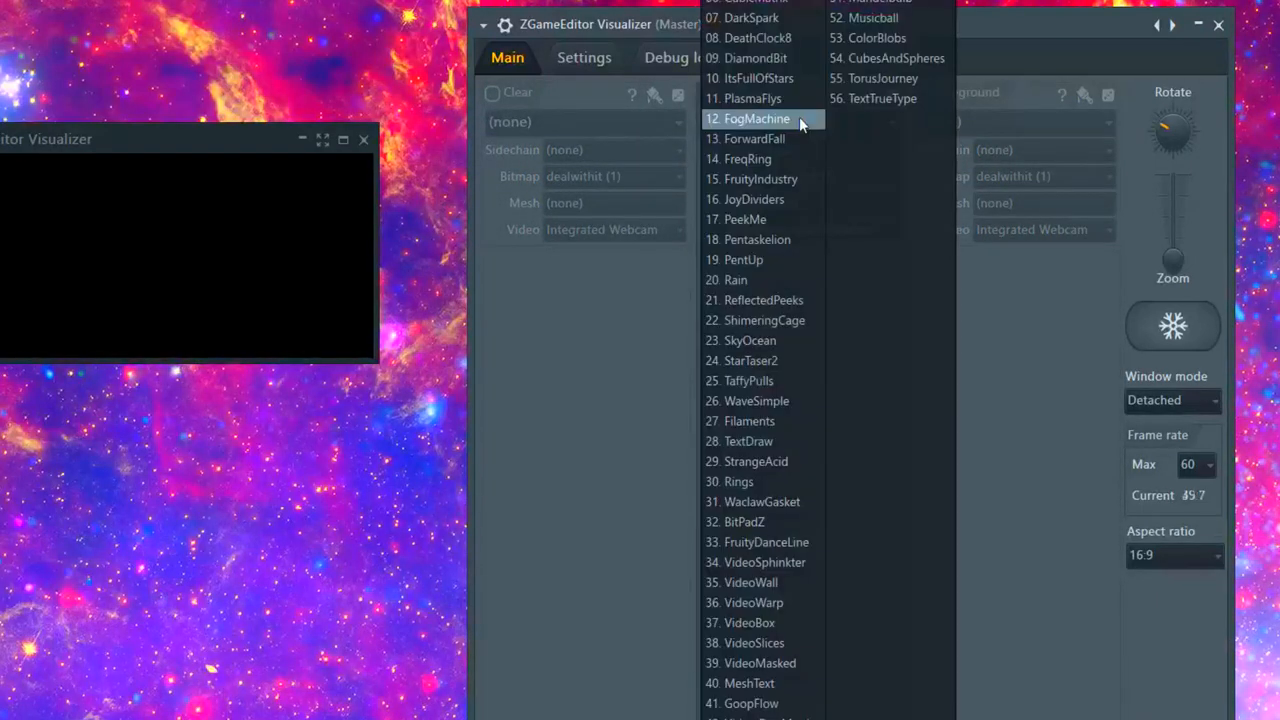
{"action": "left_click", "coordinate": [755, 118]}
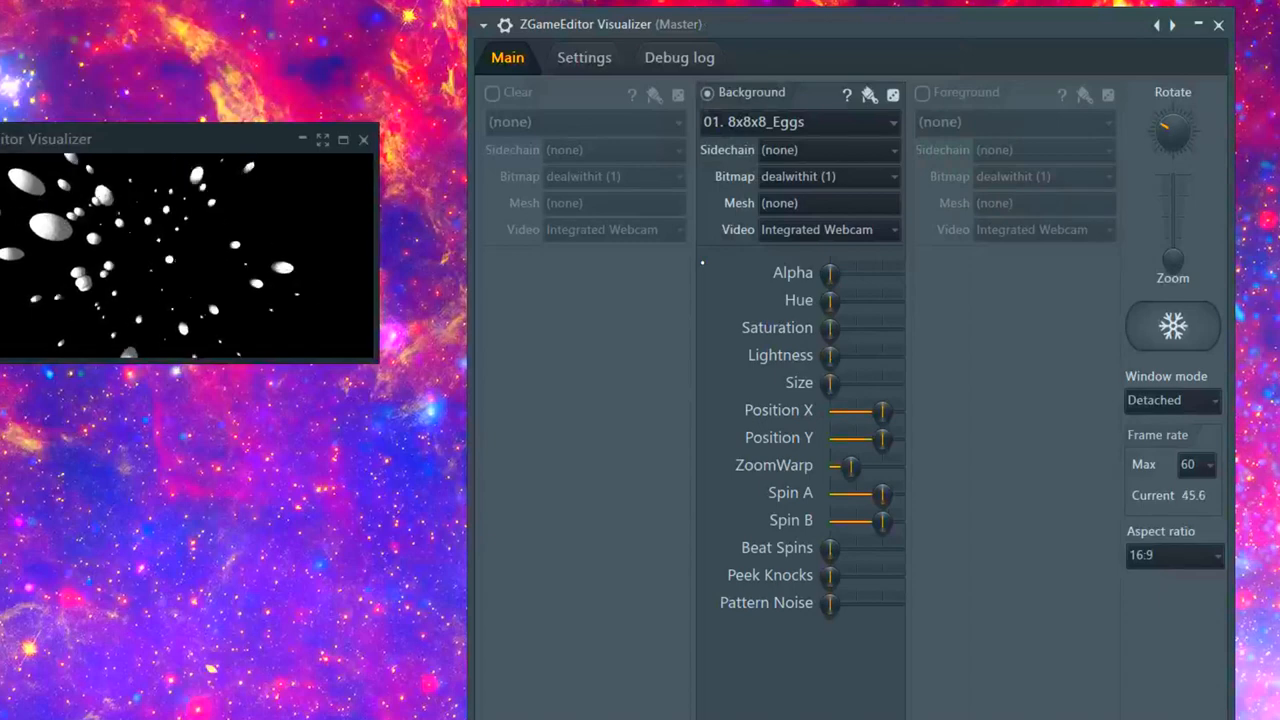
{"action": "left_click", "coordinate": [795, 122]}
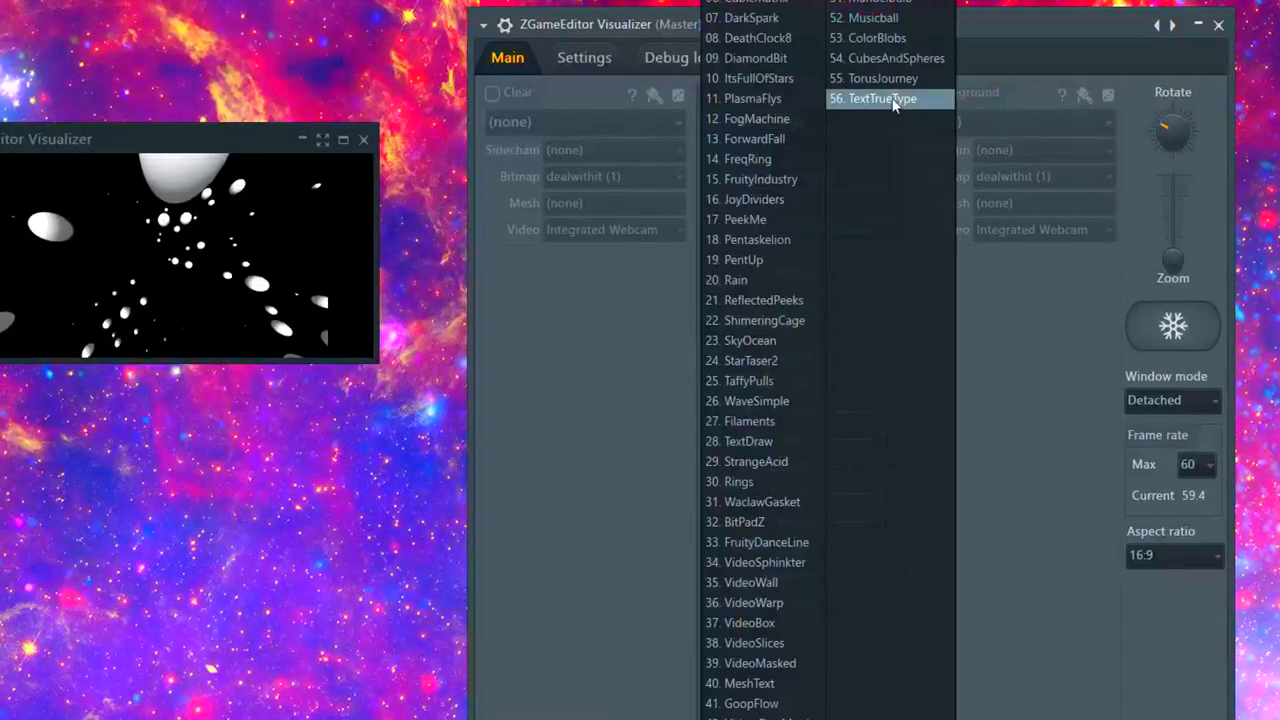
{"action": "mouse_move", "coordinate": [763, 683]}
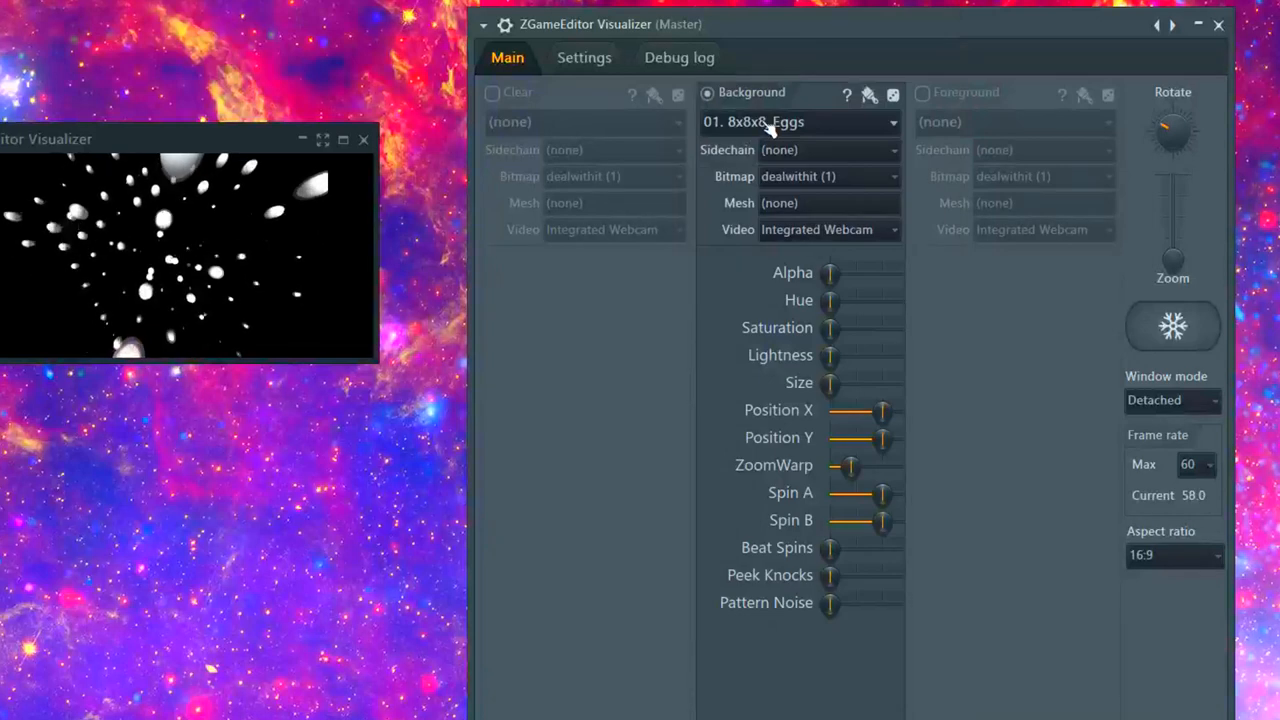
{"action": "left_click", "coordinate": [795, 121]}
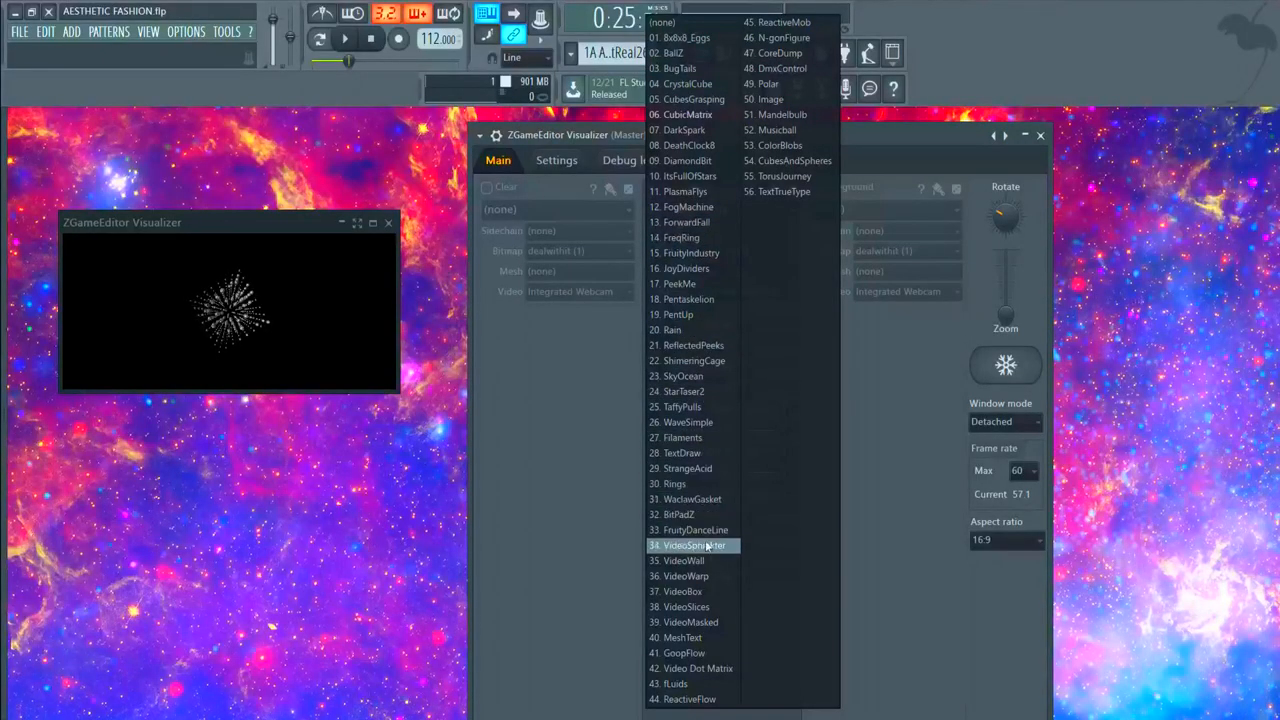
{"action": "left_click", "coordinate": [687, 560]}
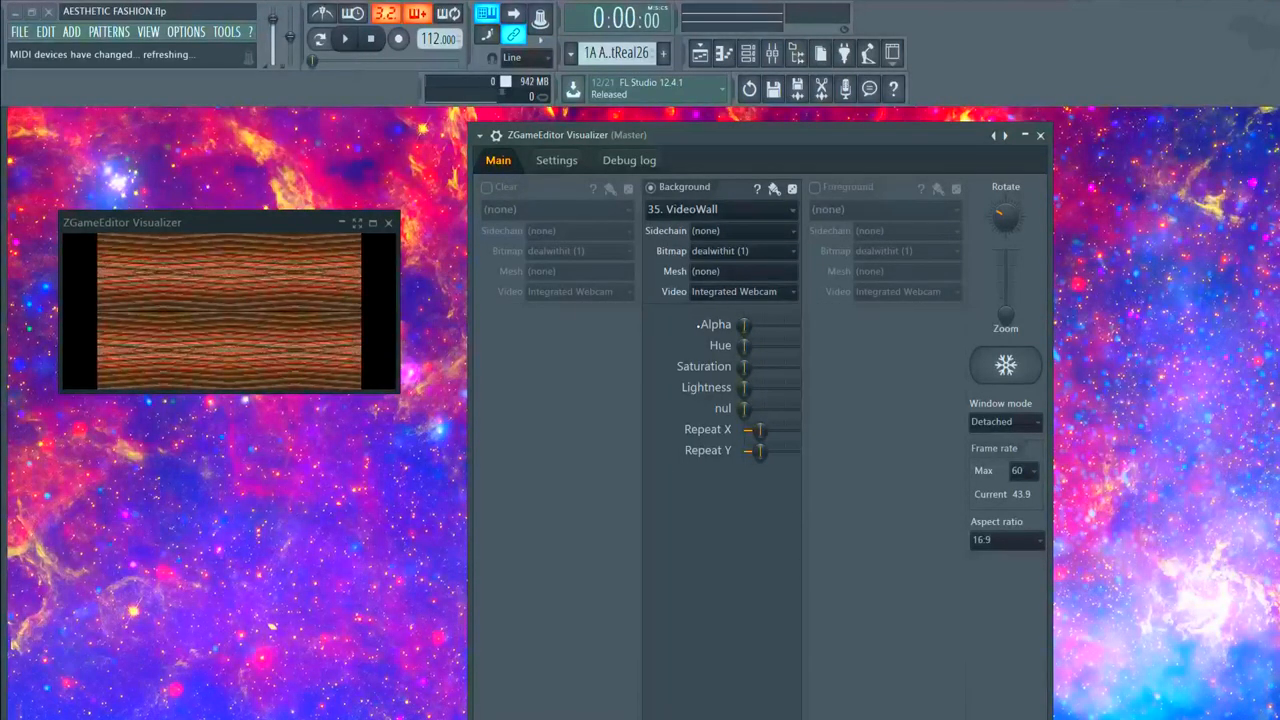
{"action": "left_click", "coordinate": [720, 209]}
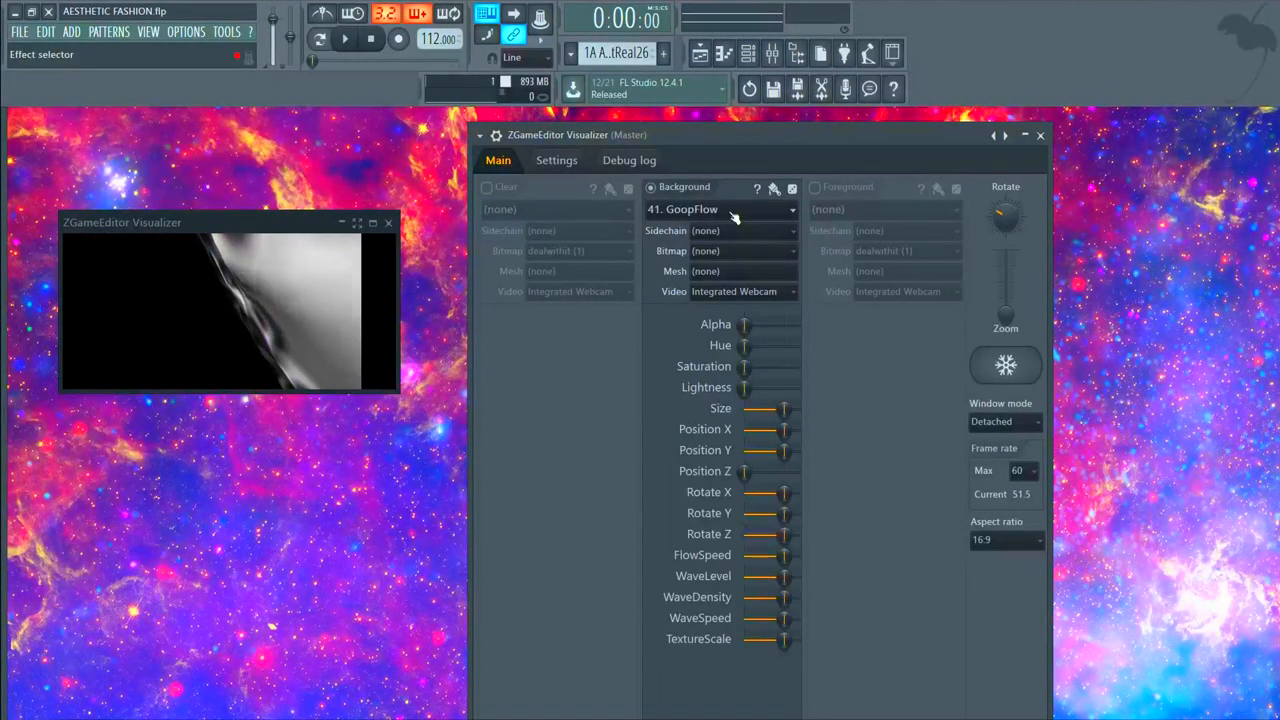
{"action": "left_click", "coordinate": [720, 210]}
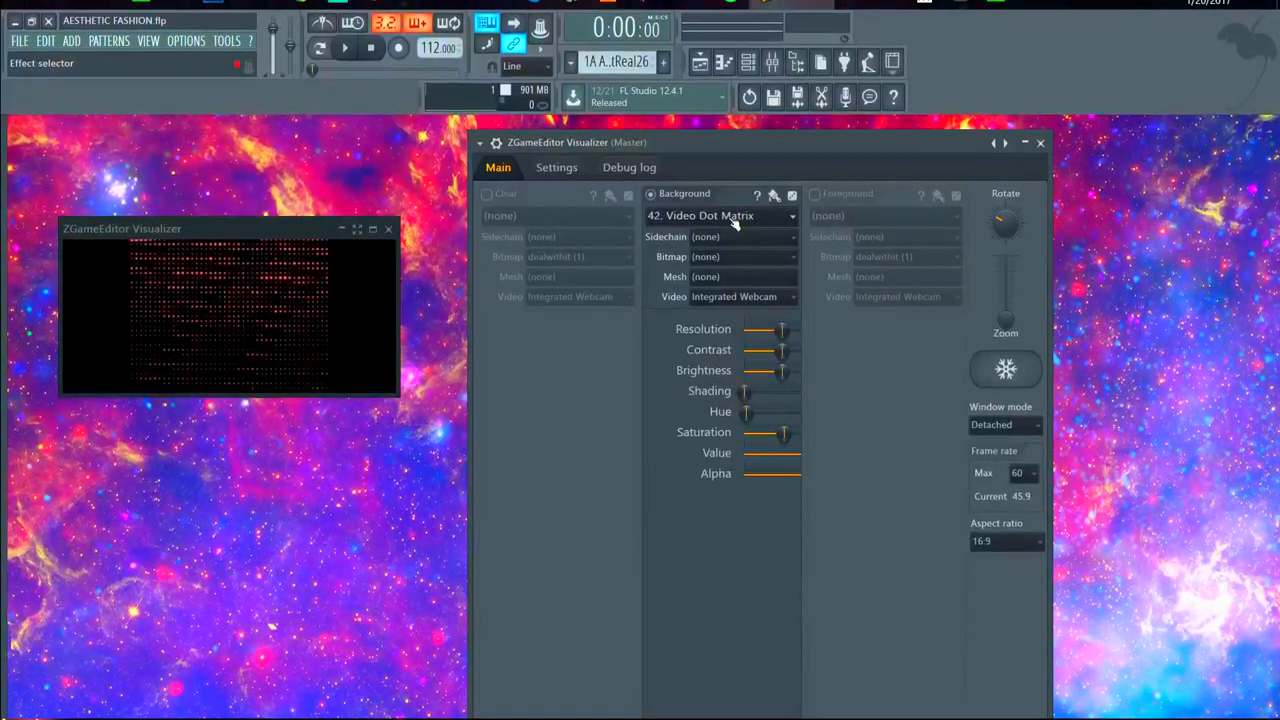
Type in a camera angle value of 0
{"action": "right_click", "coordinate": [1005, 232]}
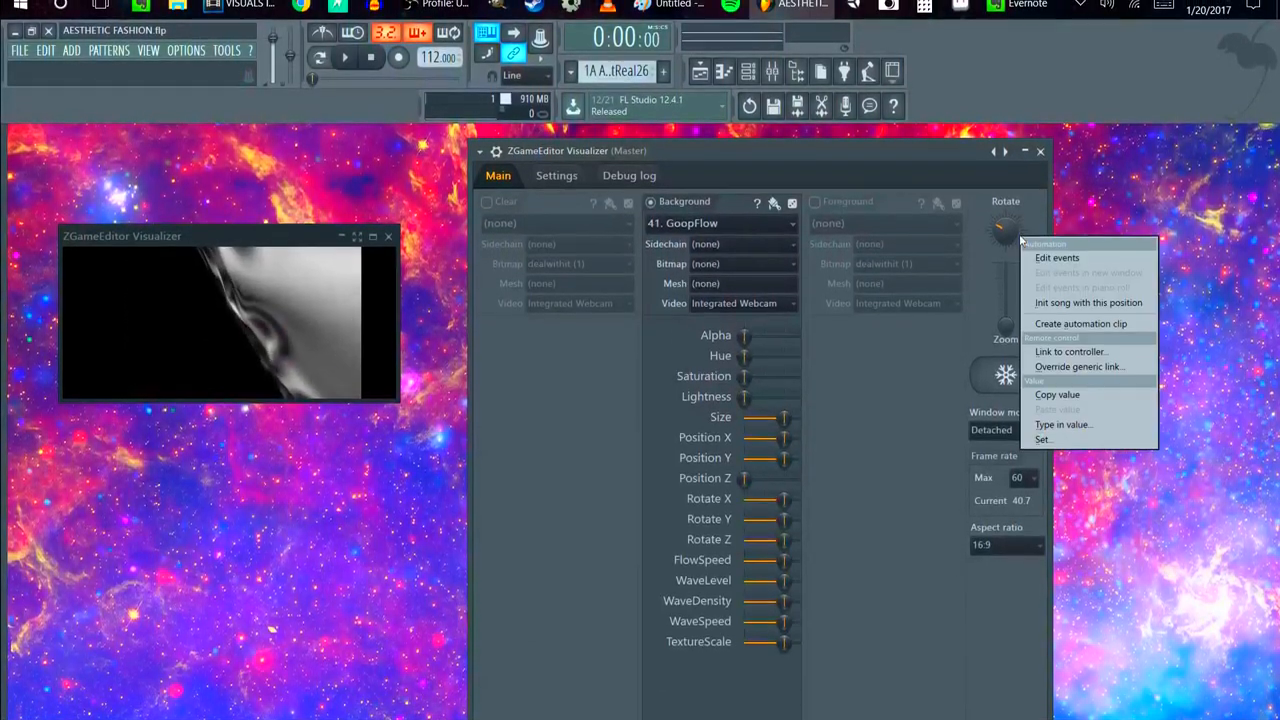
{"action": "left_click", "coordinate": [1063, 424]}
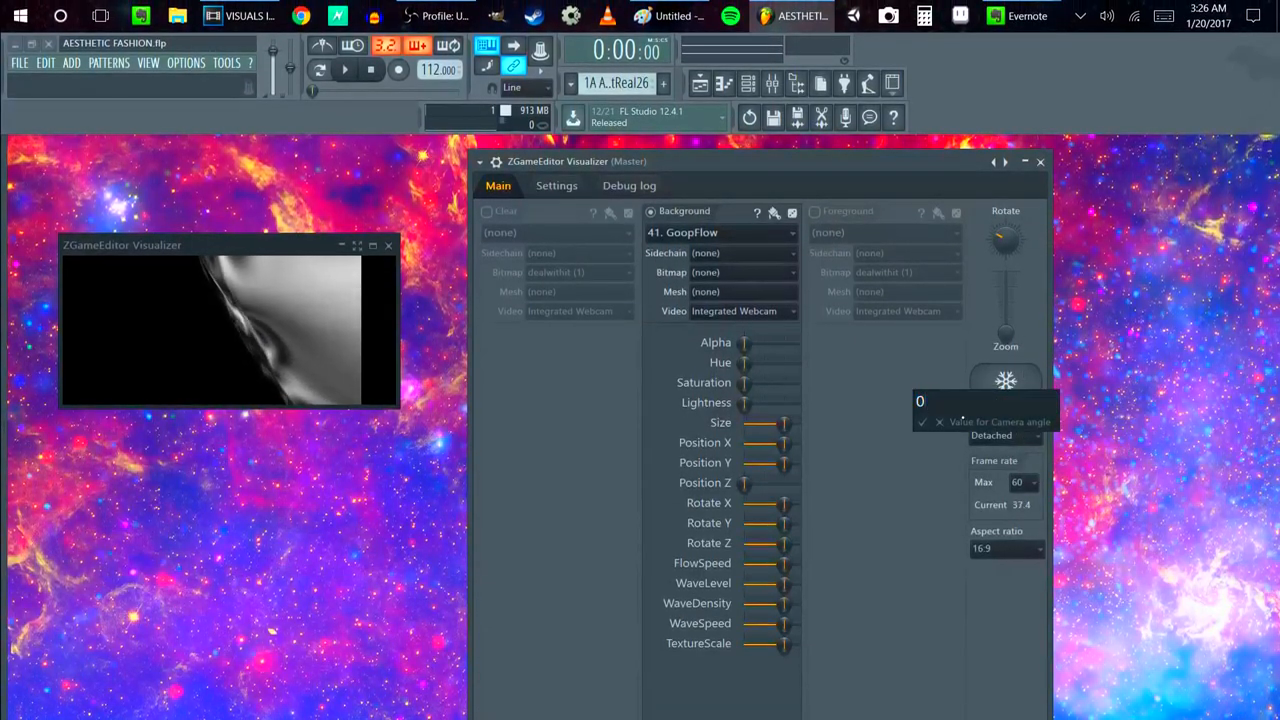
{"action": "left_click", "coordinate": [720, 232]}
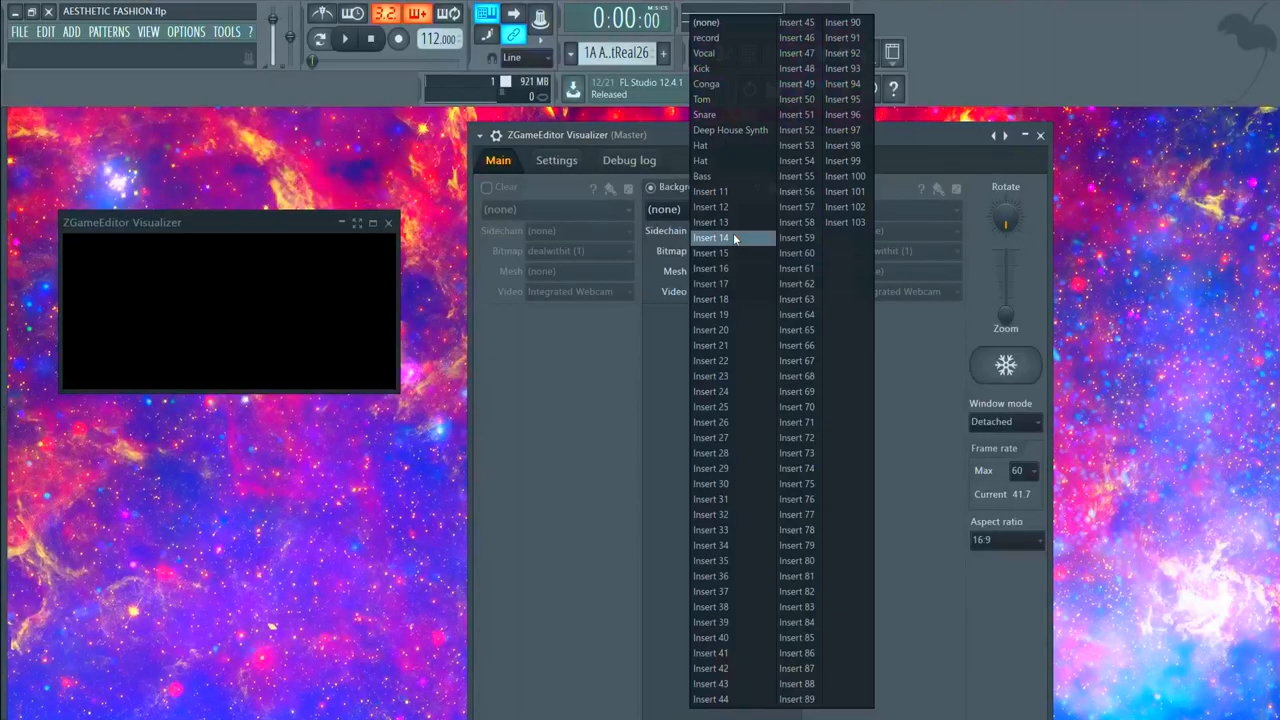
{"action": "mouse_move", "coordinate": [730, 130]}
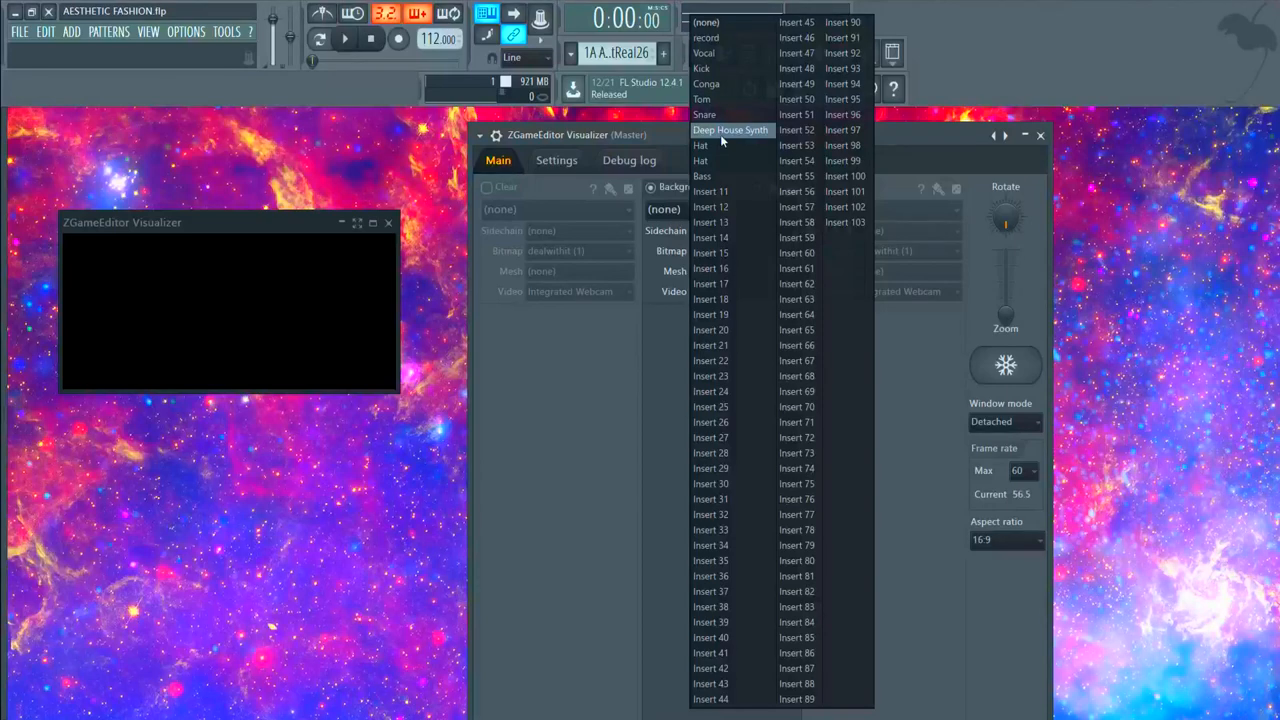
Sidechain the Background to Deep House Synth, audition FreqRing through Musicball, ending on DarkSpark
{"action": "left_click", "coordinate": [730, 130]}
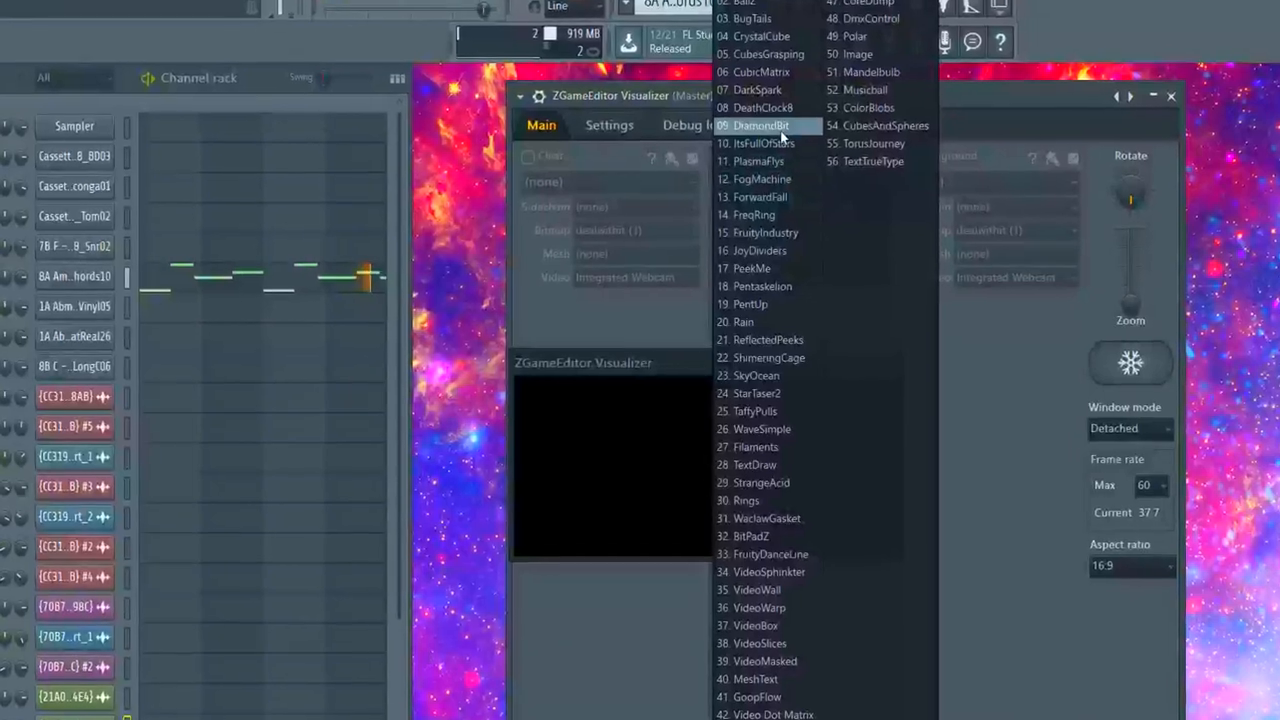
{"action": "left_click", "coordinate": [760, 125]}
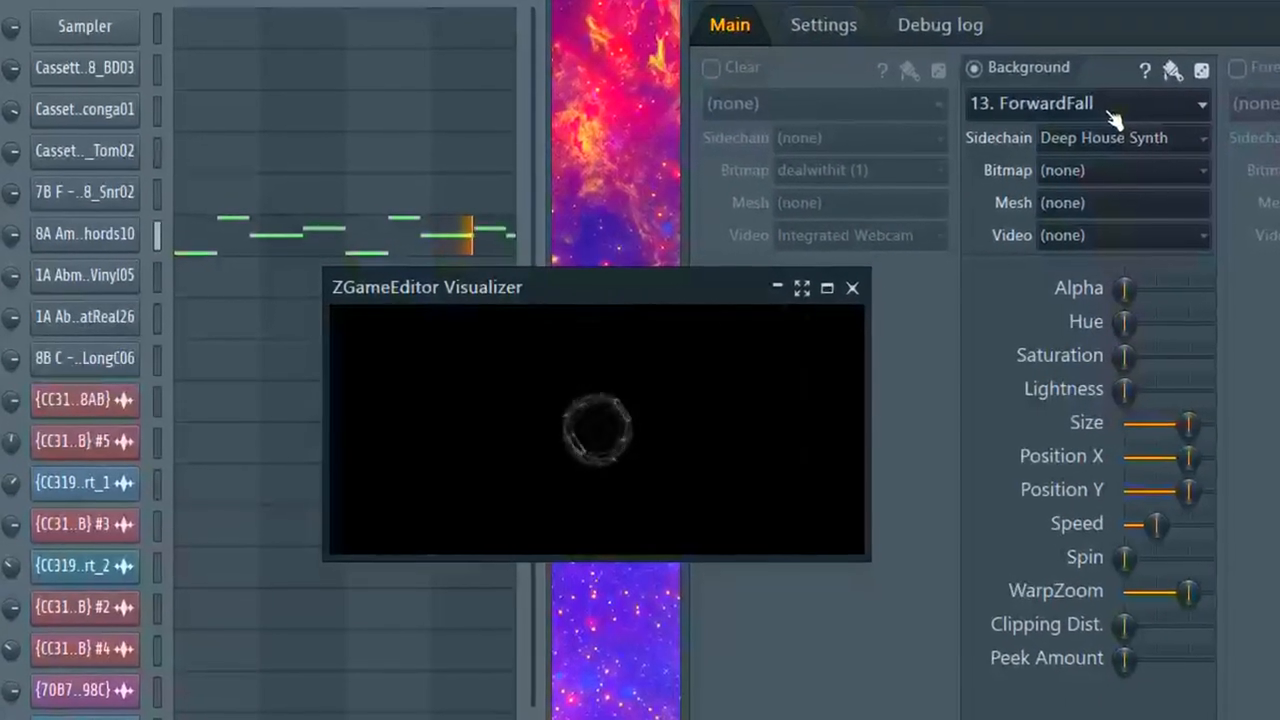
{"action": "left_click", "coordinate": [1200, 103]}
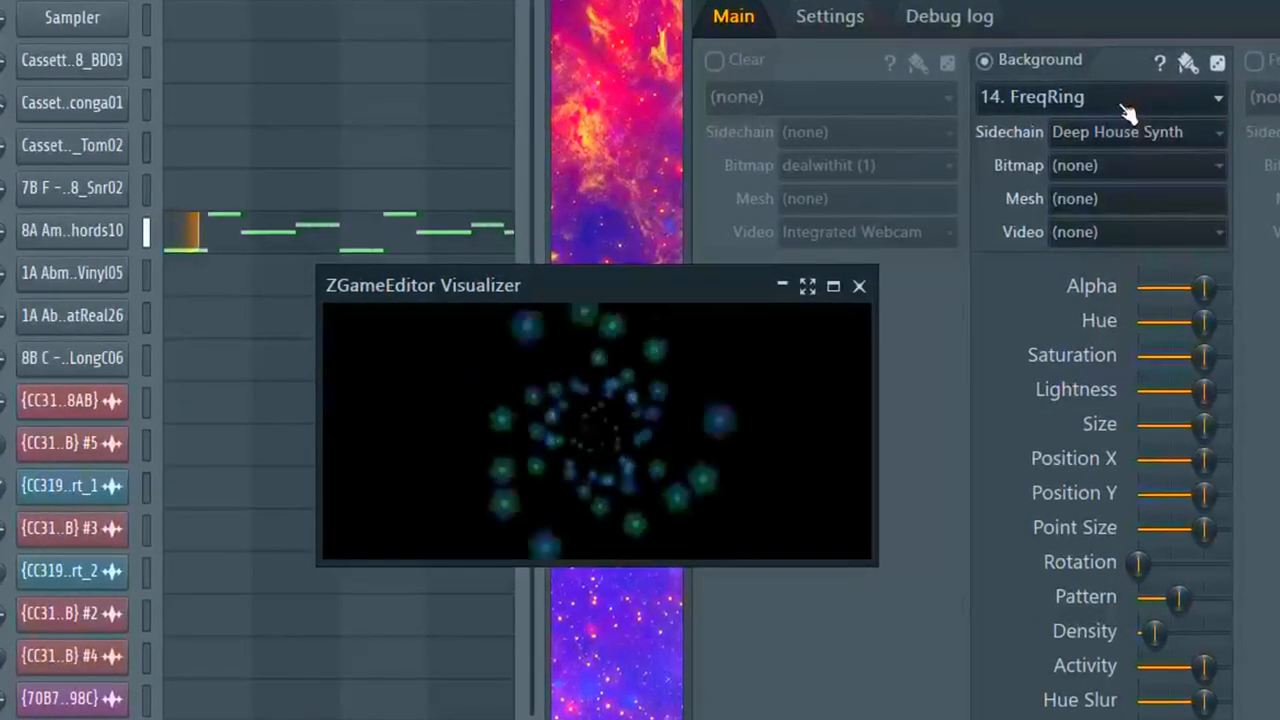
{"action": "left_click", "coordinate": [1100, 96]}
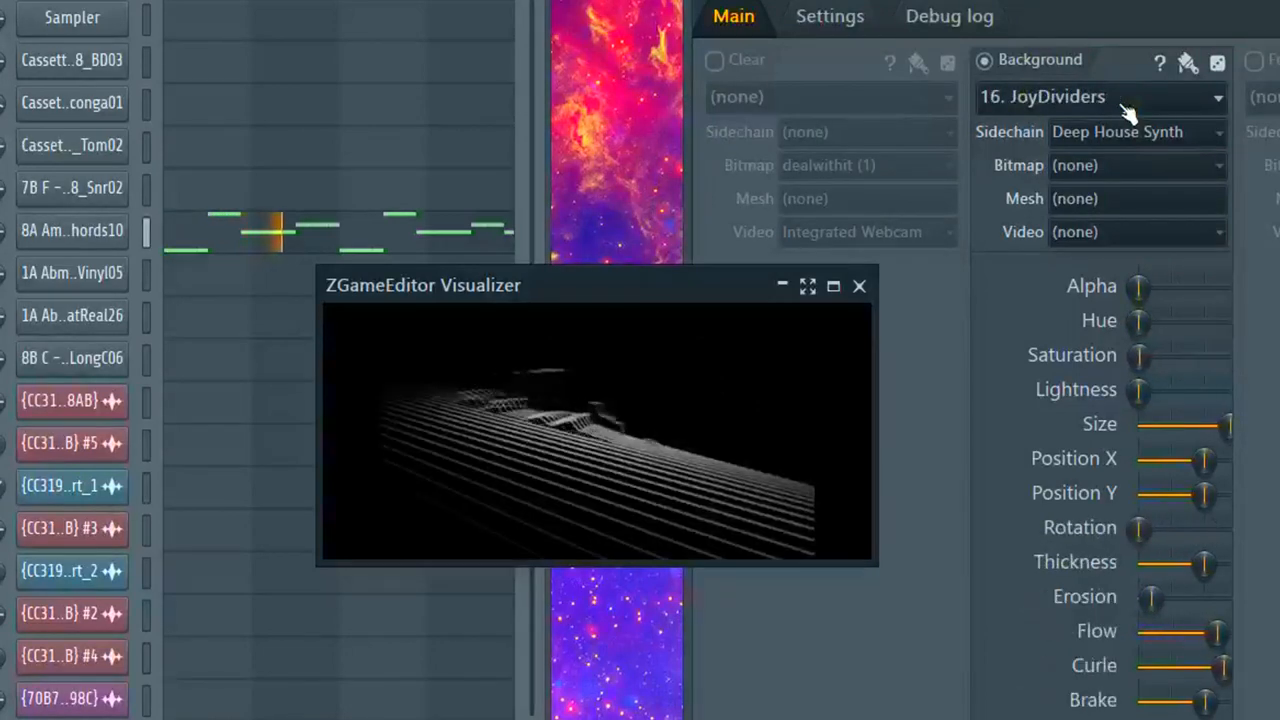
{"action": "left_click", "coordinate": [1100, 96]}
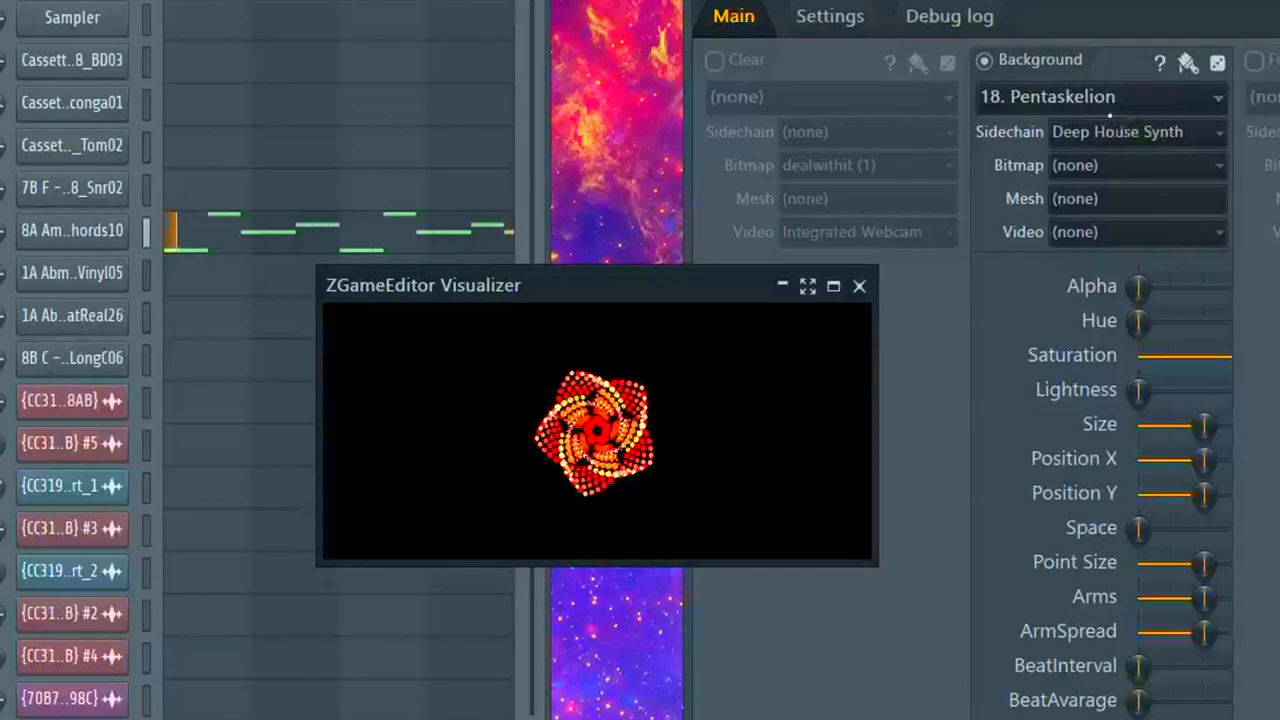
{"action": "left_click", "coordinate": [1100, 96]}
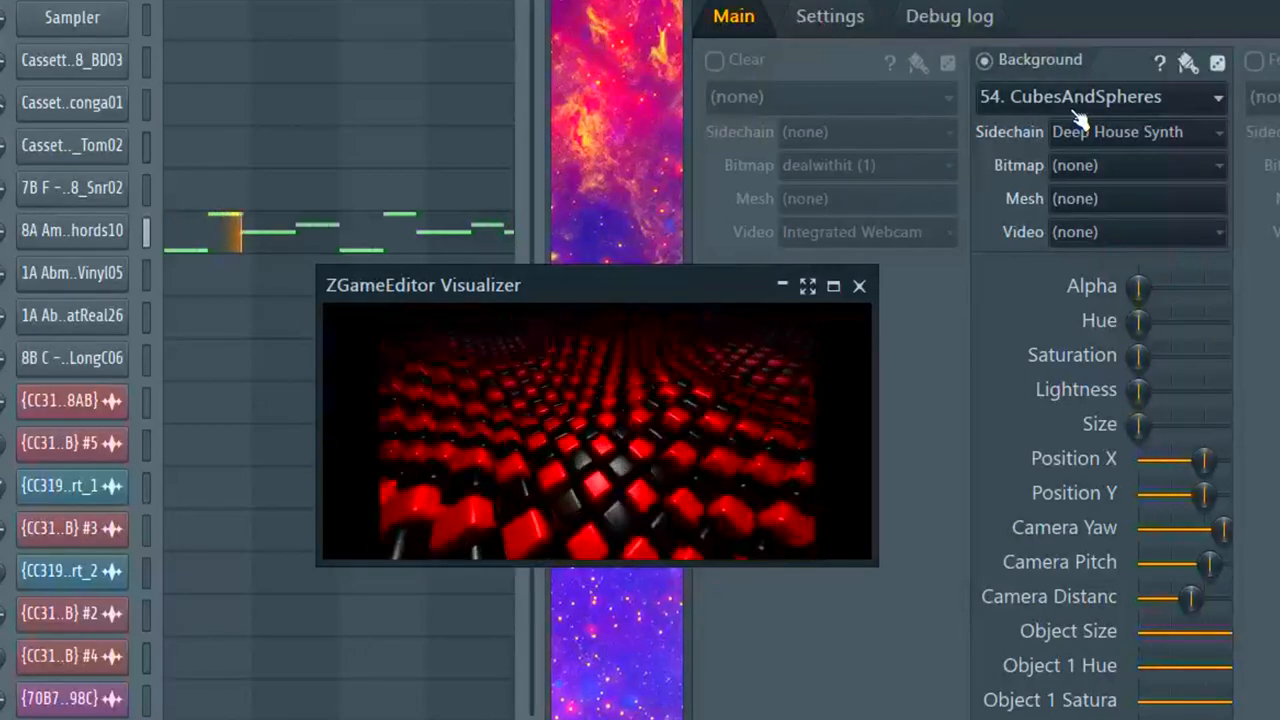
{"action": "left_click", "coordinate": [1100, 96]}
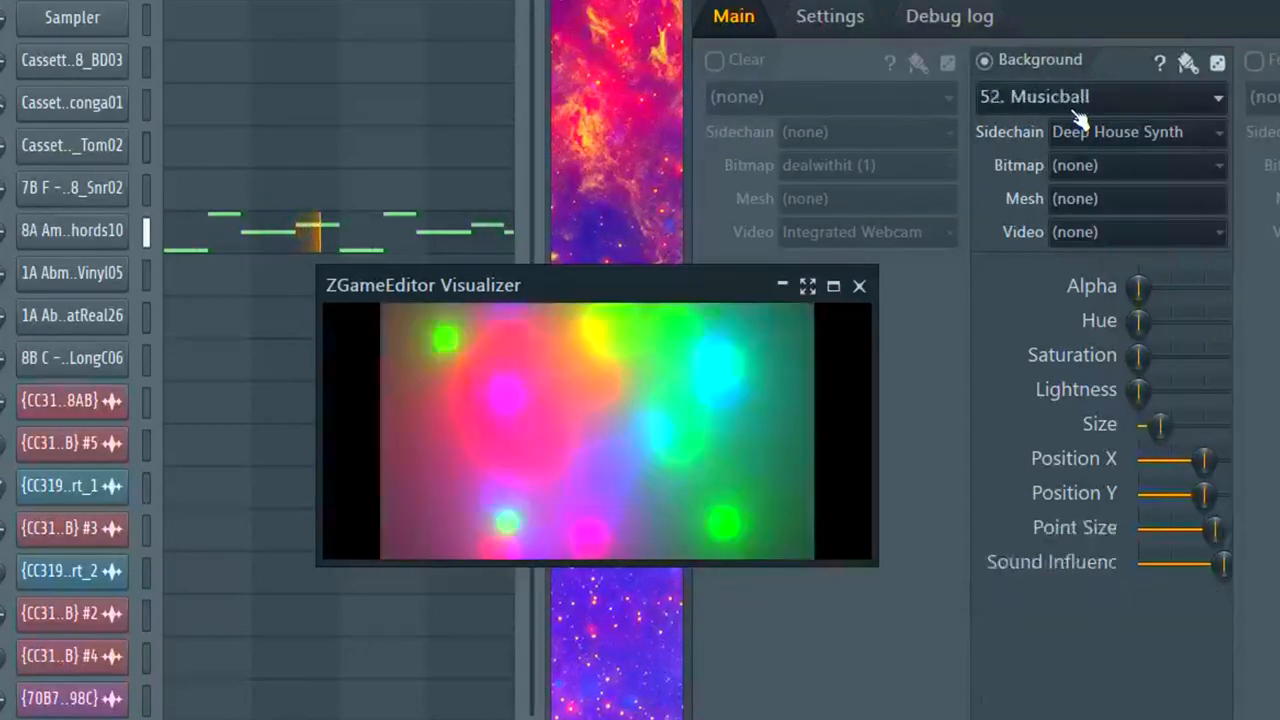
{"action": "left_click", "coordinate": [1100, 96]}
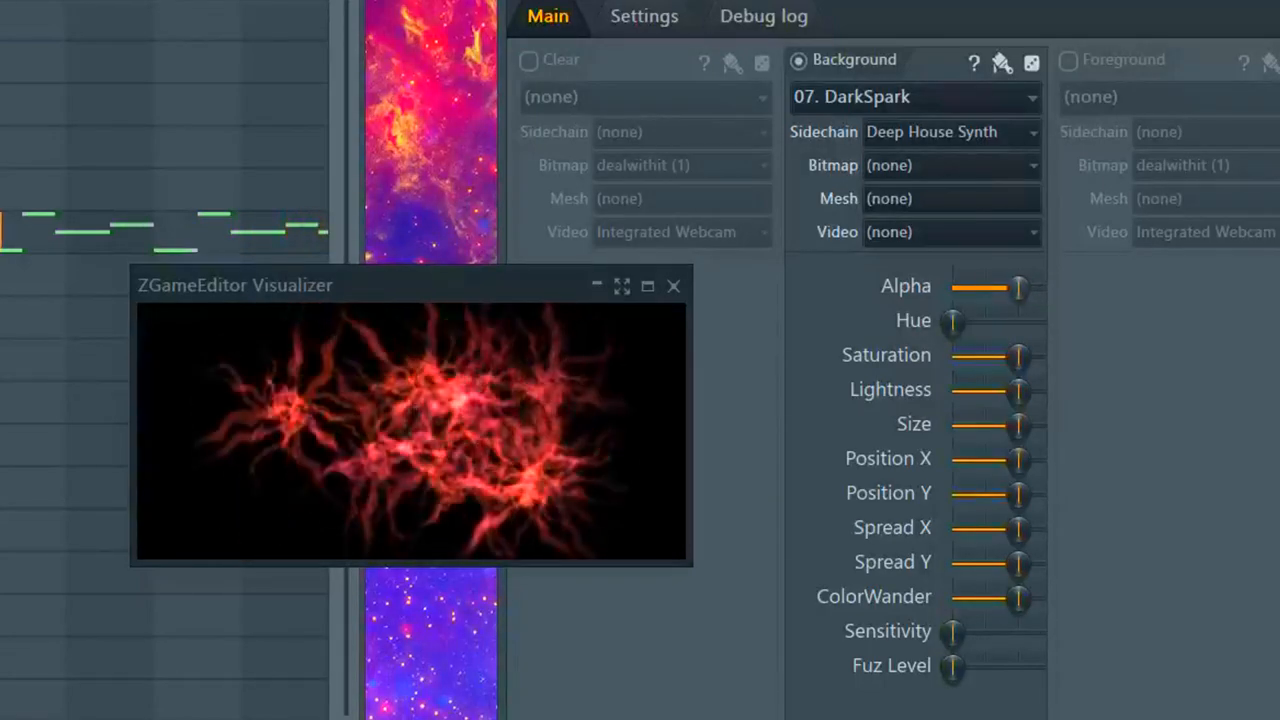
Max DarkSpark saturation, return hue to red, check Hue link options, and fine-tune colour
{"action": "left_click_drag", "start_coordinate": [1018, 287], "coordinate": [957, 287]}
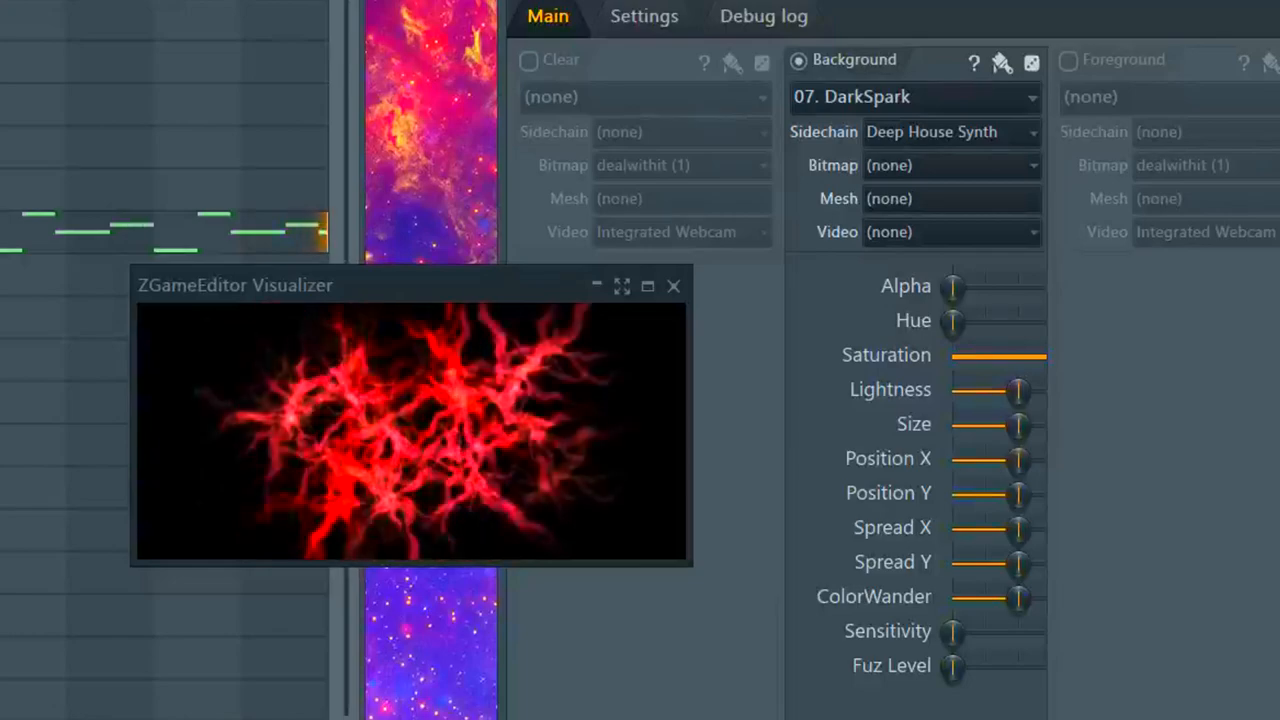
{"action": "left_click_drag", "start_coordinate": [950, 320], "coordinate": [985, 320]}
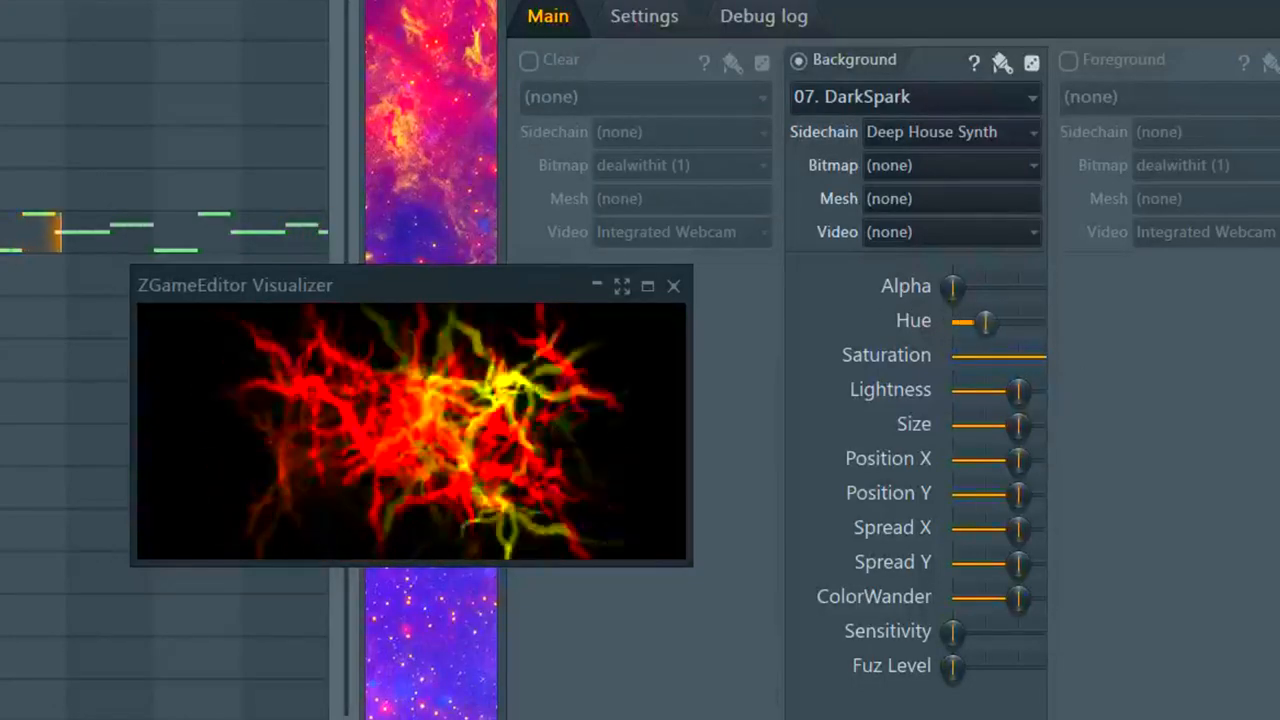
{"action": "left_click_drag", "start_coordinate": [985, 320], "coordinate": [1040, 320]}
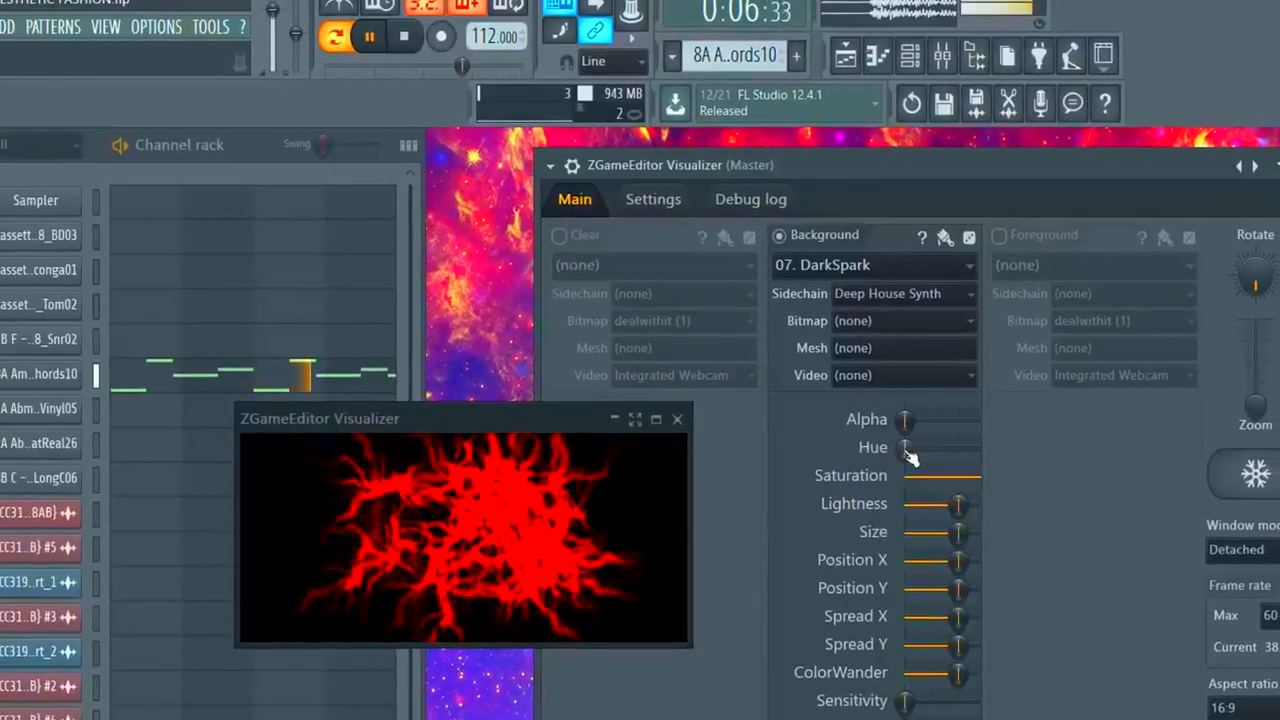
{"action": "right_click", "coordinate": [897, 451]}
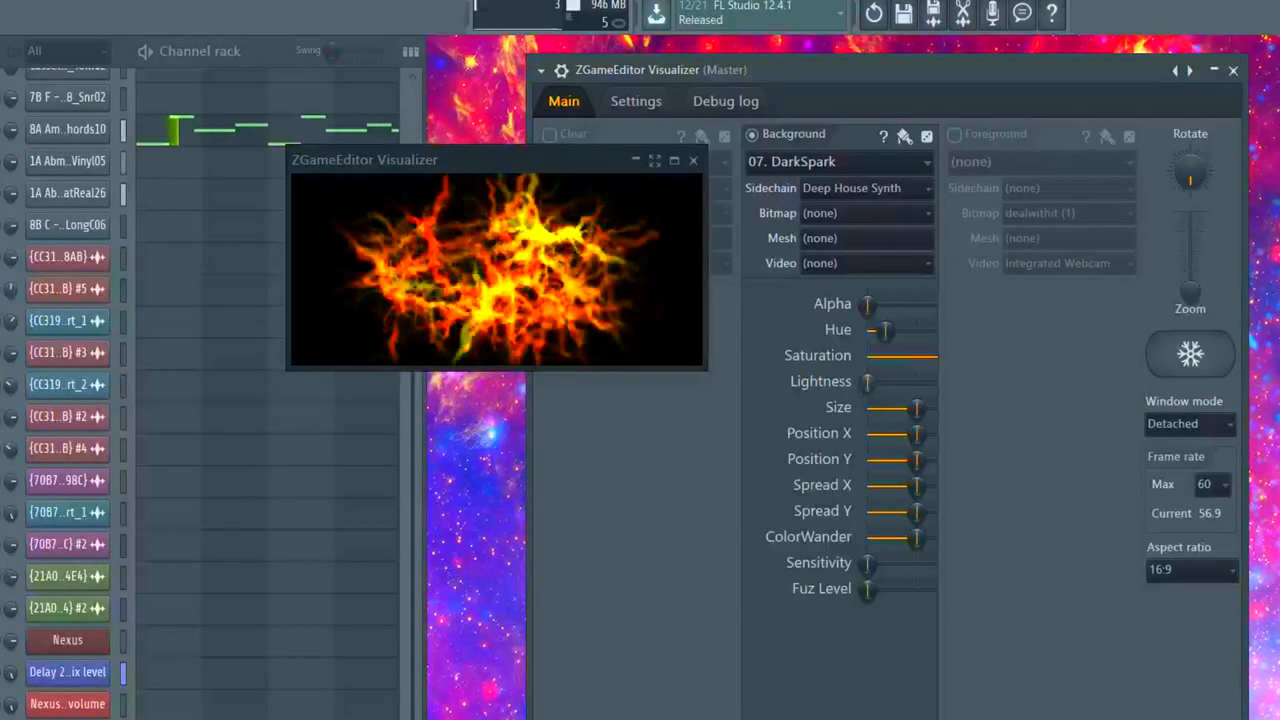
{"action": "left_click_drag", "start_coordinate": [883, 329], "coordinate": [908, 329]}
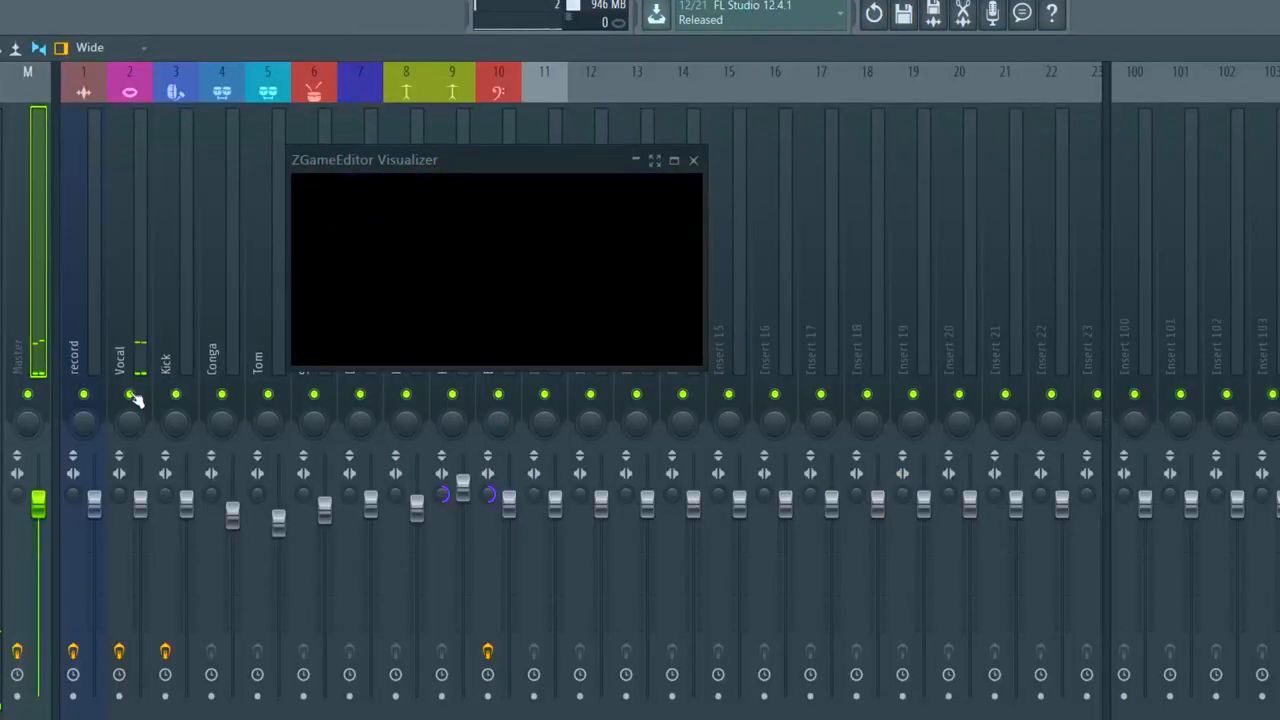
Open the visualizer settings, shift the hue toward green, and reset Size to default
{"action": "left_click", "coordinate": [129, 393]}
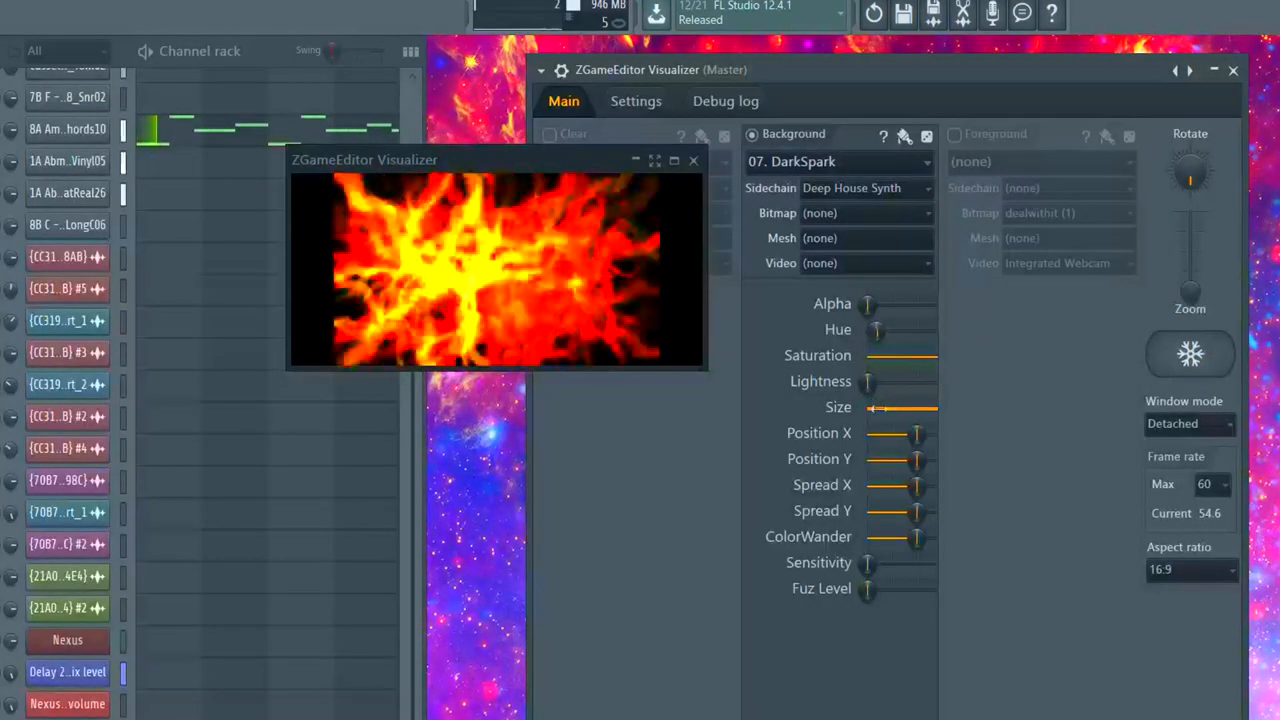
{"action": "left_click_drag", "start_coordinate": [875, 329], "coordinate": [900, 329]}
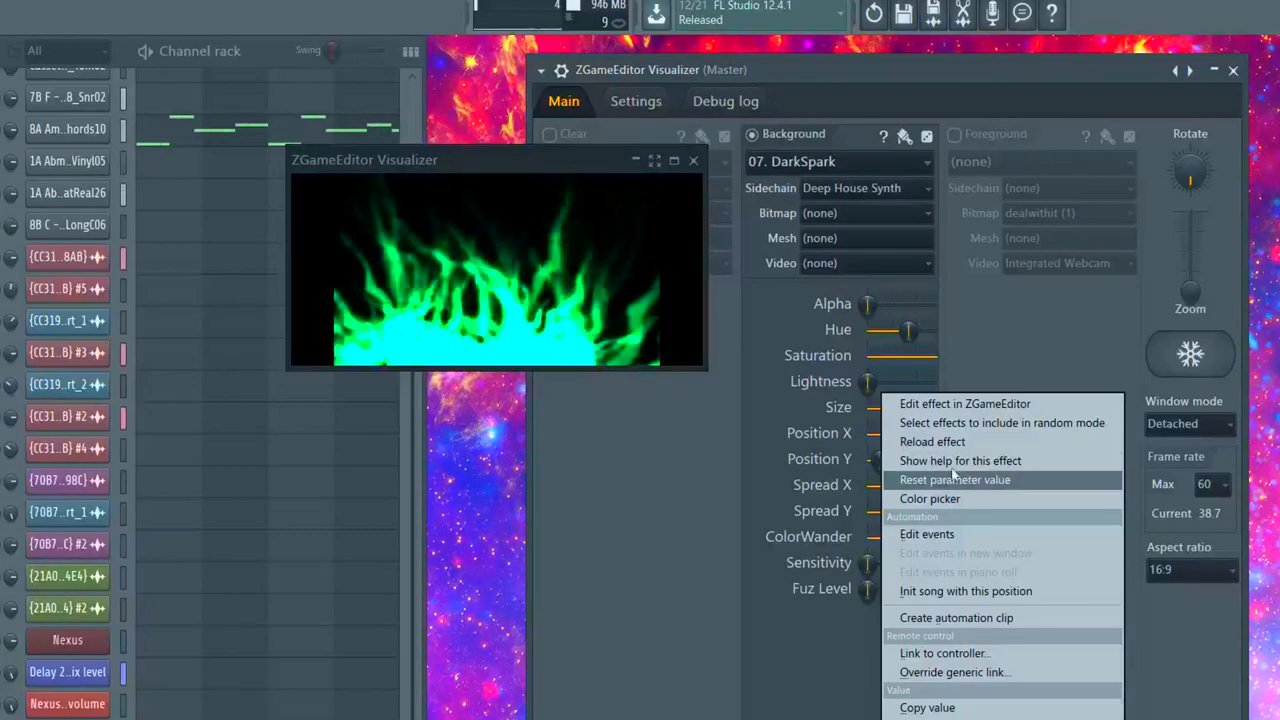
{"action": "left_click", "coordinate": [954, 480]}
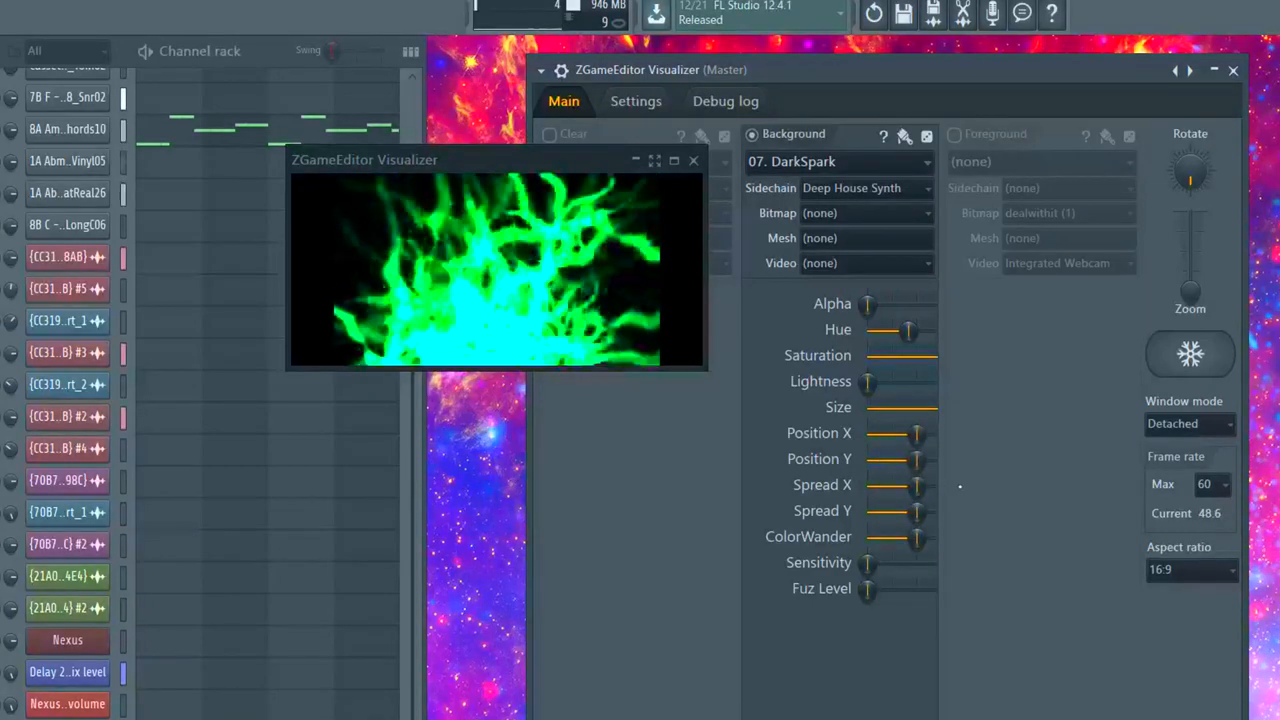
Lower Spread X and Y, push hue to maximum, and raise Fuz Level
{"action": "left_click_drag", "start_coordinate": [910, 485], "coordinate": [918, 485]}
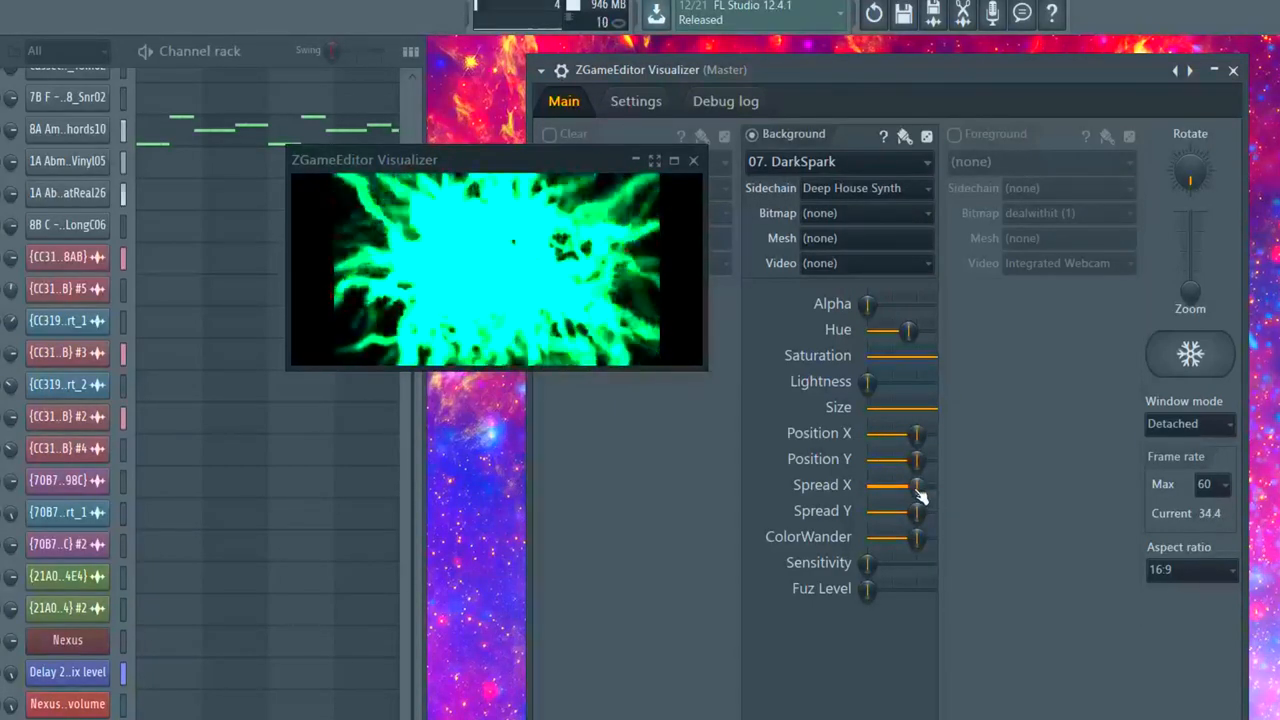
{"action": "left_click_drag", "start_coordinate": [918, 485], "coordinate": [868, 485]}
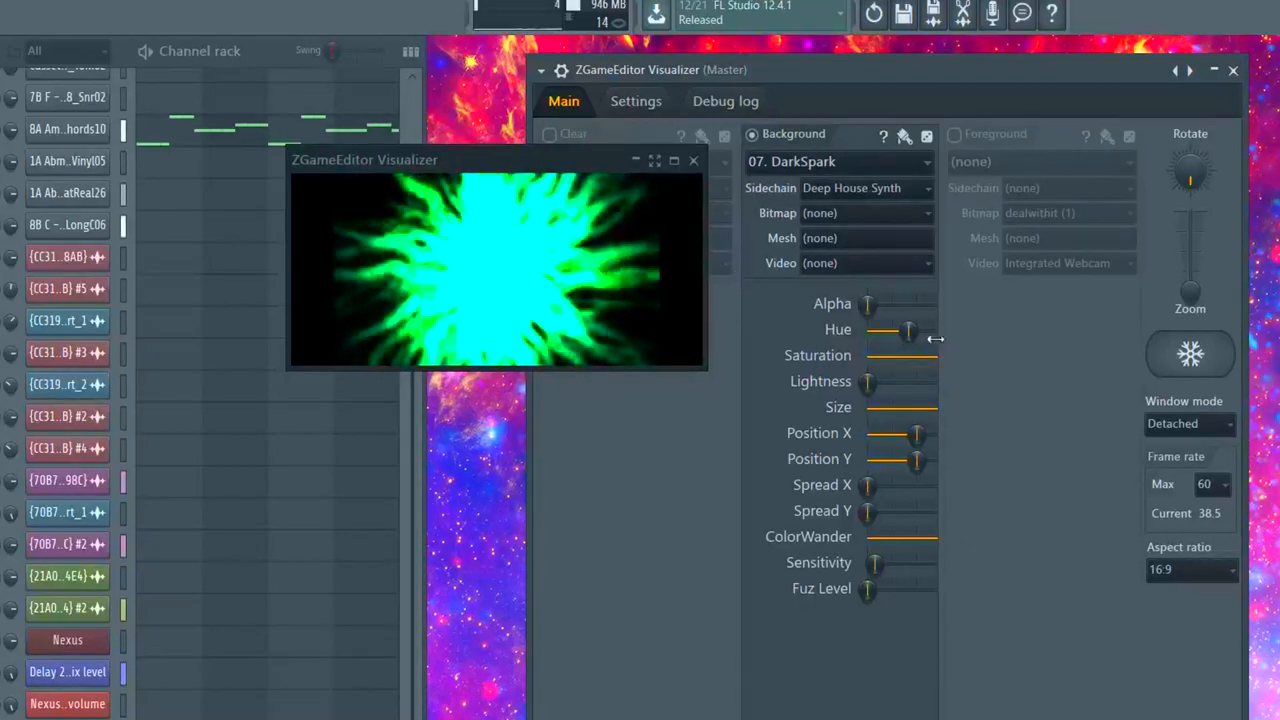
{"action": "left_click_drag", "start_coordinate": [907, 329], "coordinate": [935, 329]}
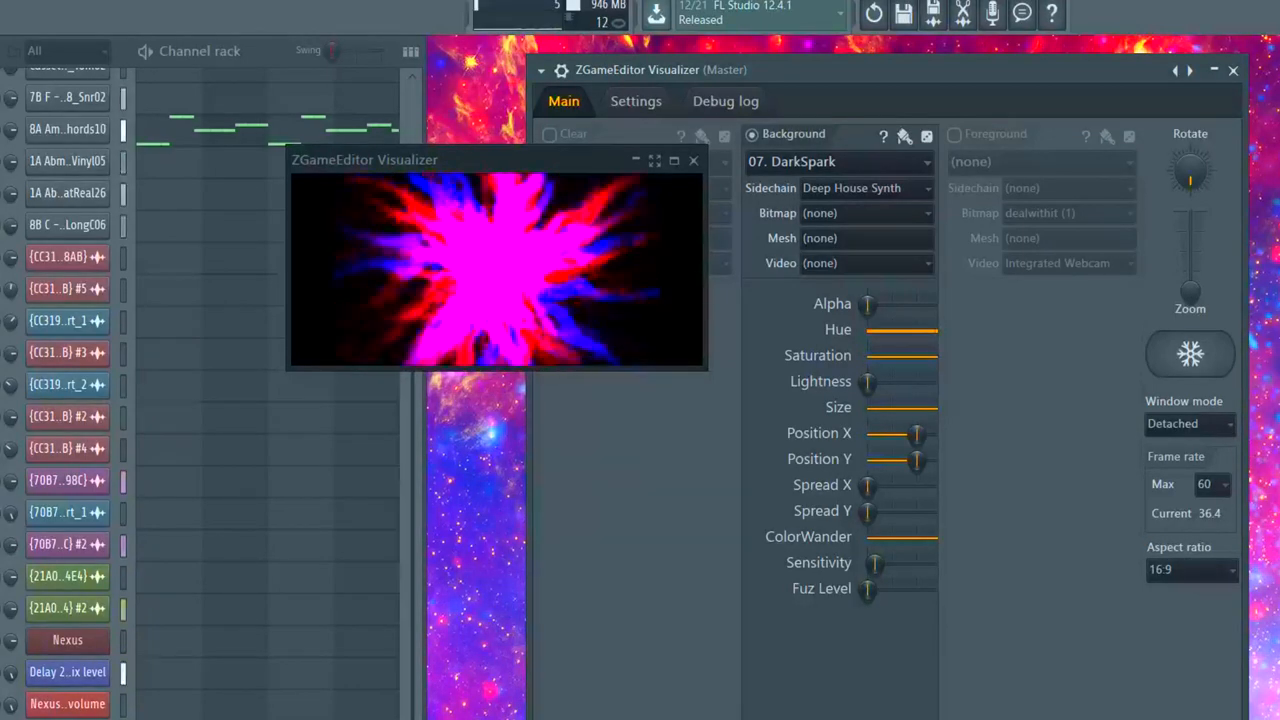
{"action": "left_click_drag", "start_coordinate": [920, 329], "coordinate": [868, 329]}
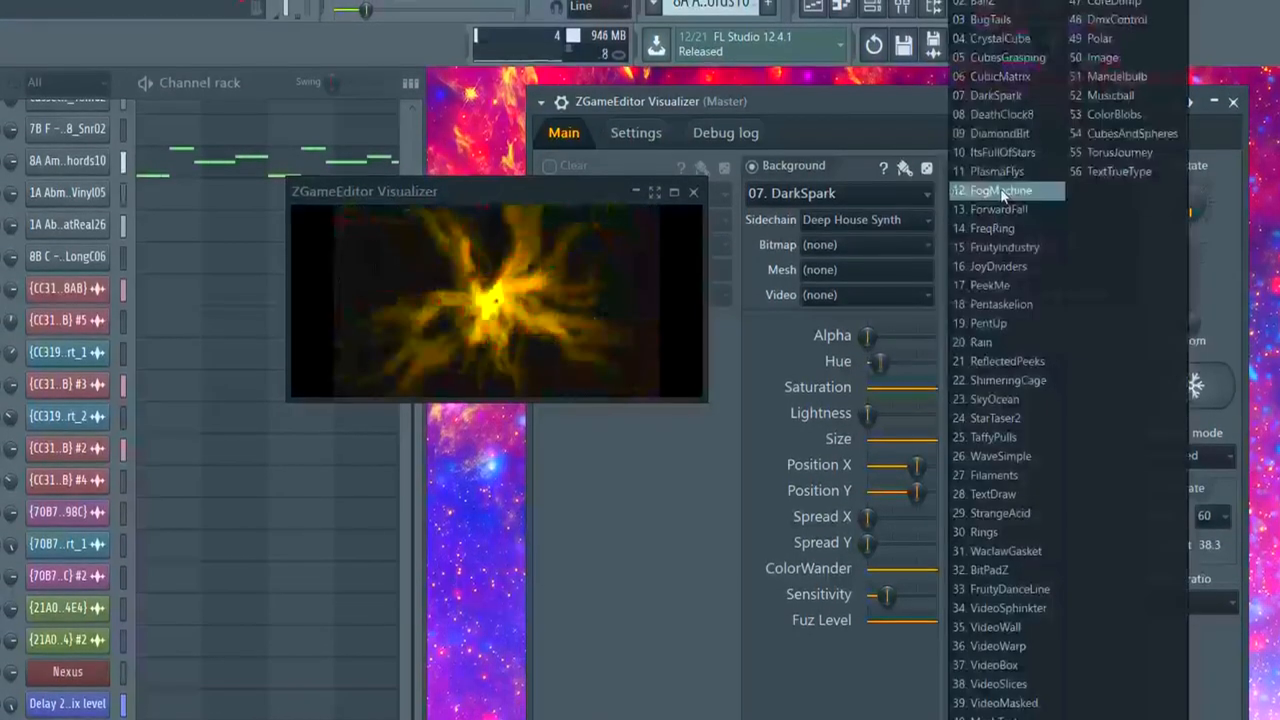
Pick 18. Pentaskelion as the foreground effect, set Bitmap to (none) and Saturation to maximum
{"action": "left_click", "coordinate": [1000, 304]}
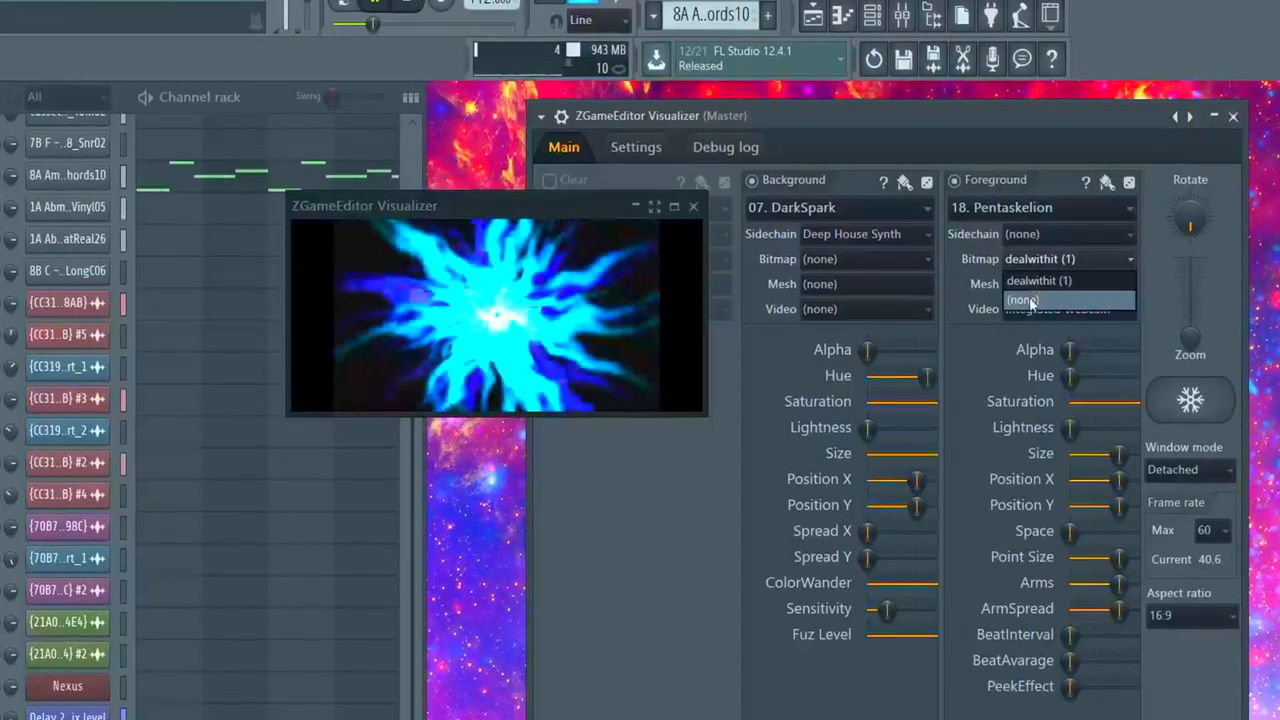
{"action": "left_click", "coordinate": [1022, 300]}
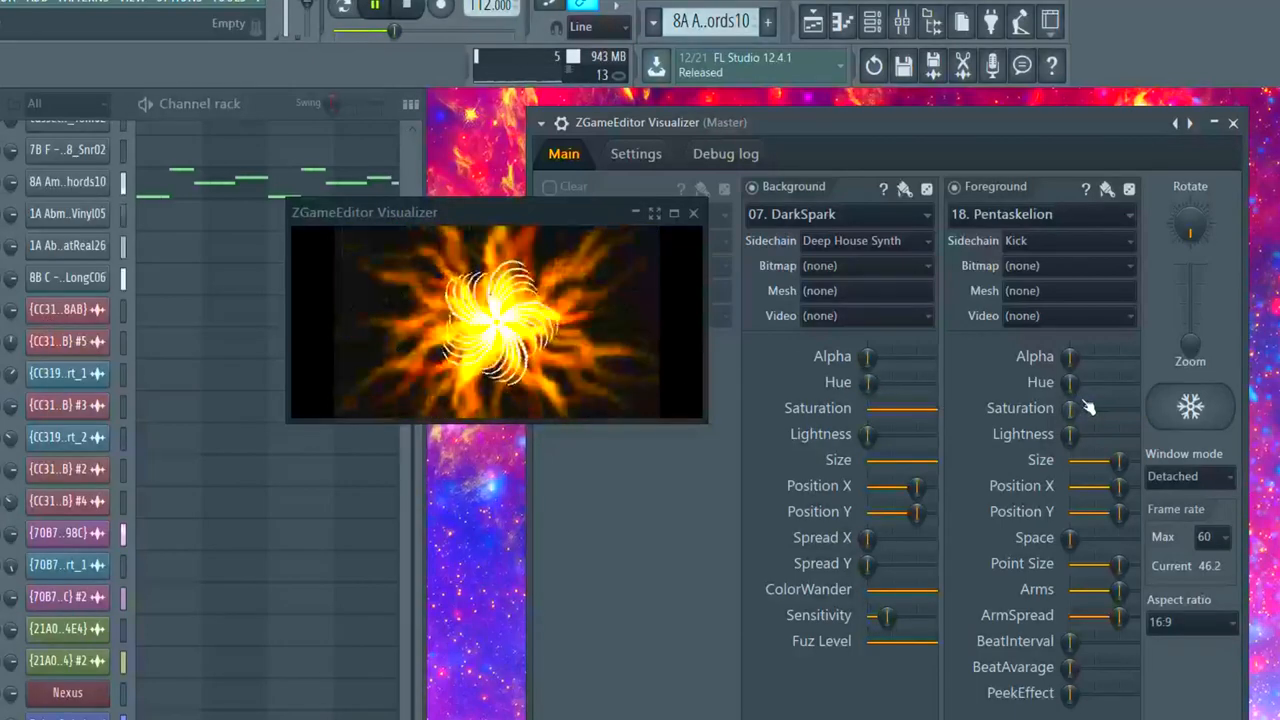
{"action": "left_click_drag", "start_coordinate": [868, 382], "coordinate": [888, 382]}
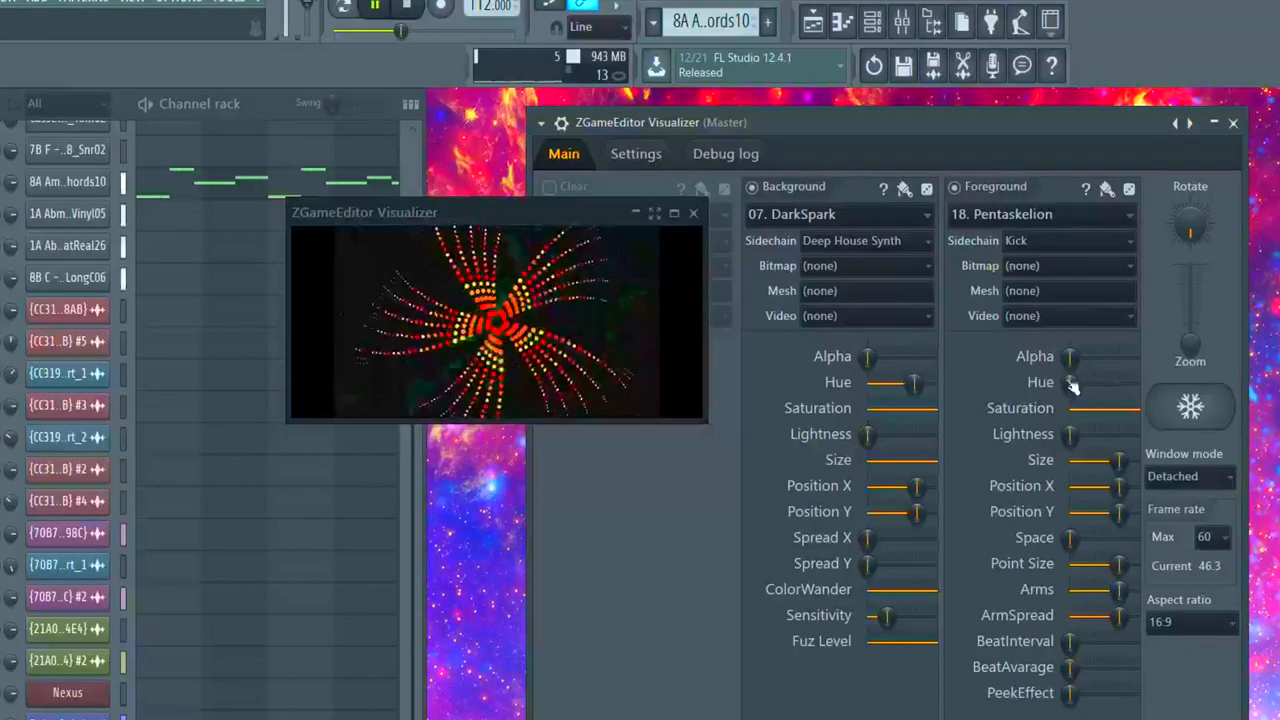
Link foreground Hue to internal controller ZgeViz - FX 1 - Parameter1 with Remove conflicts ticked
{"action": "right_click", "coordinate": [1070, 381]}
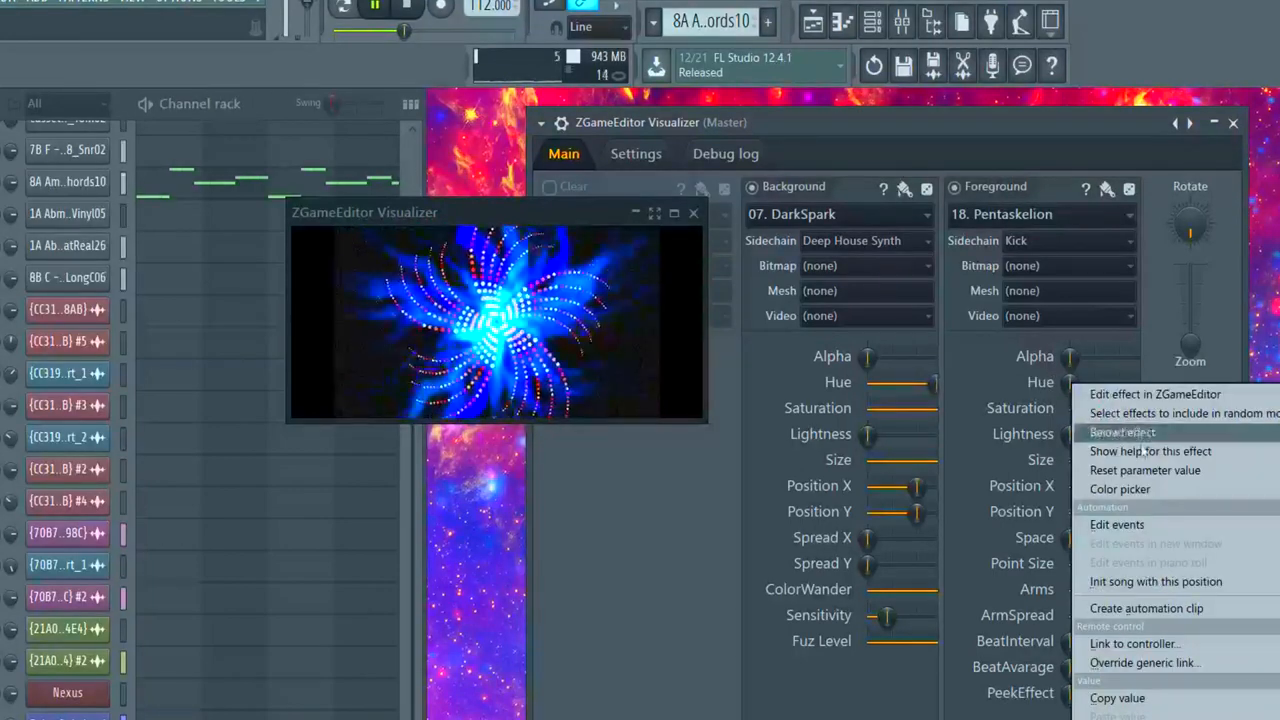
{"action": "left_click", "coordinate": [1135, 643]}
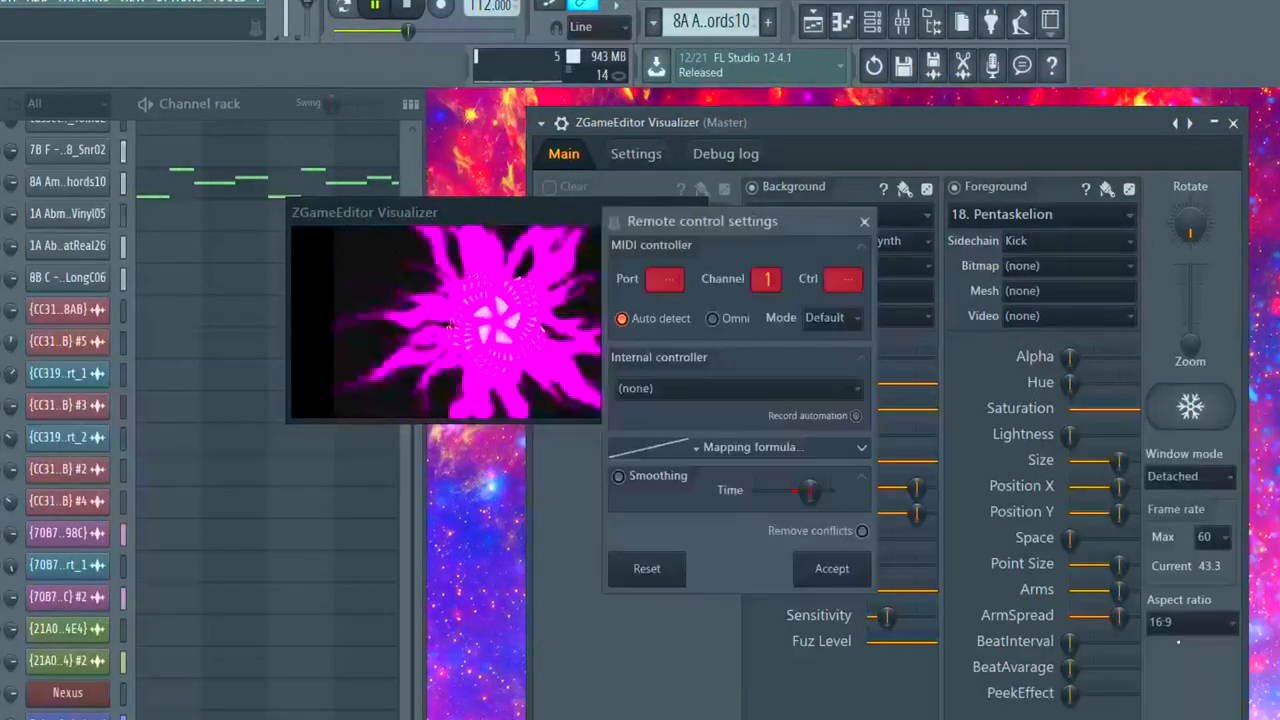
{"action": "left_click", "coordinate": [735, 388]}
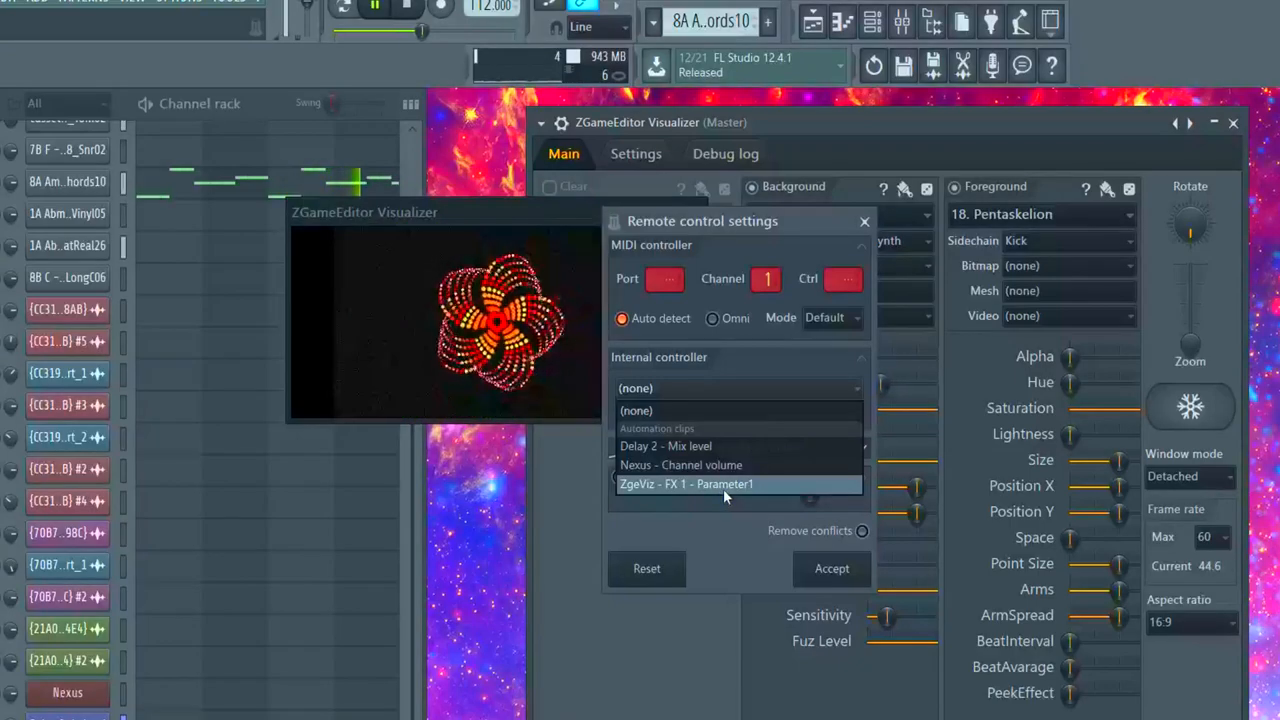
{"action": "left_click", "coordinate": [686, 484]}
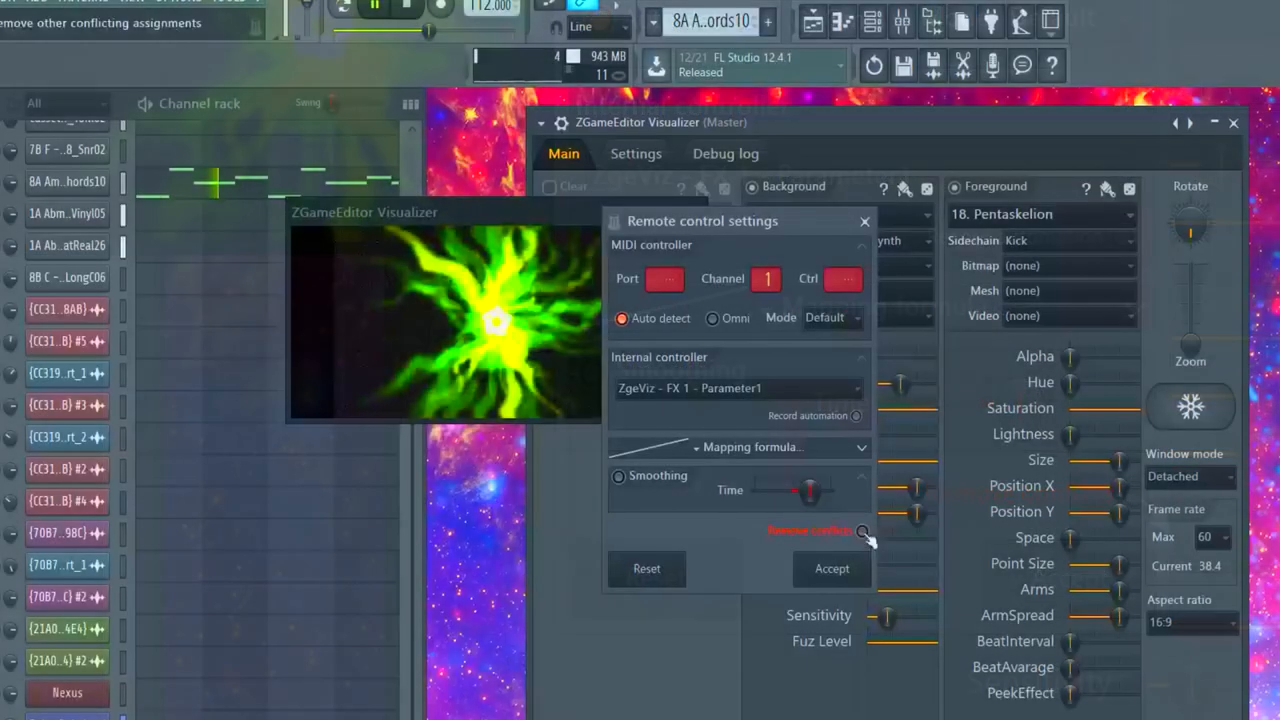
{"action": "left_click", "coordinate": [864, 221]}
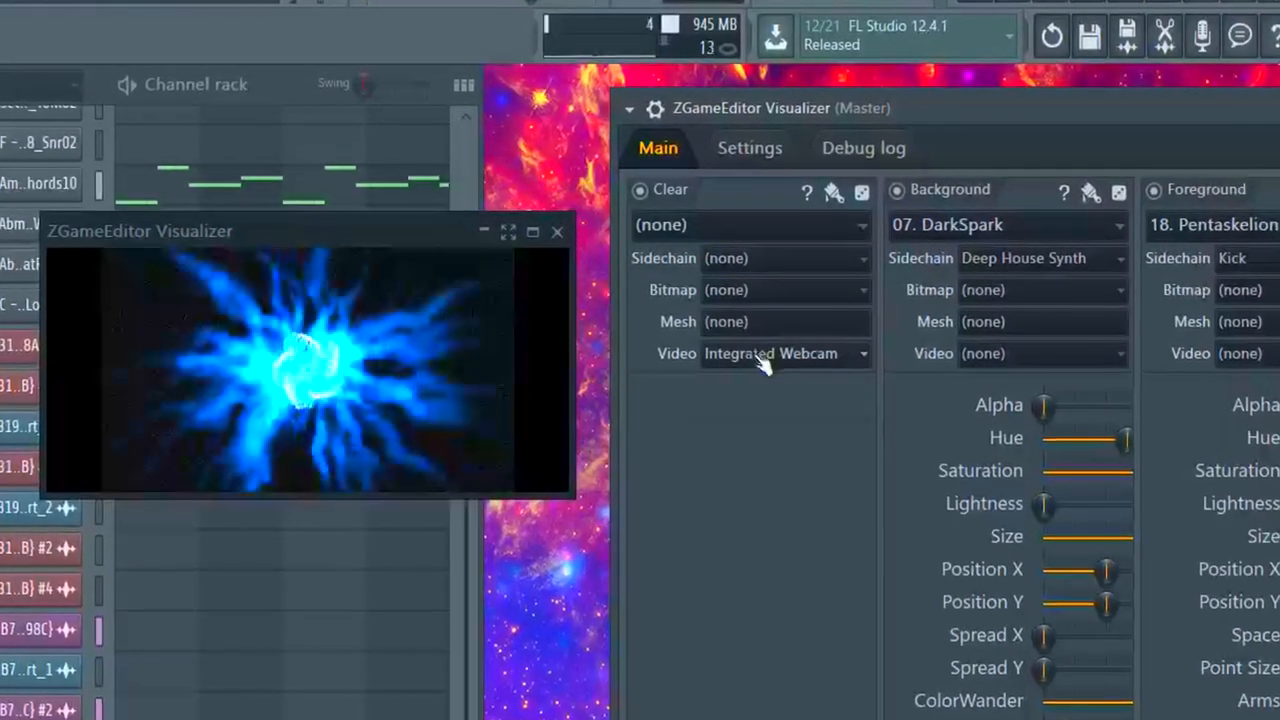
Cycle the Clear effect through BlurBlur, FeedMe, Phantasmic, WormHoleEclipse, SolidColor, WarpBack, Pixelation and Vignette
{"action": "left_click", "coordinate": [750, 224]}
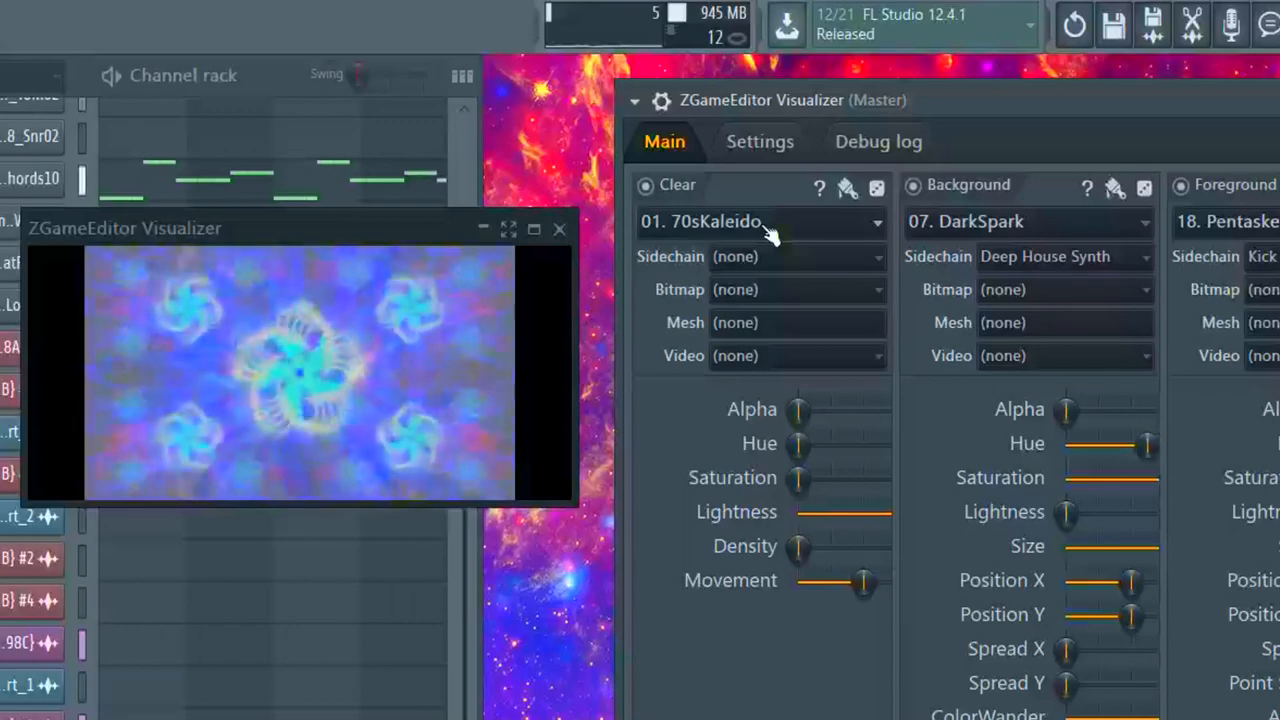
{"action": "left_click", "coordinate": [760, 221]}
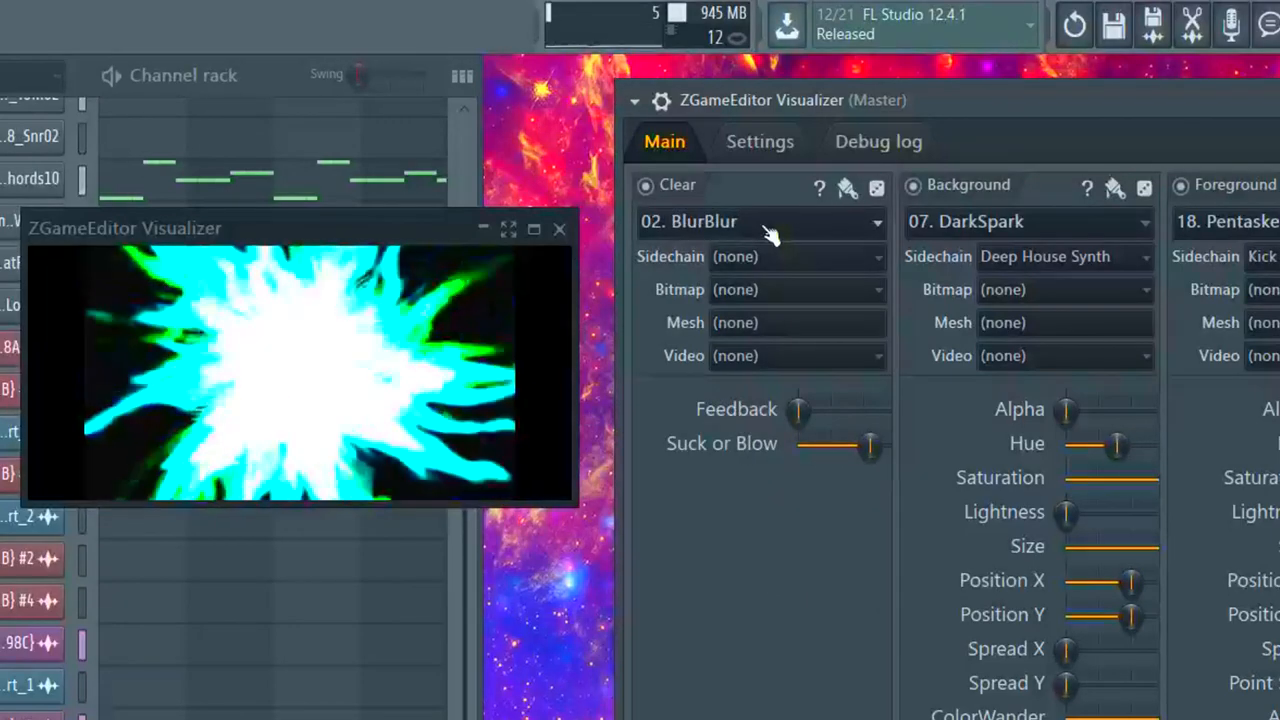
{"action": "left_click", "coordinate": [760, 221]}
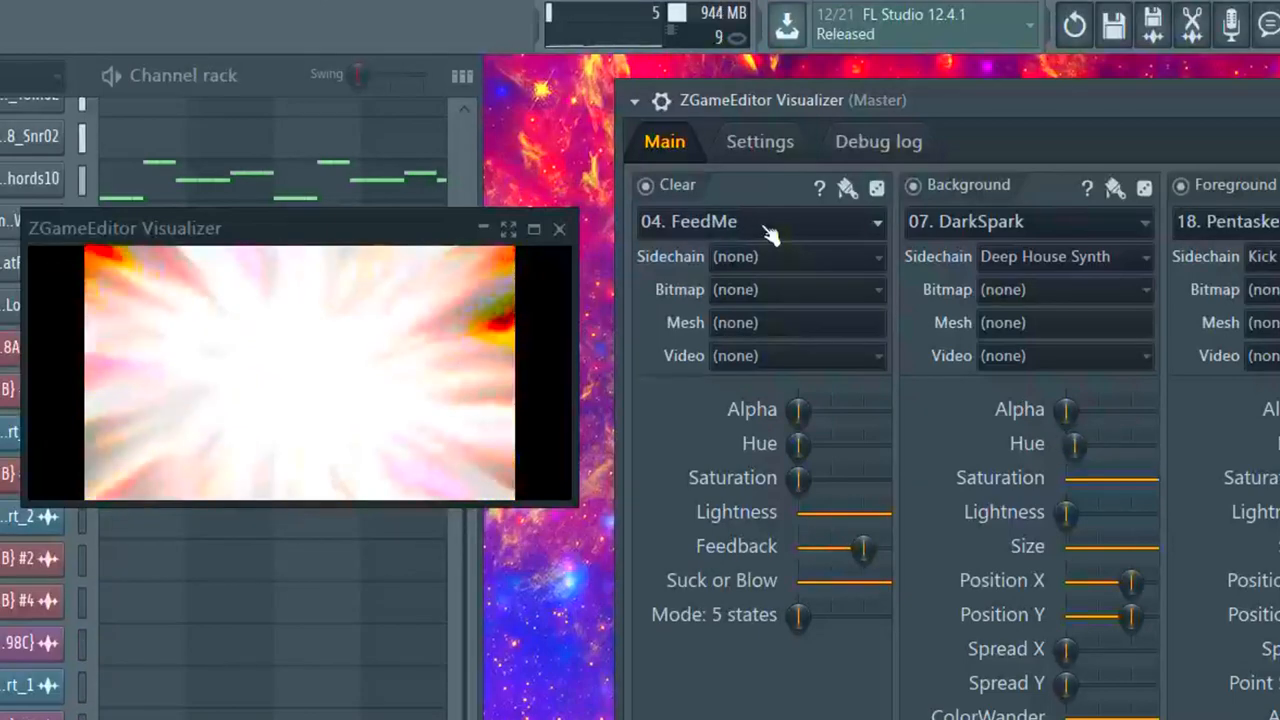
{"action": "left_click", "coordinate": [760, 221]}
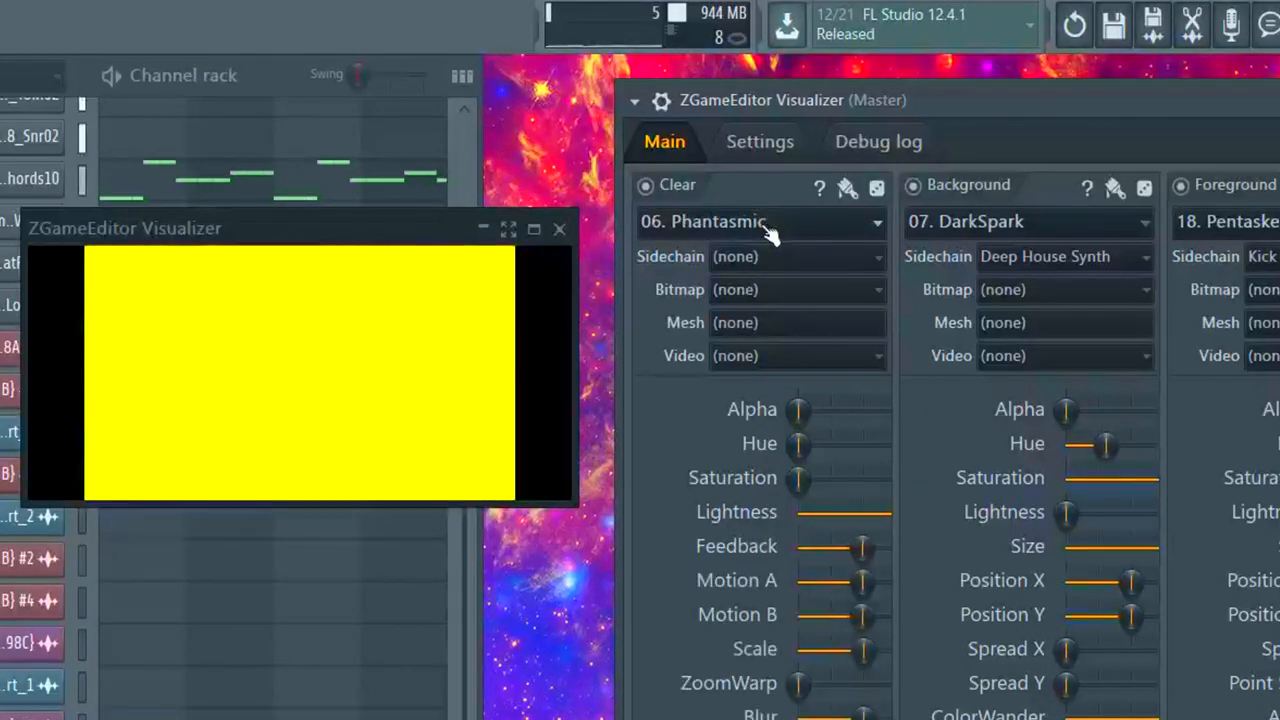
{"action": "left_click", "coordinate": [760, 221]}
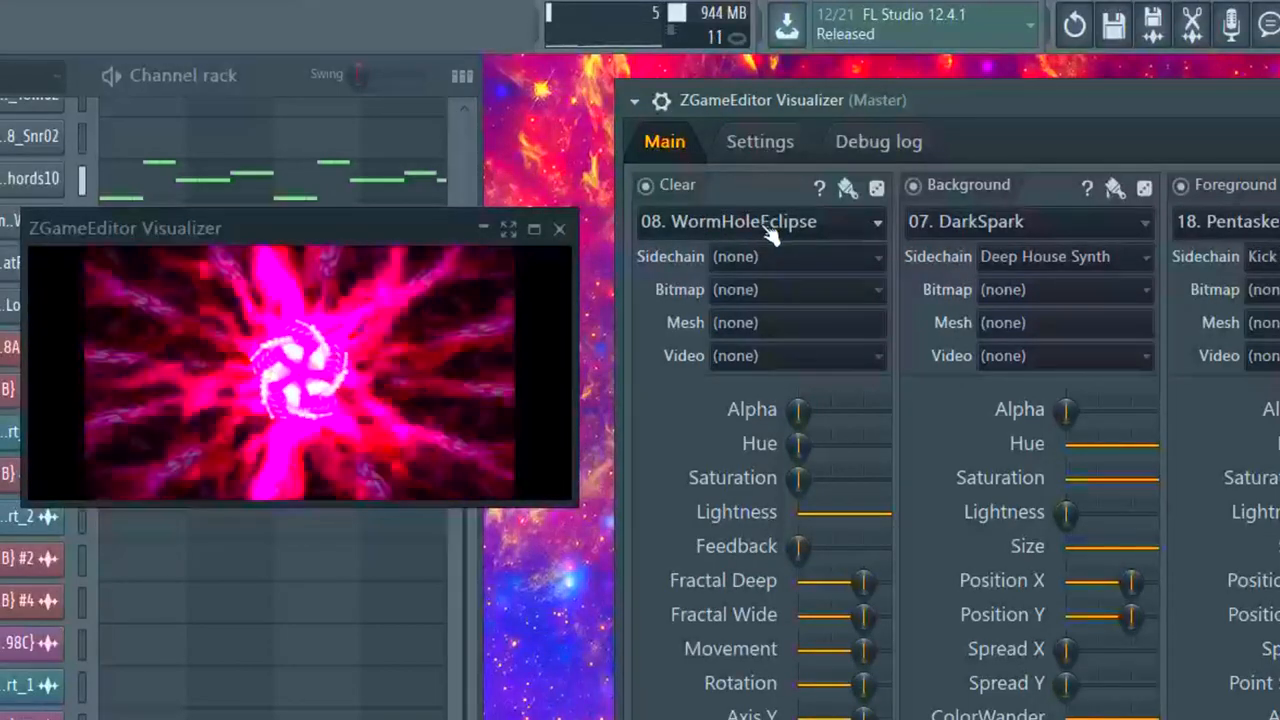
{"action": "left_click", "coordinate": [760, 221]}
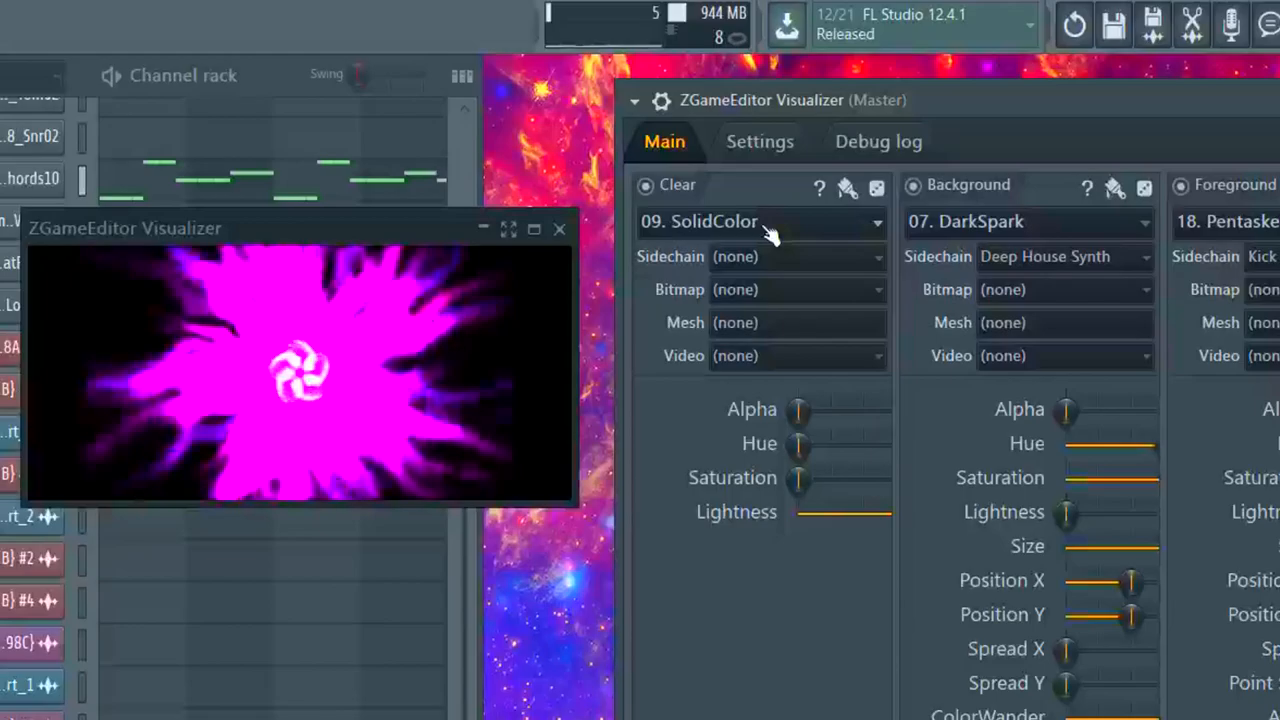
{"action": "left_click", "coordinate": [760, 221]}
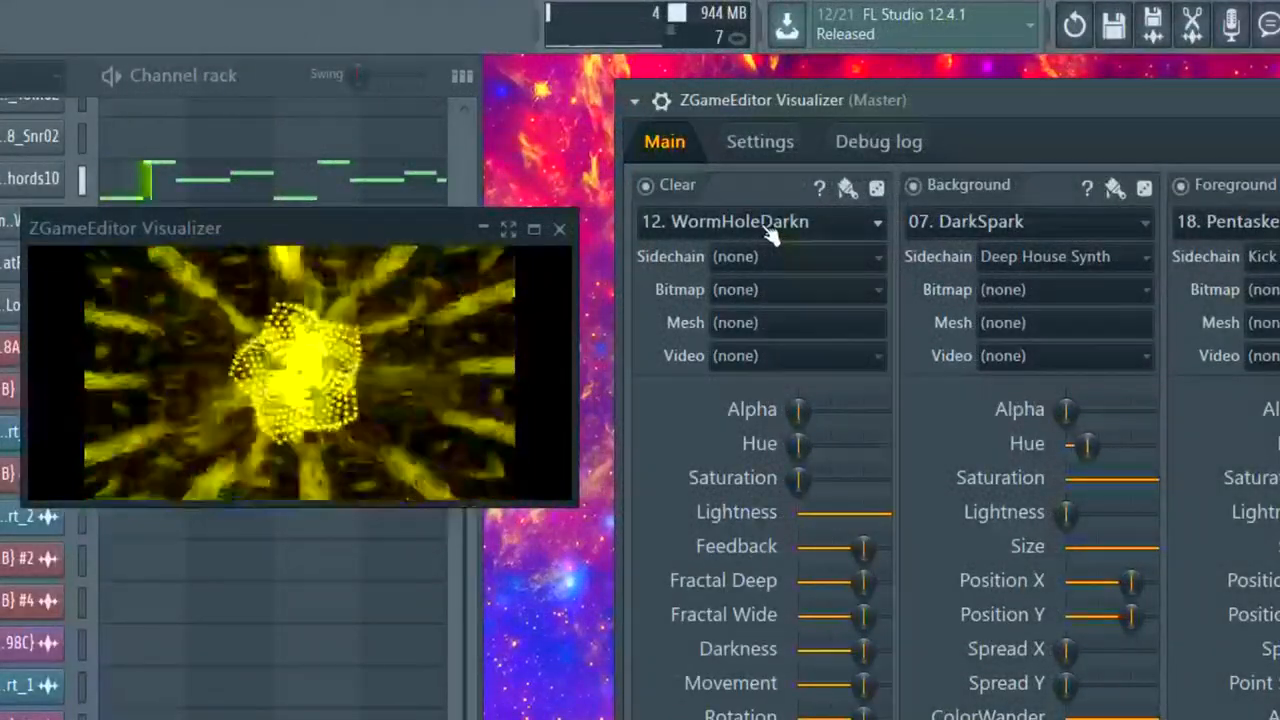
{"action": "left_click", "coordinate": [760, 221]}
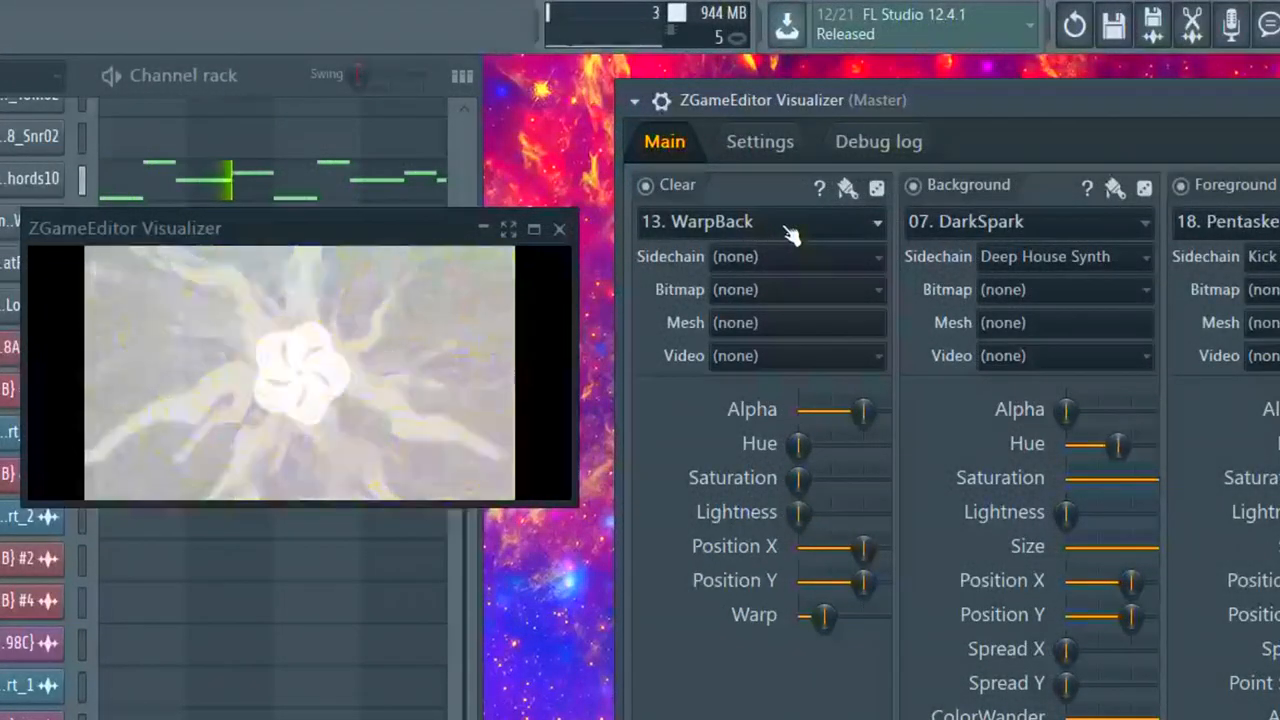
{"action": "left_click", "coordinate": [760, 221]}
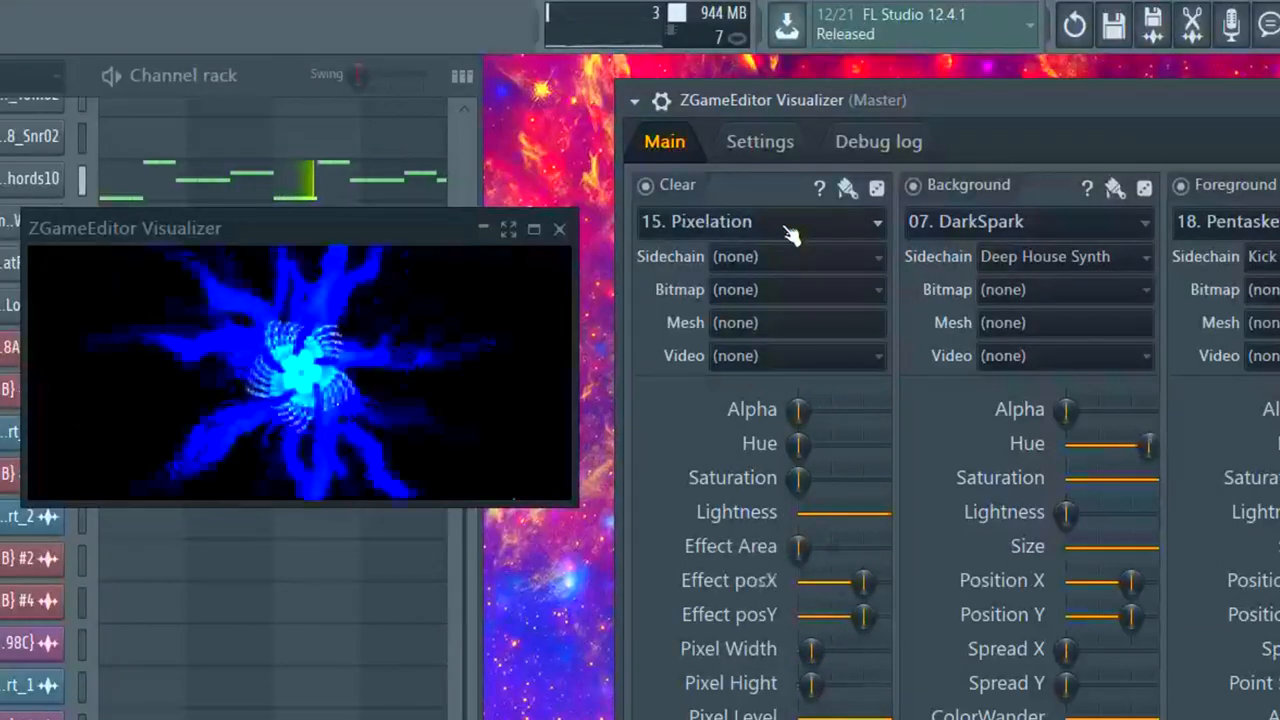
{"action": "left_click", "coordinate": [760, 221]}
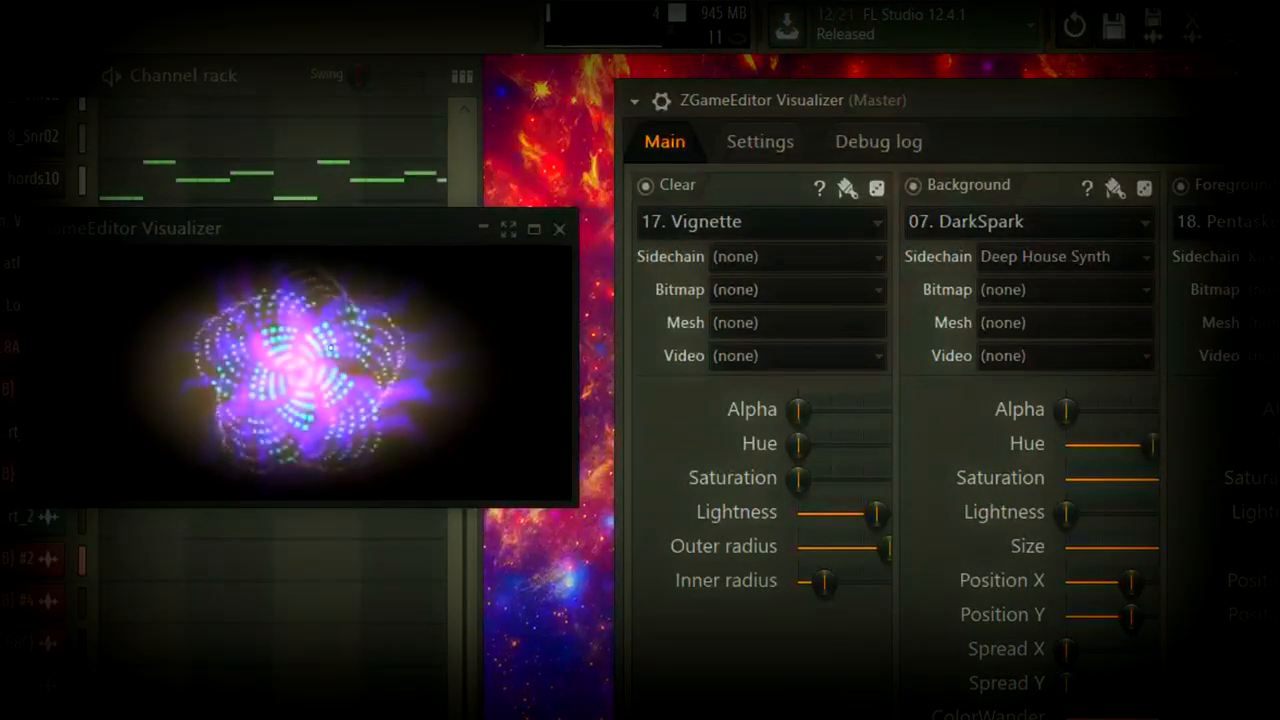
{"action": "left_click", "coordinate": [760, 221]}
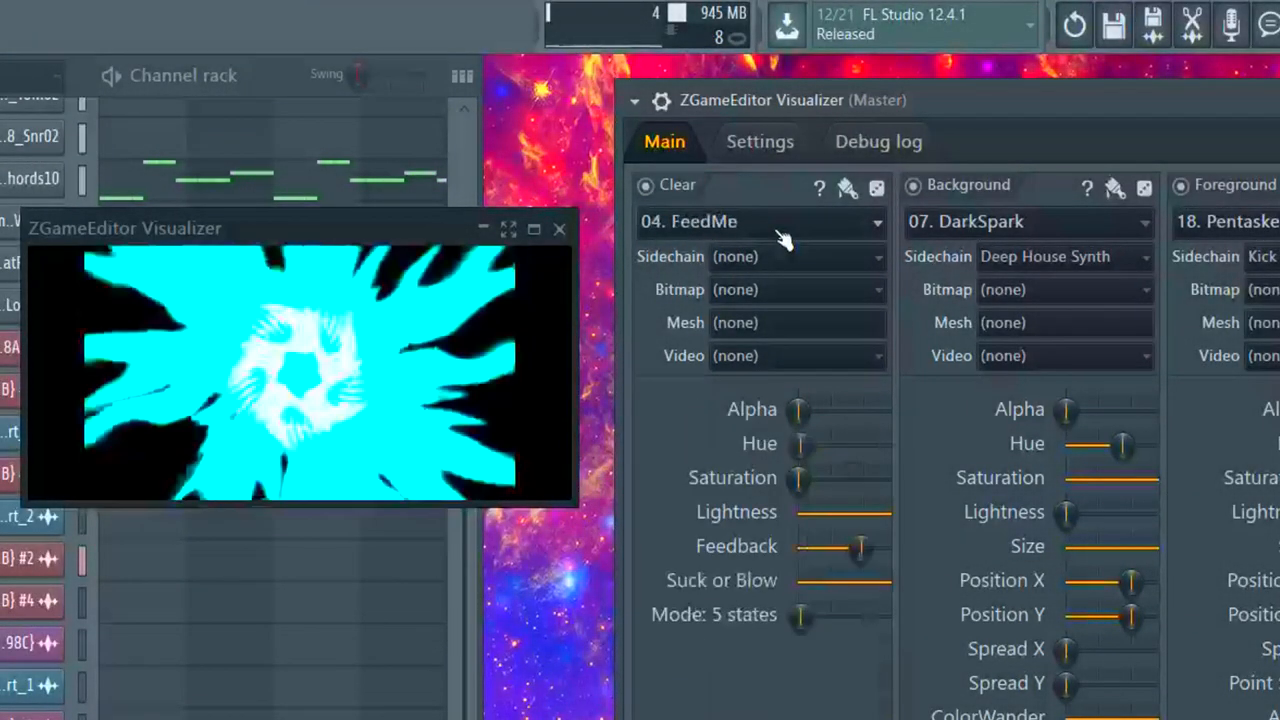
{"action": "left_click", "coordinate": [760, 221]}
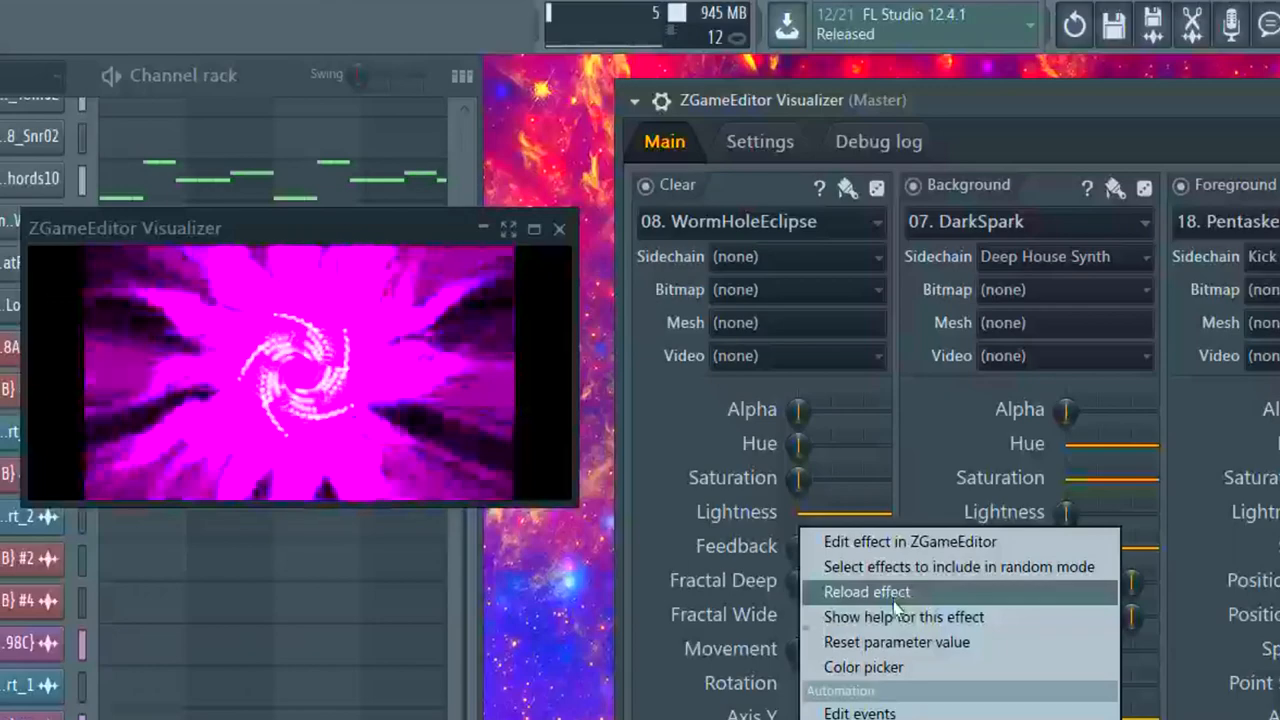
Reload the WormHoleEclipse Clear effect from a parameter's right-click menu
{"action": "left_click", "coordinate": [866, 592]}
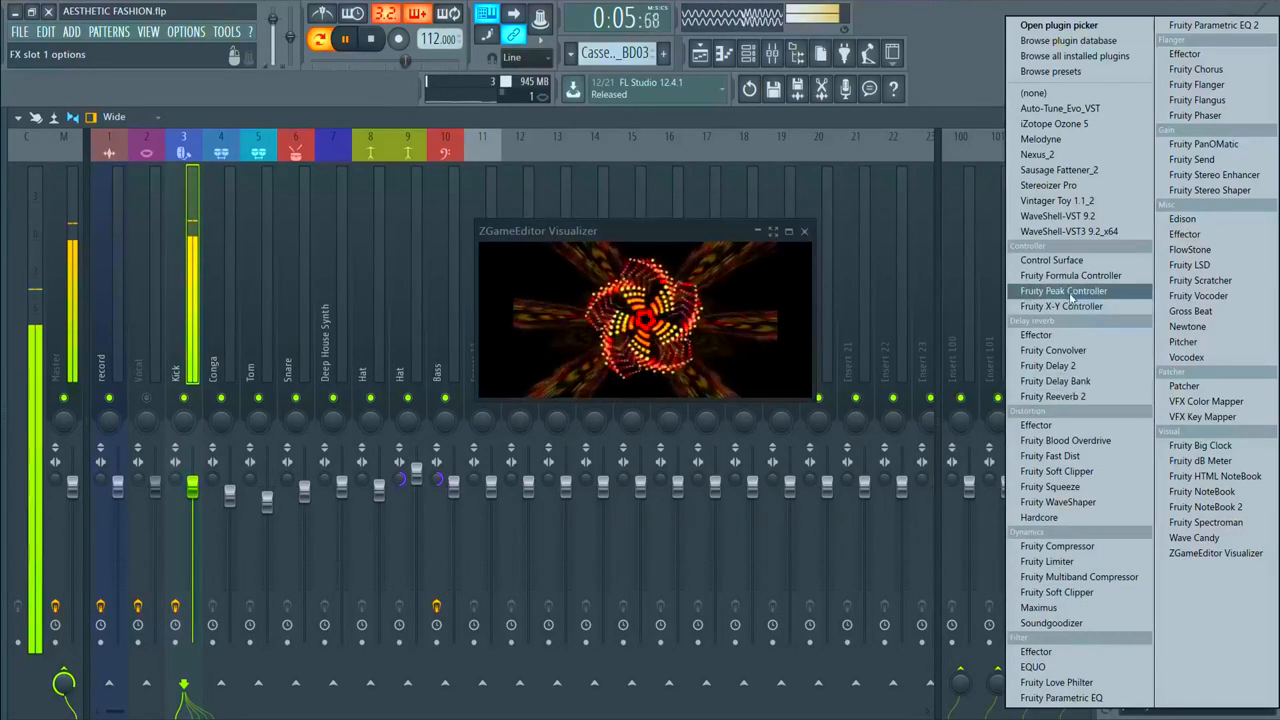
Add Fruity Peak Controller to an empty mixer effect slot
{"action": "left_click", "coordinate": [1062, 290]}
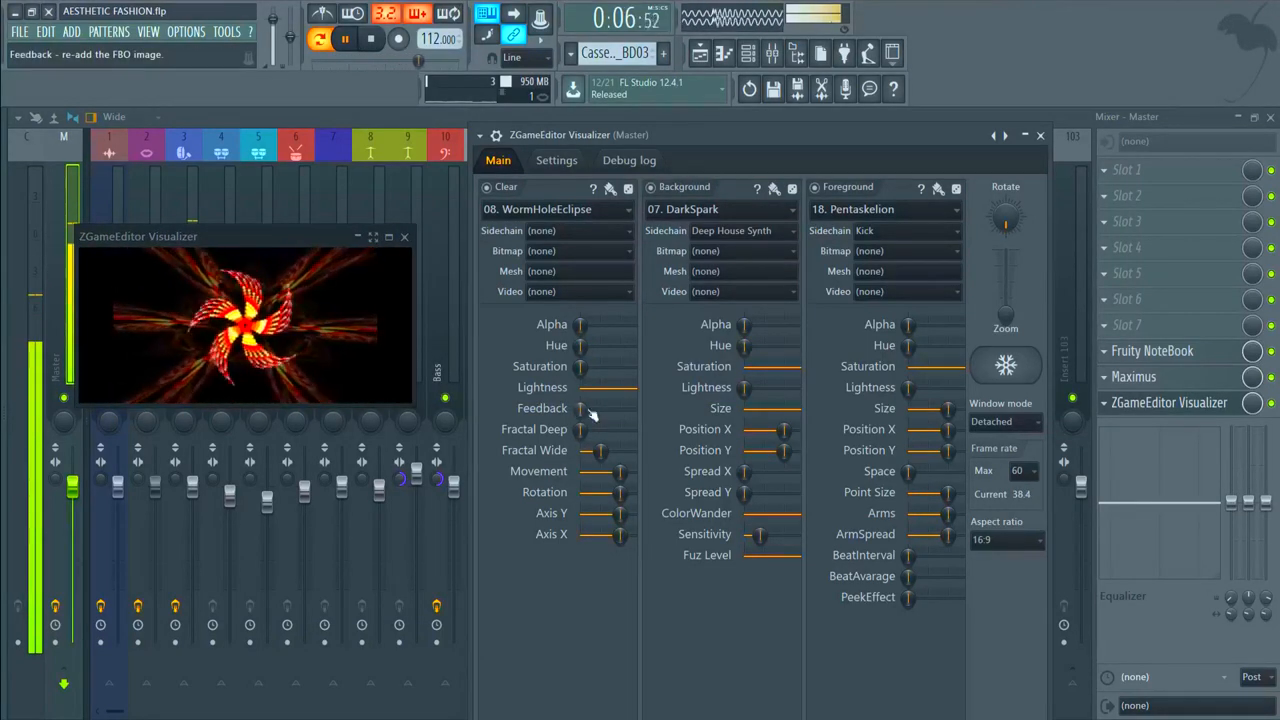
Link the Clear layer's Feedback knob to Peak ctrl - Peak+LFO and accept
{"action": "right_click", "coordinate": [595, 413]}
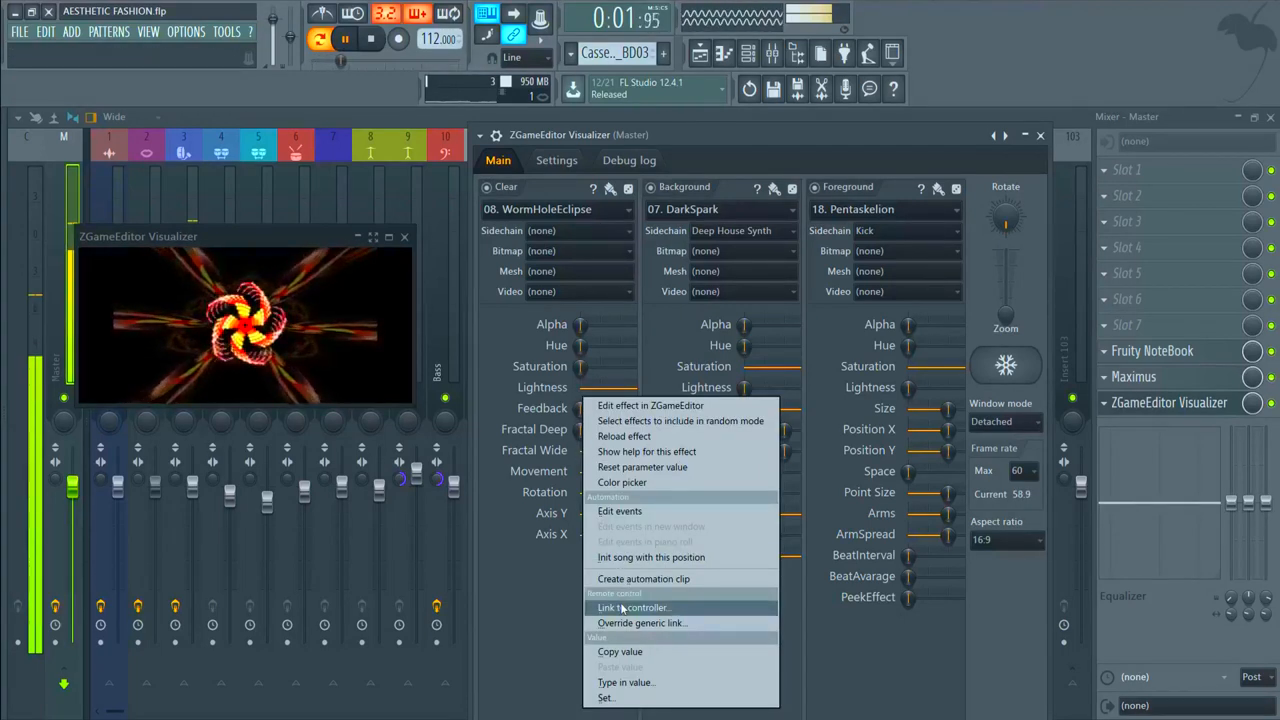
{"action": "left_click", "coordinate": [633, 607]}
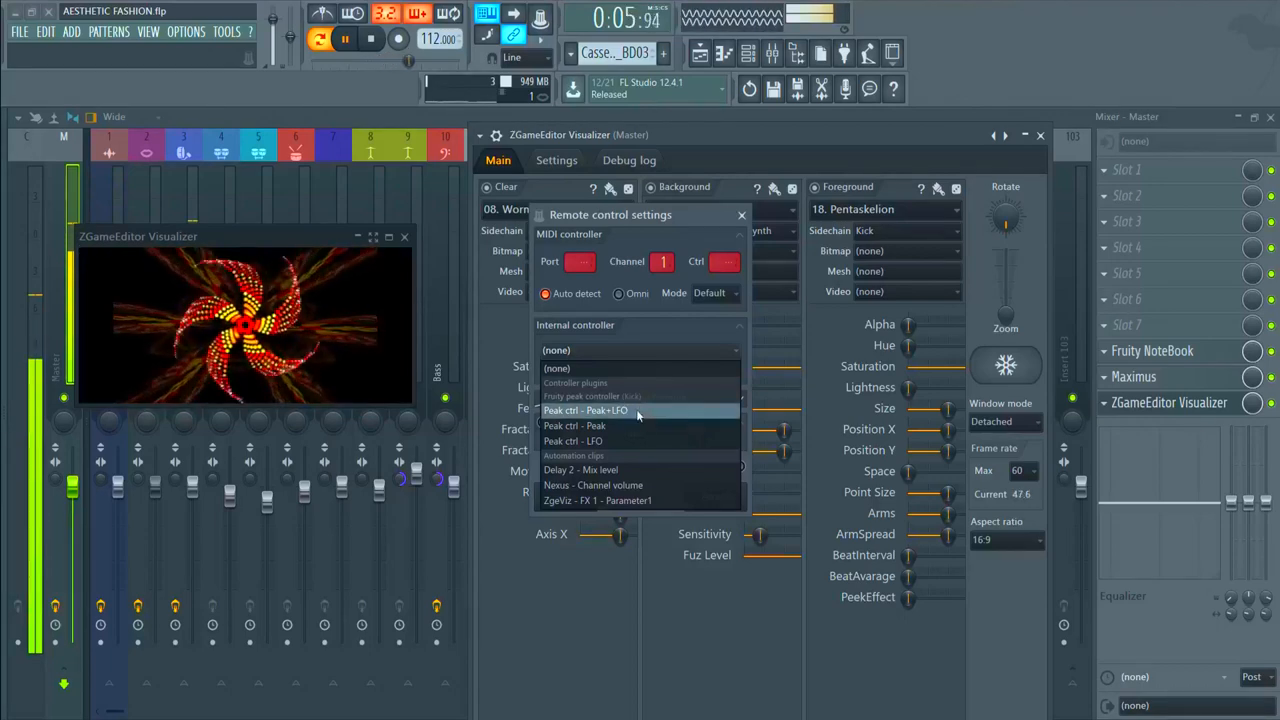
{"action": "left_click", "coordinate": [586, 410]}
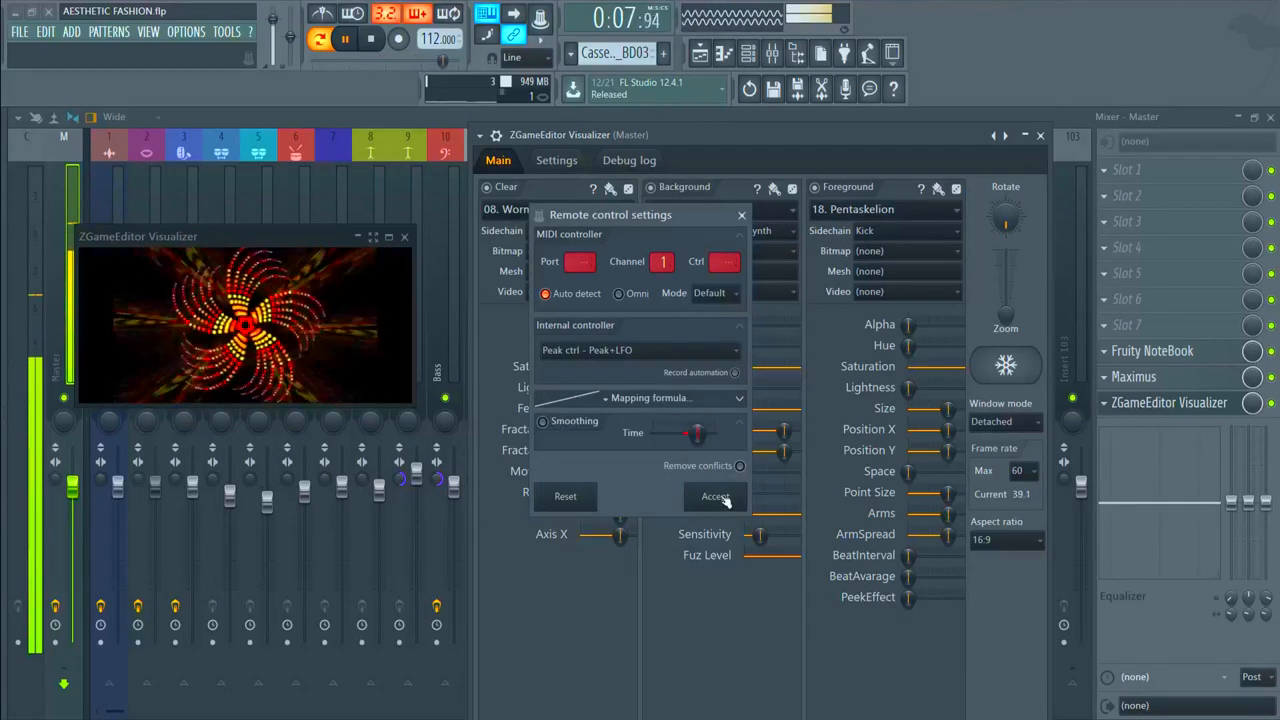
{"action": "left_click", "coordinate": [716, 496]}
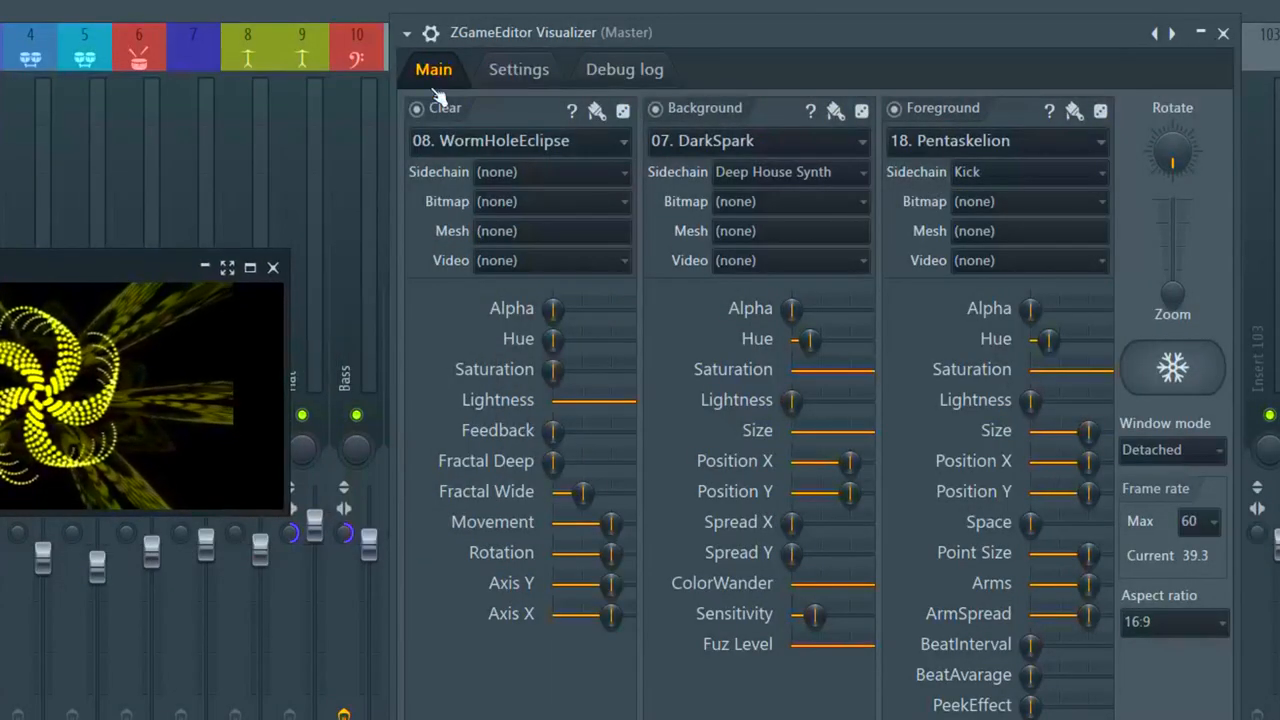
Save the visualizer scene as a preset named 'AESTHETIC FASHION'
{"action": "left_click", "coordinate": [406, 32]}
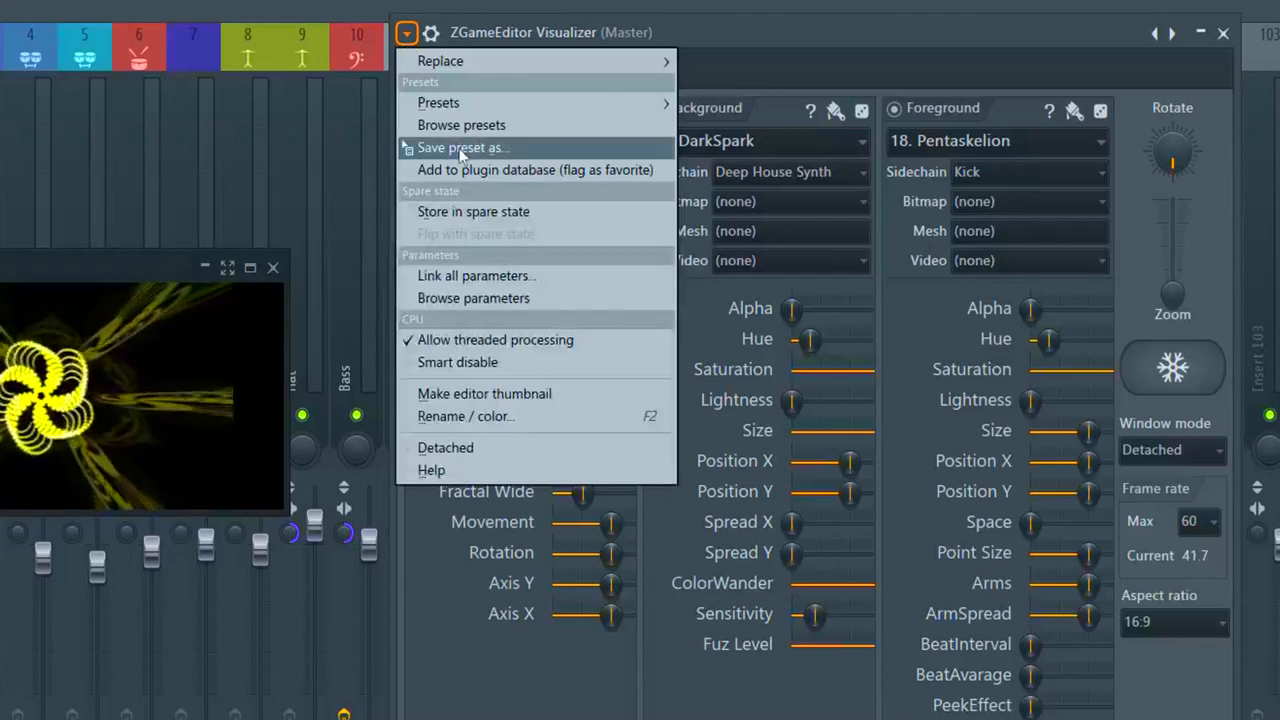
{"action": "left_click", "coordinate": [462, 147]}
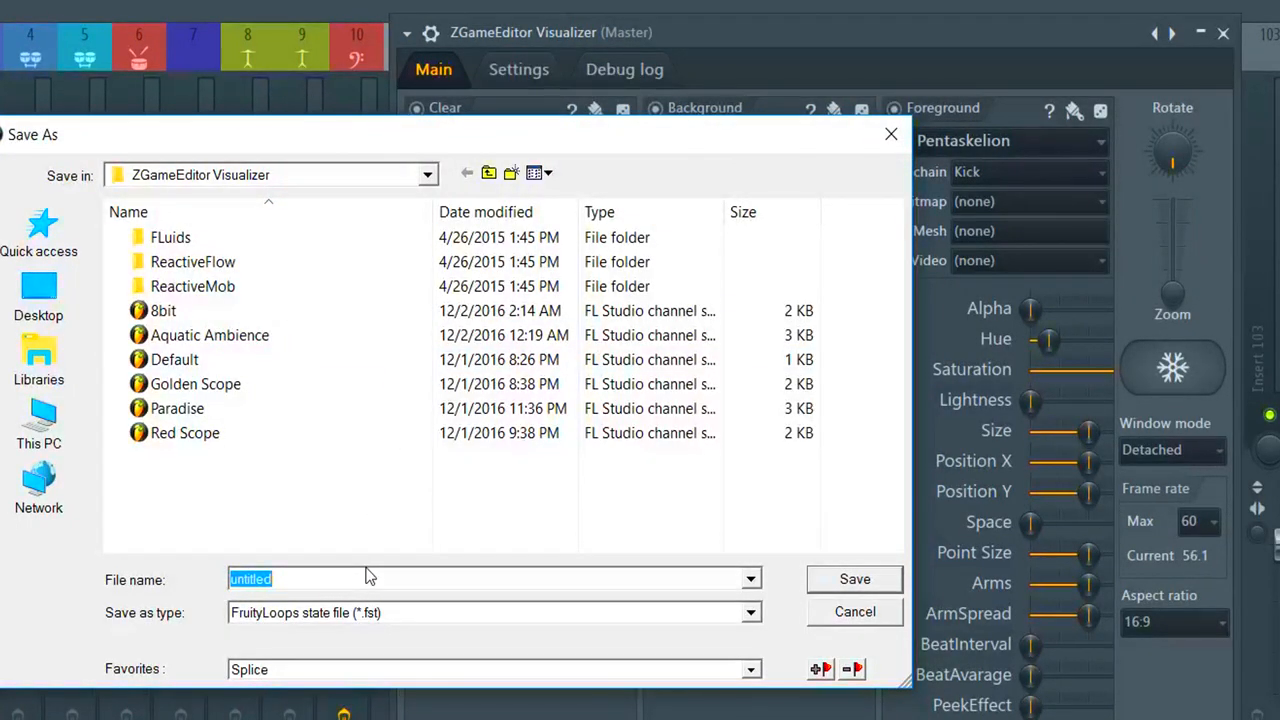
{"action": "type", "text": "AESTHET"}
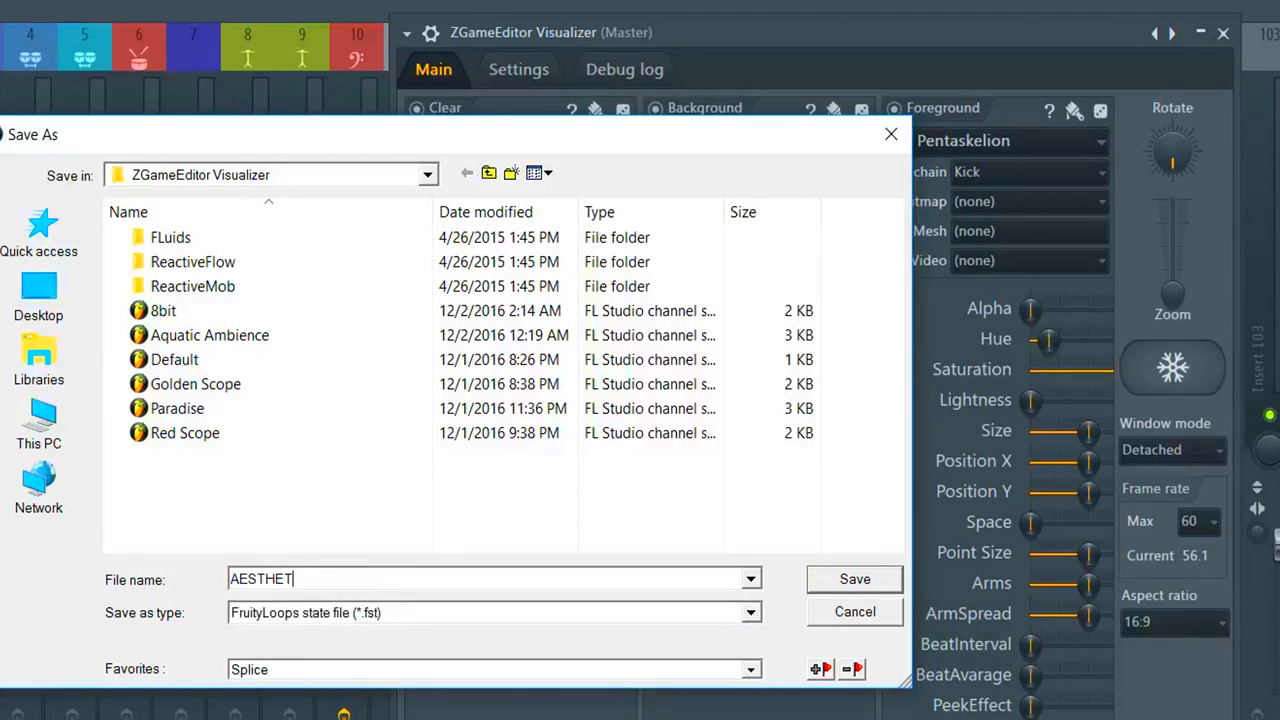
{"action": "type", "text": "IC FASJ"}
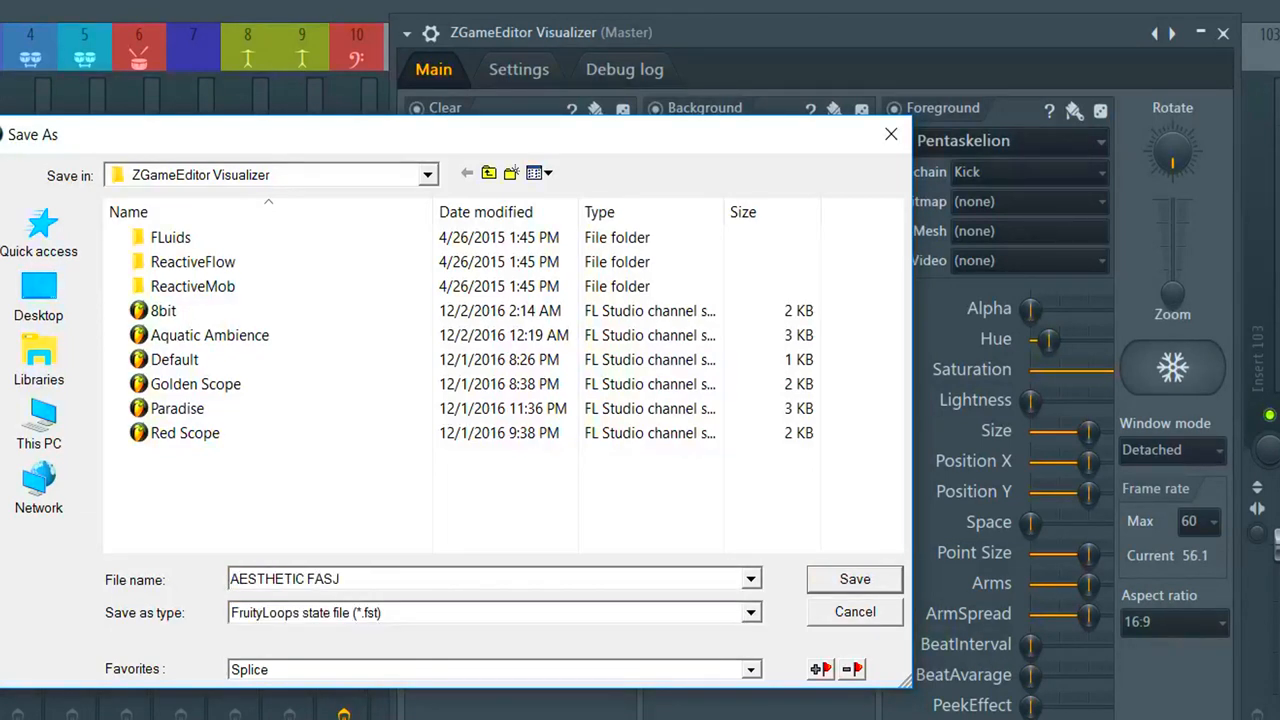
{"action": "type", "text": "HION"}
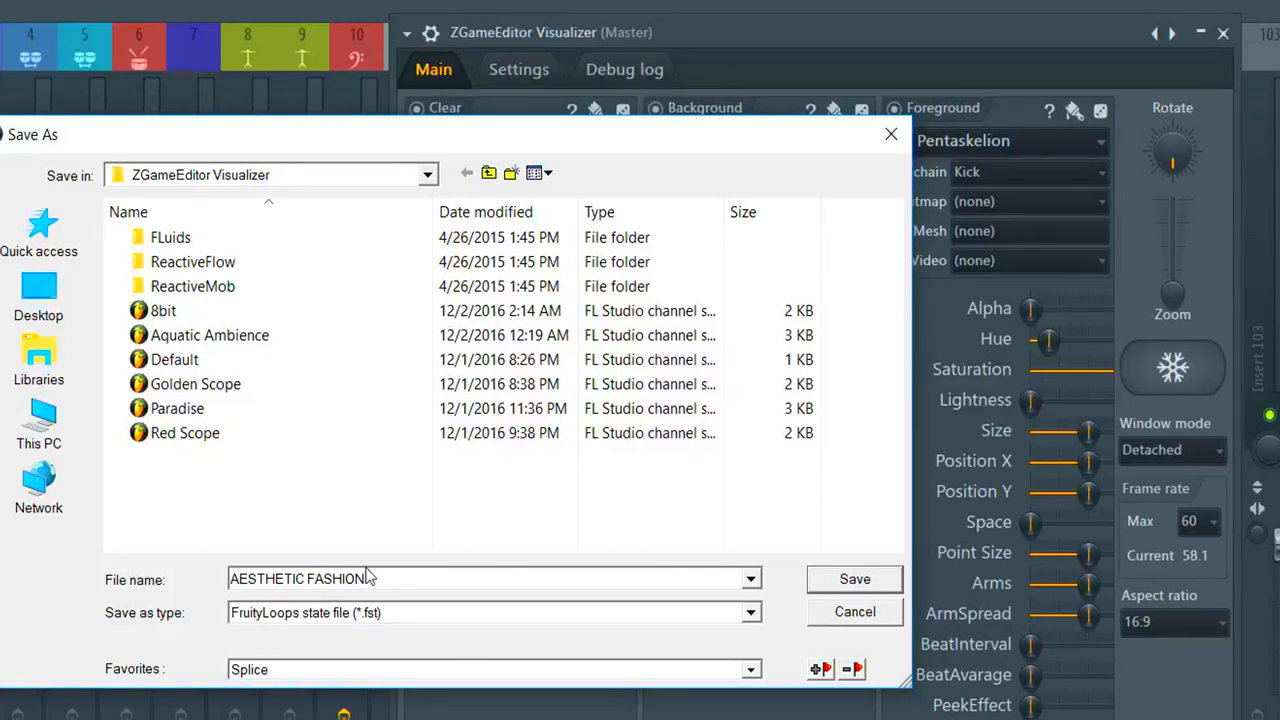
{"action": "left_click", "coordinate": [854, 579]}
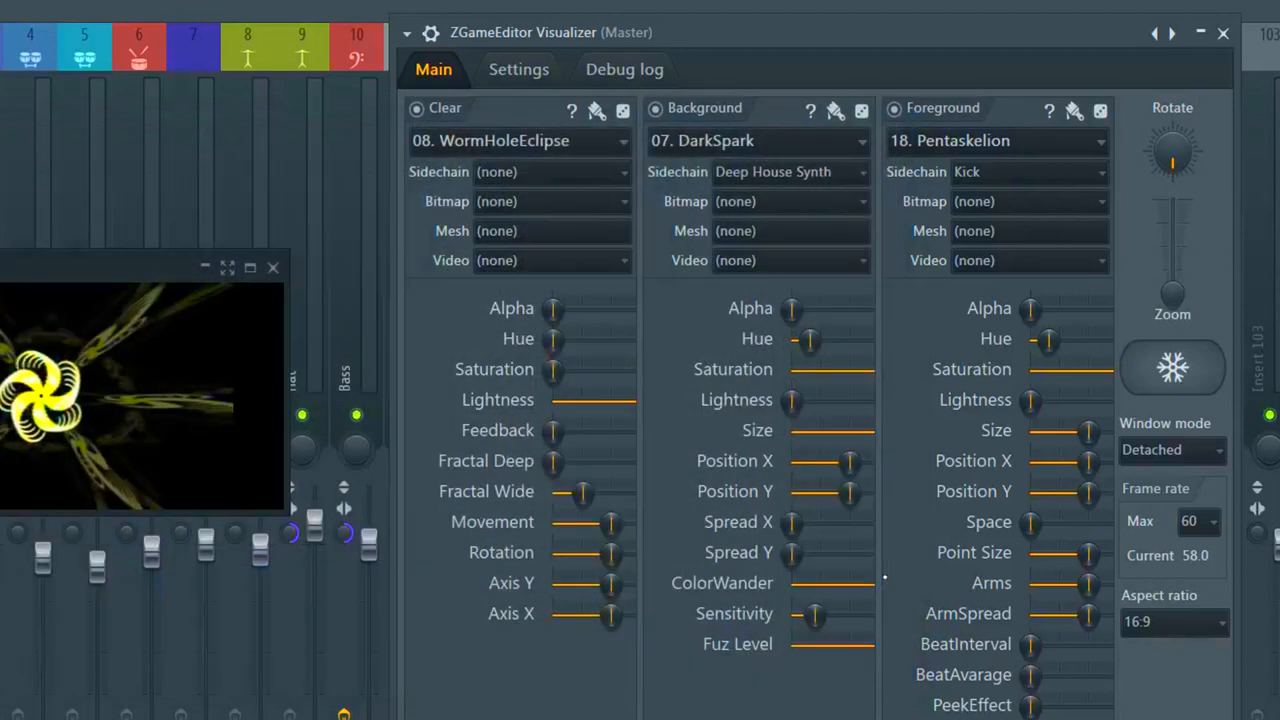
Open Export to Video, name the file 'aesthetuck fasthins', and expand Advanced export settings
{"action": "left_click", "coordinate": [519, 69]}
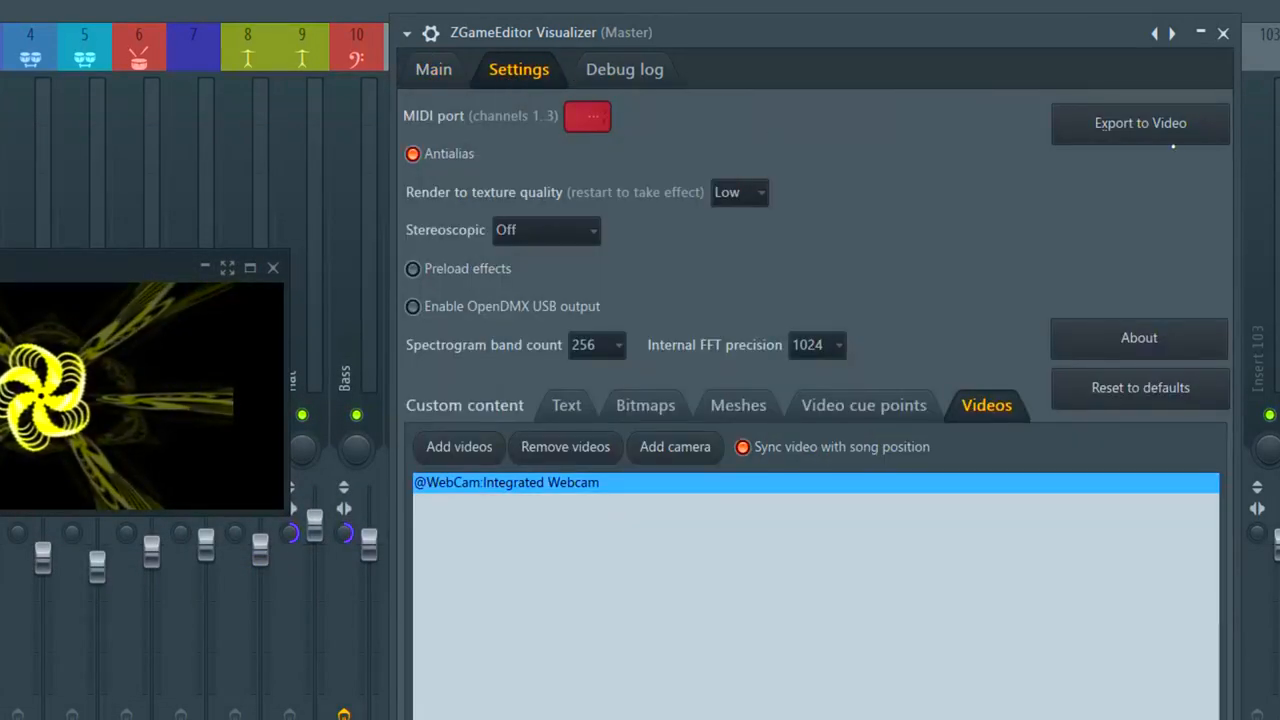
{"action": "left_click", "coordinate": [1139, 123]}
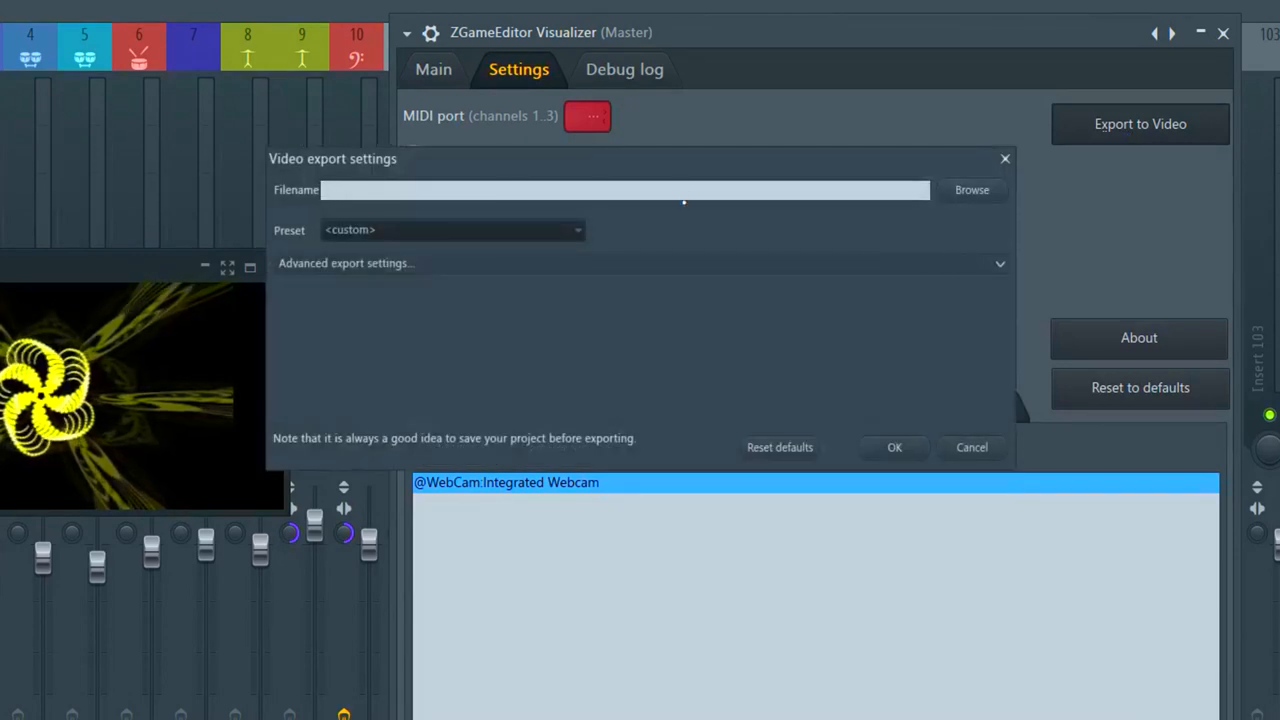
{"action": "type", "text": "aesthetuck fasthin"}
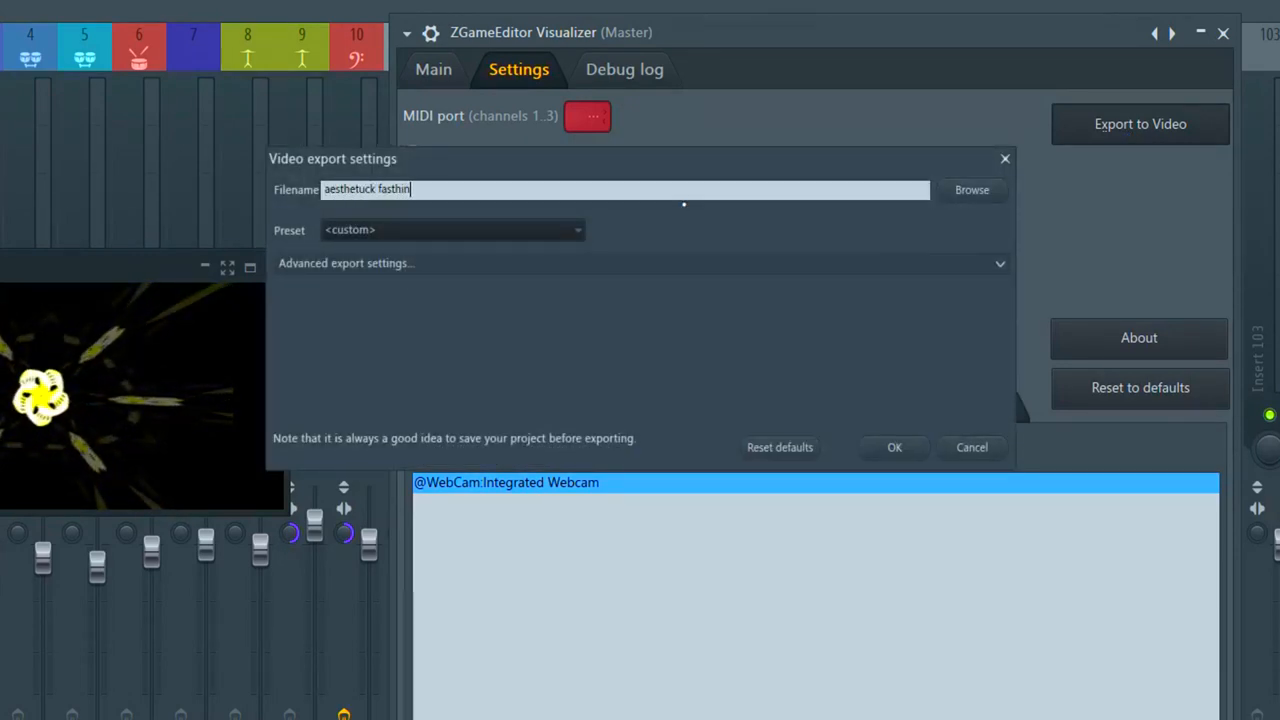
{"action": "left_click", "coordinate": [450, 230]}
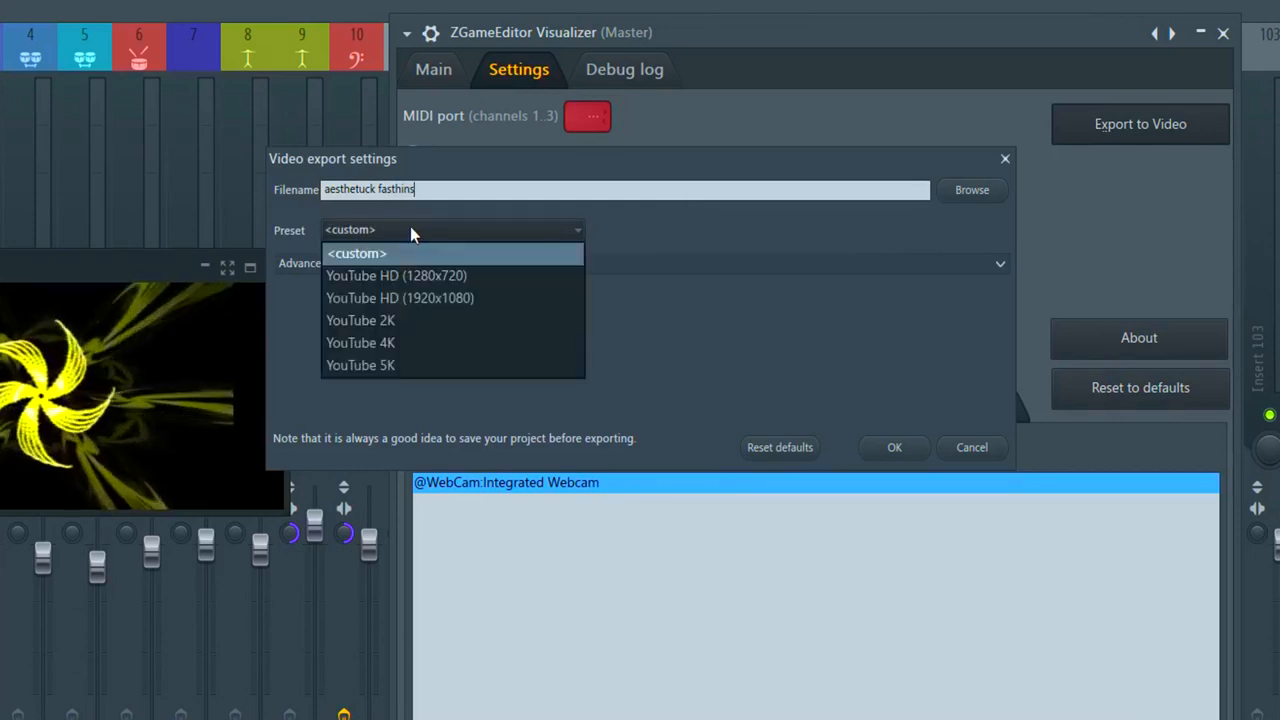
{"action": "left_click", "coordinate": [355, 253]}
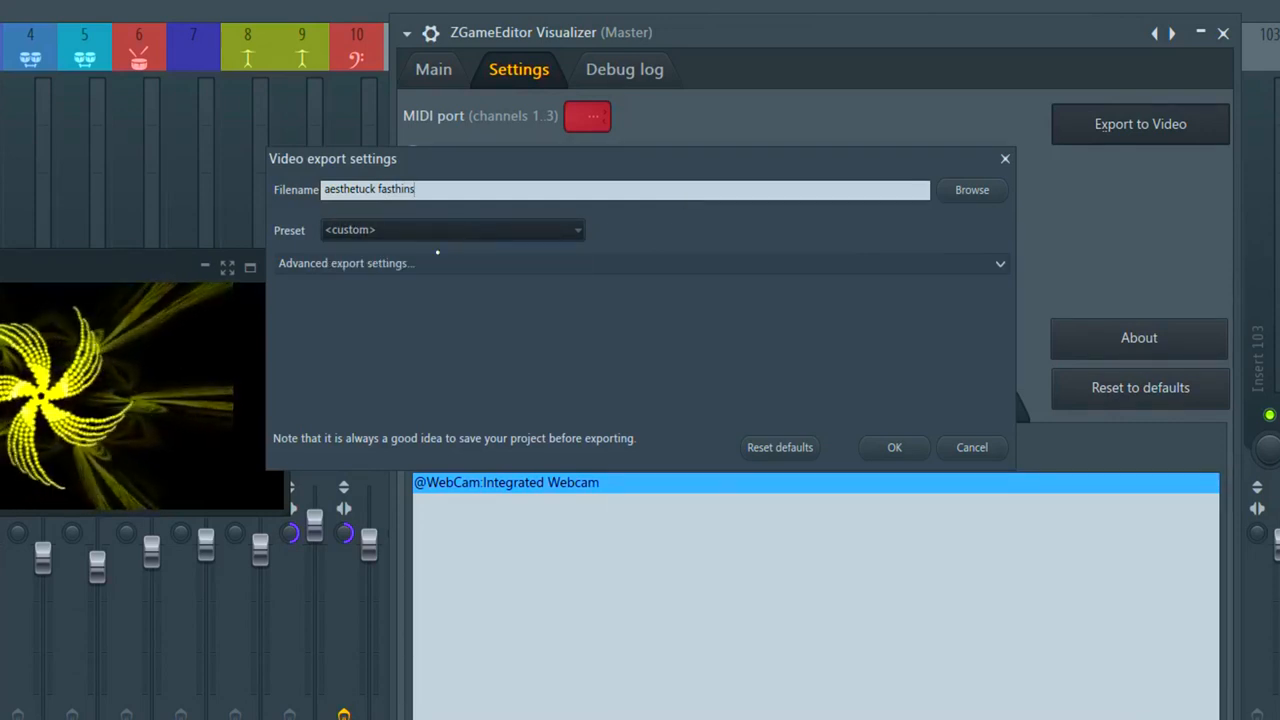
{"action": "left_click", "coordinate": [999, 263]}
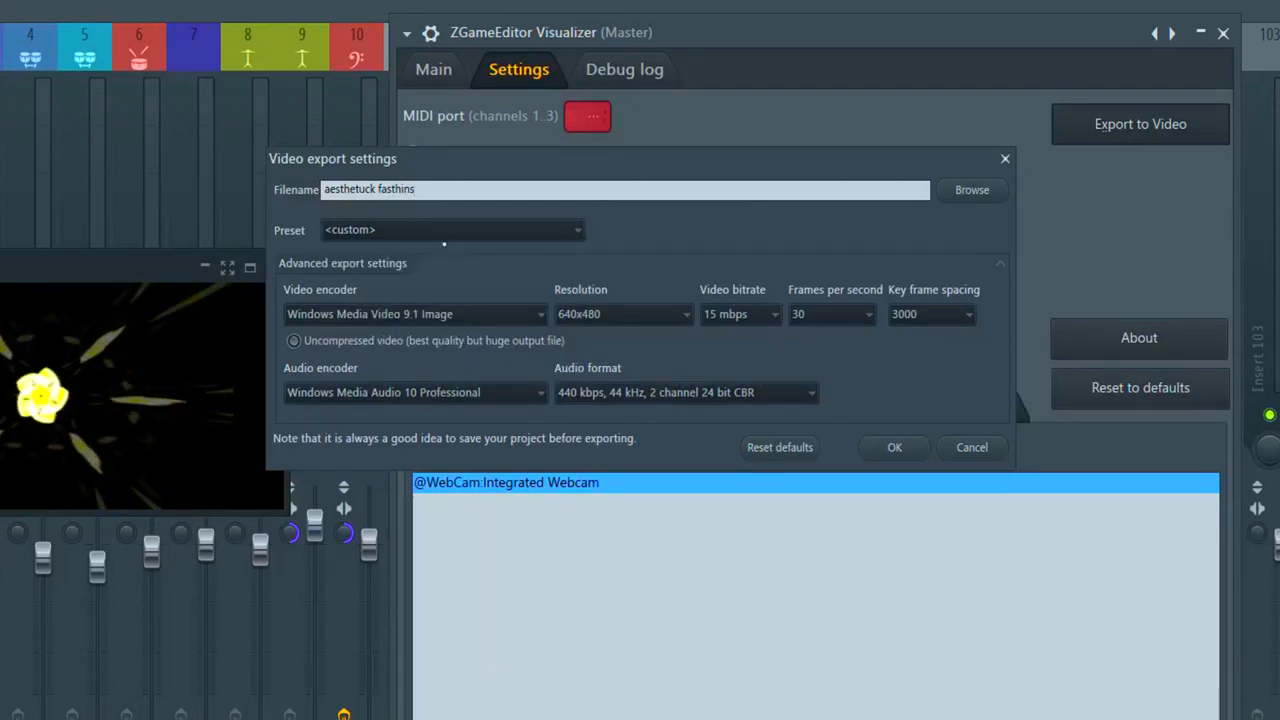
Apply the YouTube HD 1920x1080 preset at 60 mbps with WMV9 Advanced Profile encoding
{"action": "left_click", "coordinate": [450, 229]}
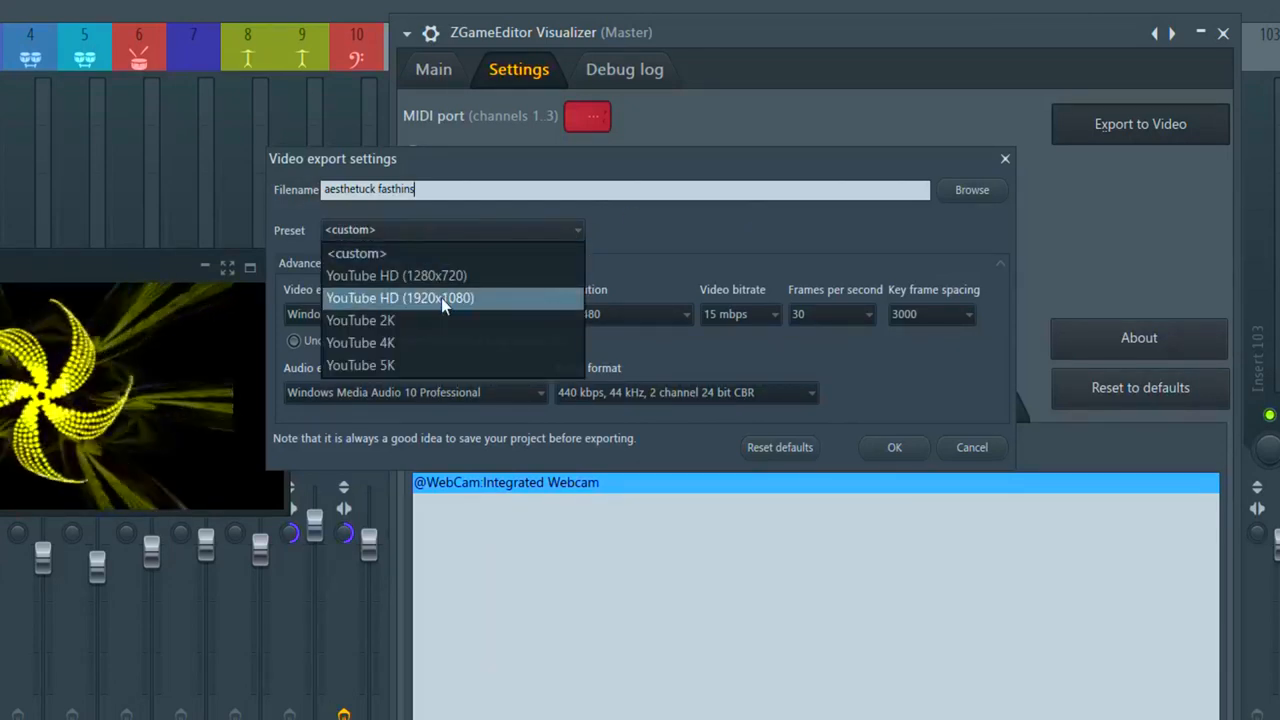
{"action": "left_click", "coordinate": [399, 298]}
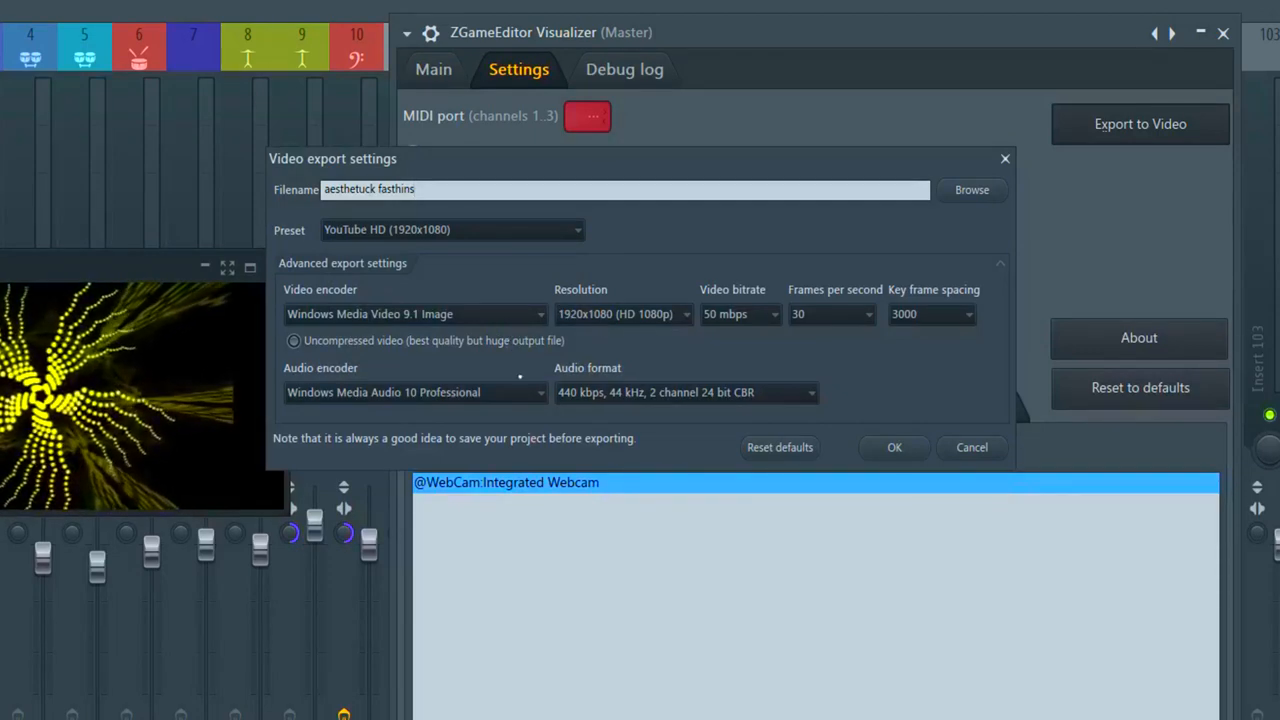
{"action": "left_click", "coordinate": [774, 314]}
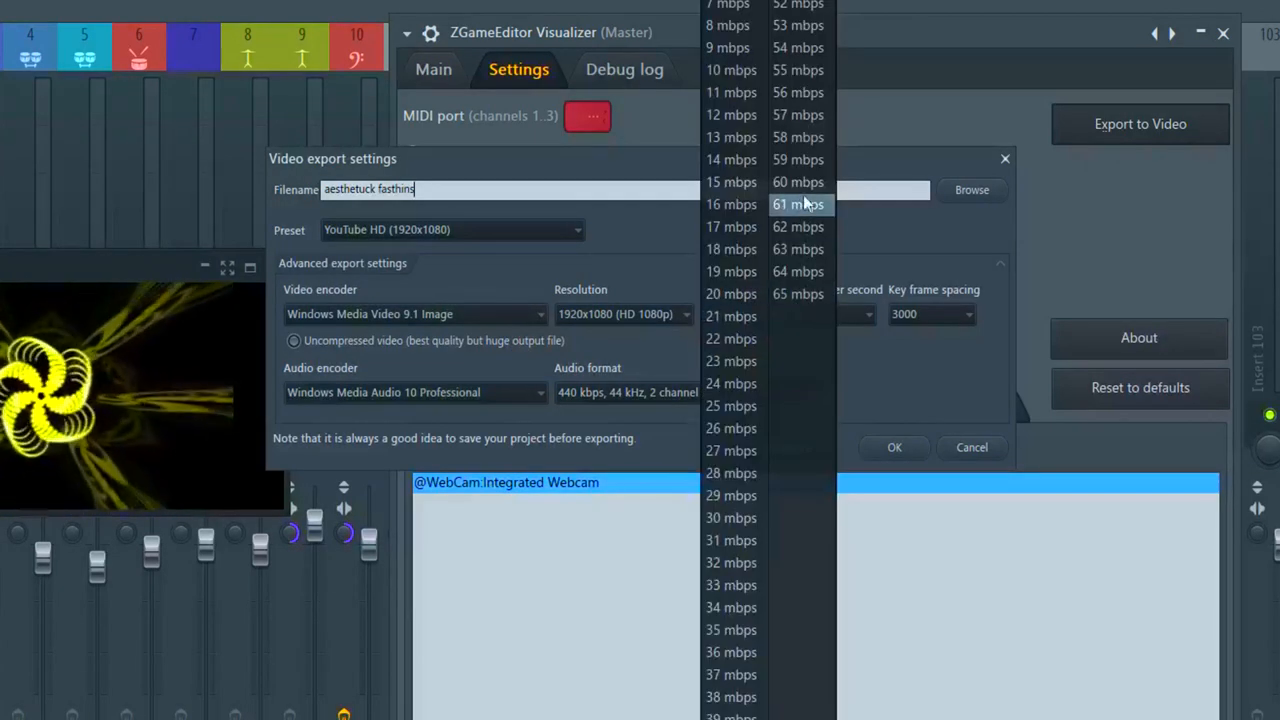
{"action": "left_click", "coordinate": [798, 182]}
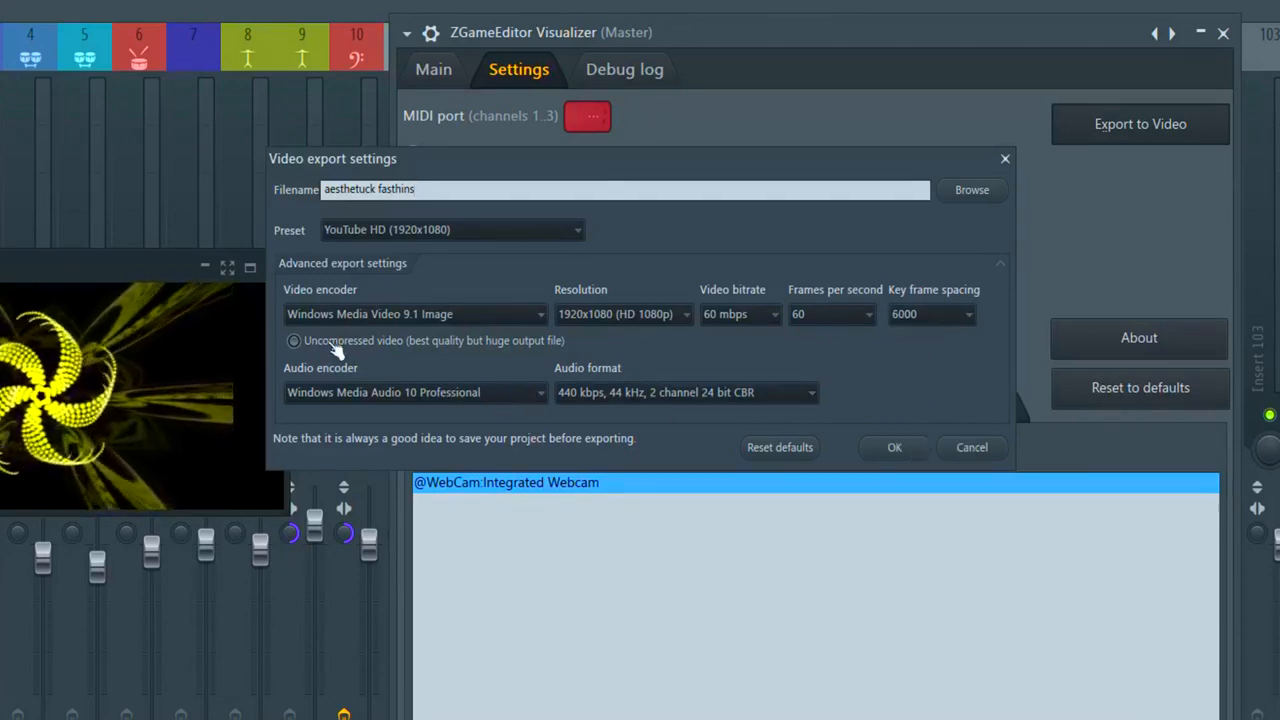
{"action": "left_click", "coordinate": [294, 340]}
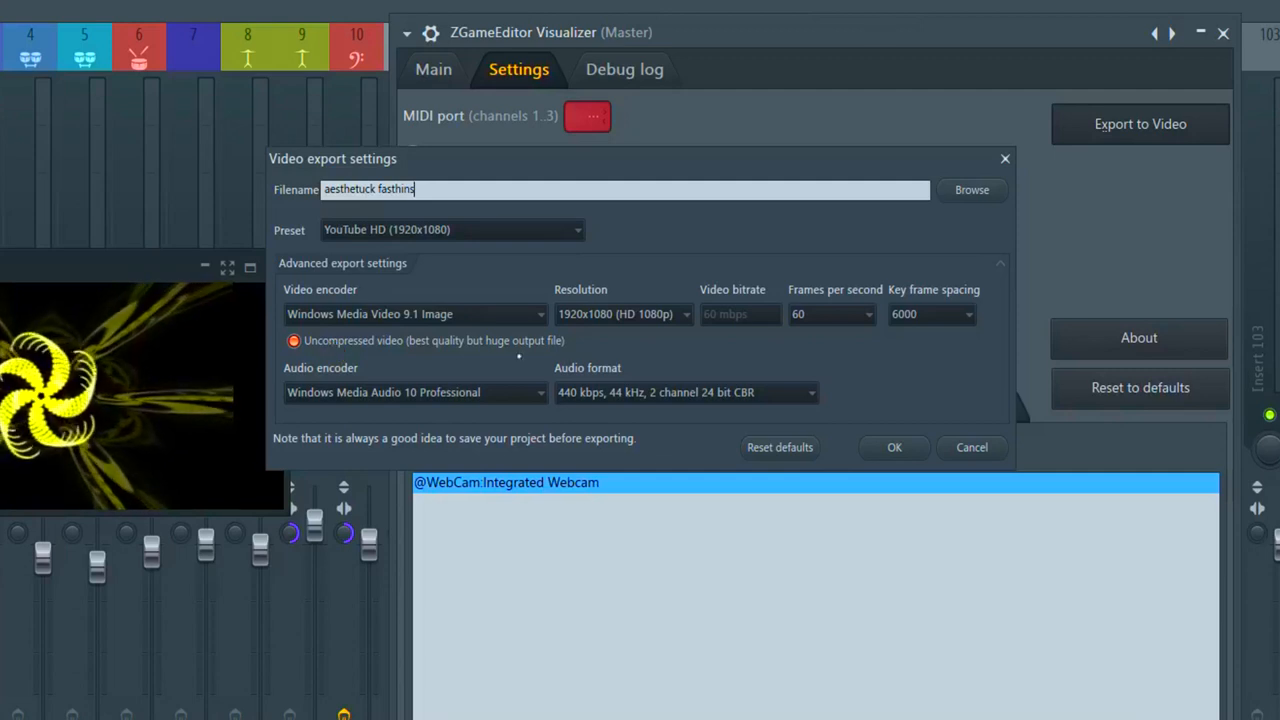
{"action": "left_click", "coordinate": [540, 314]}
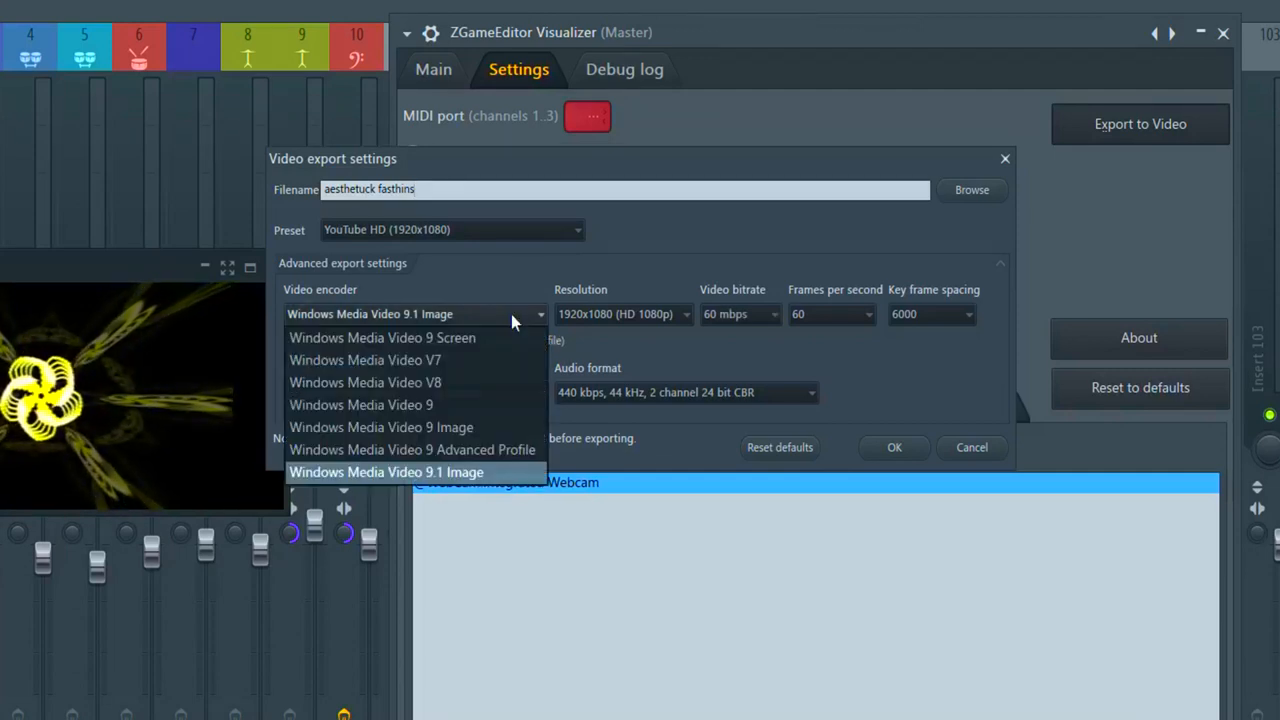
{"action": "left_click", "coordinate": [412, 449]}
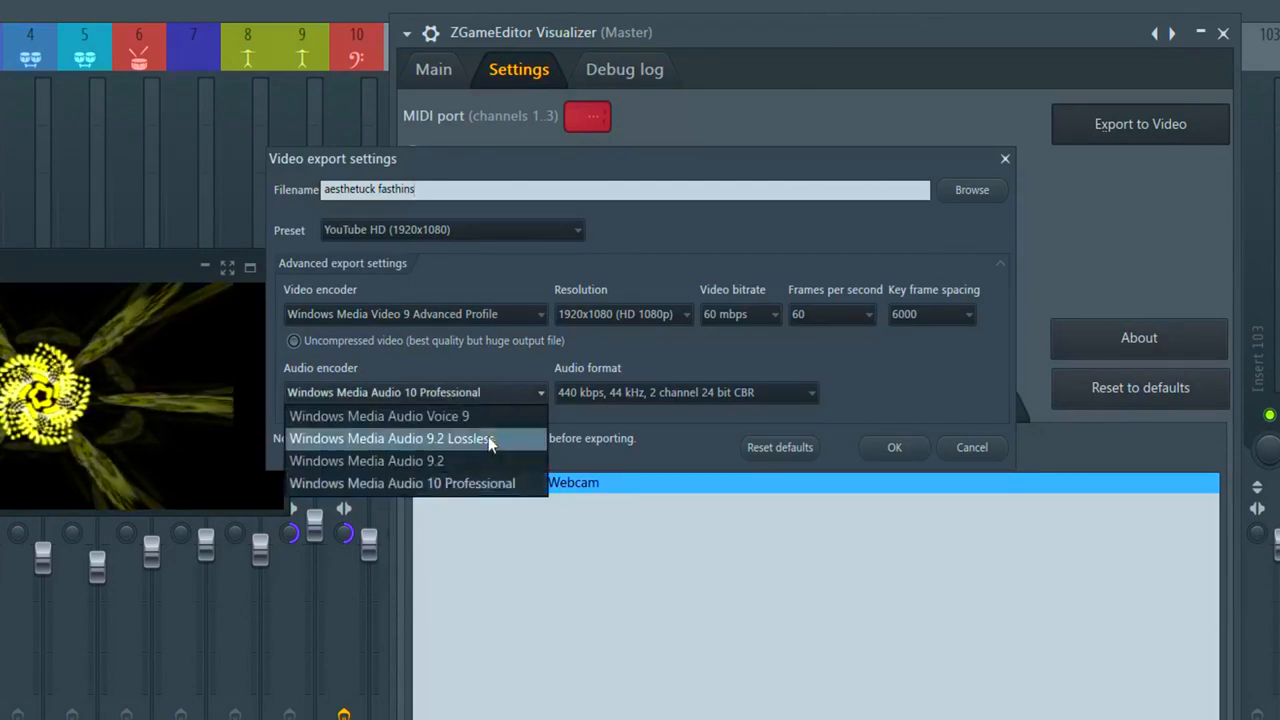
Set audio to Windows Media Audio 9.2 at 320 kbps, 44 kHz stereo CBR
{"action": "left_click", "coordinate": [391, 438]}
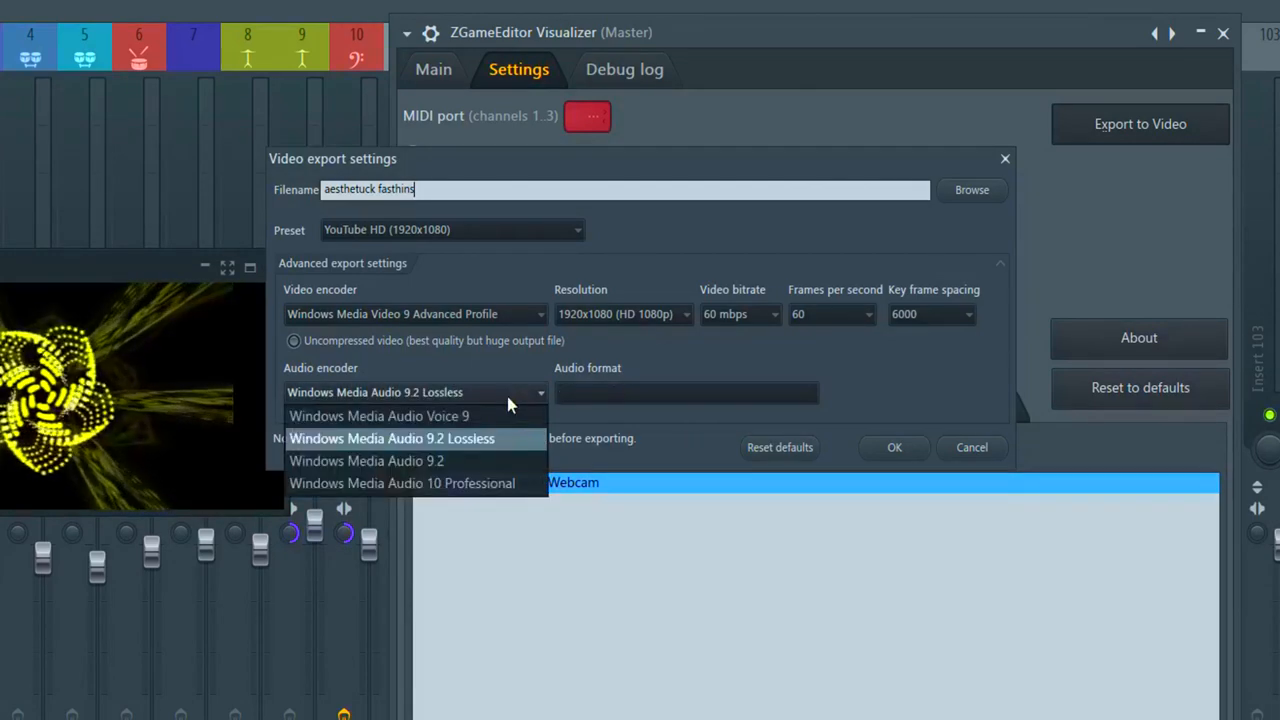
{"action": "left_click", "coordinate": [366, 460]}
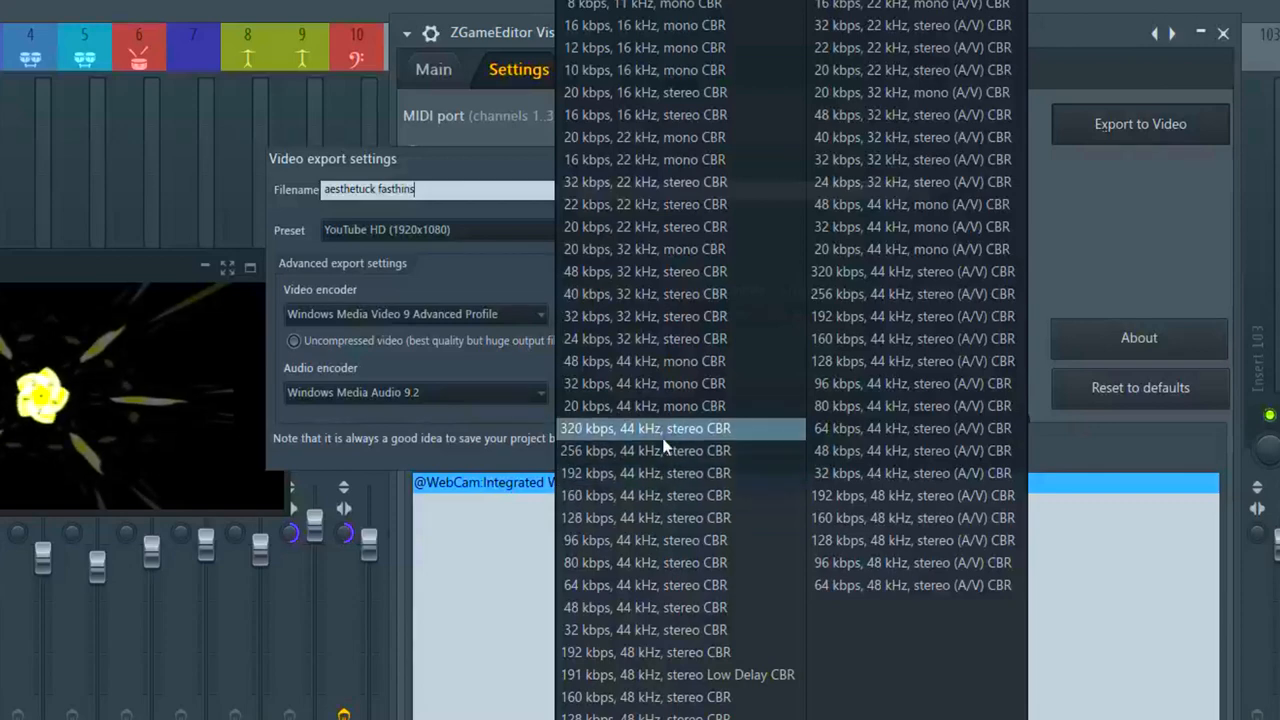
{"action": "left_click", "coordinate": [645, 428]}
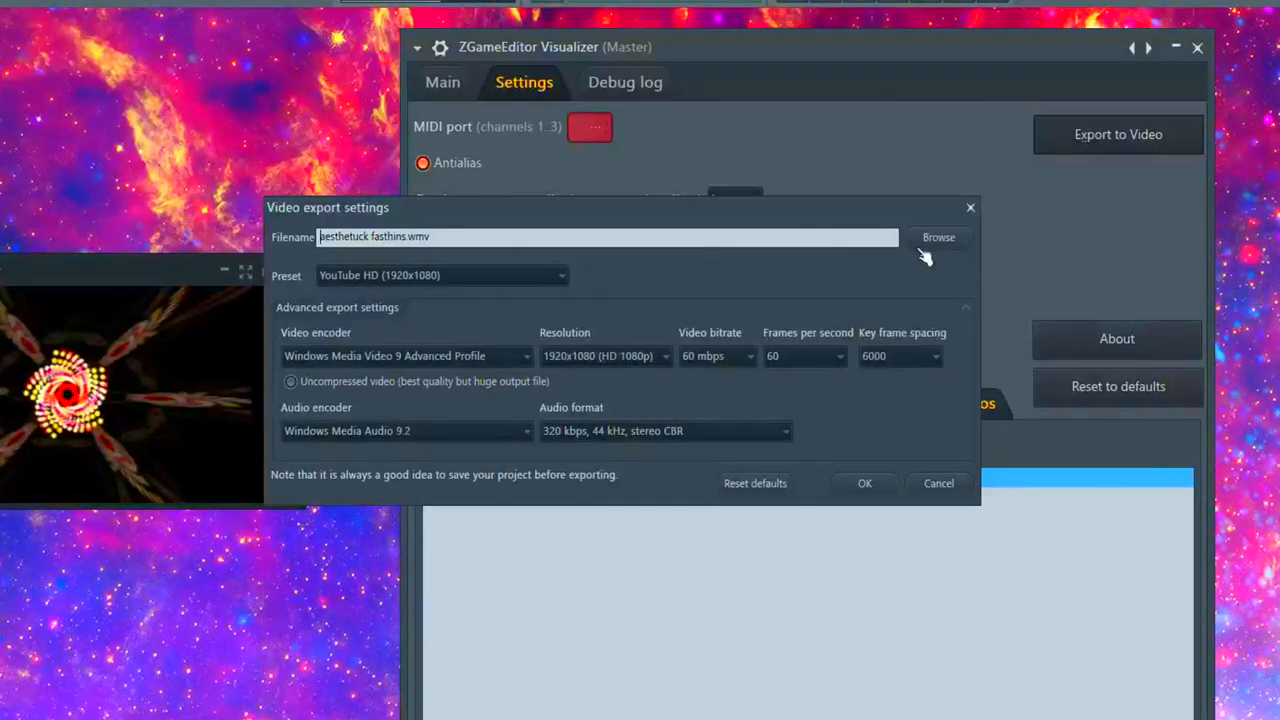
Save the video to the FRANKJAVCEE VOL ONE VINYL folder, accept settings and start rendering
{"action": "left_click", "coordinate": [938, 237]}
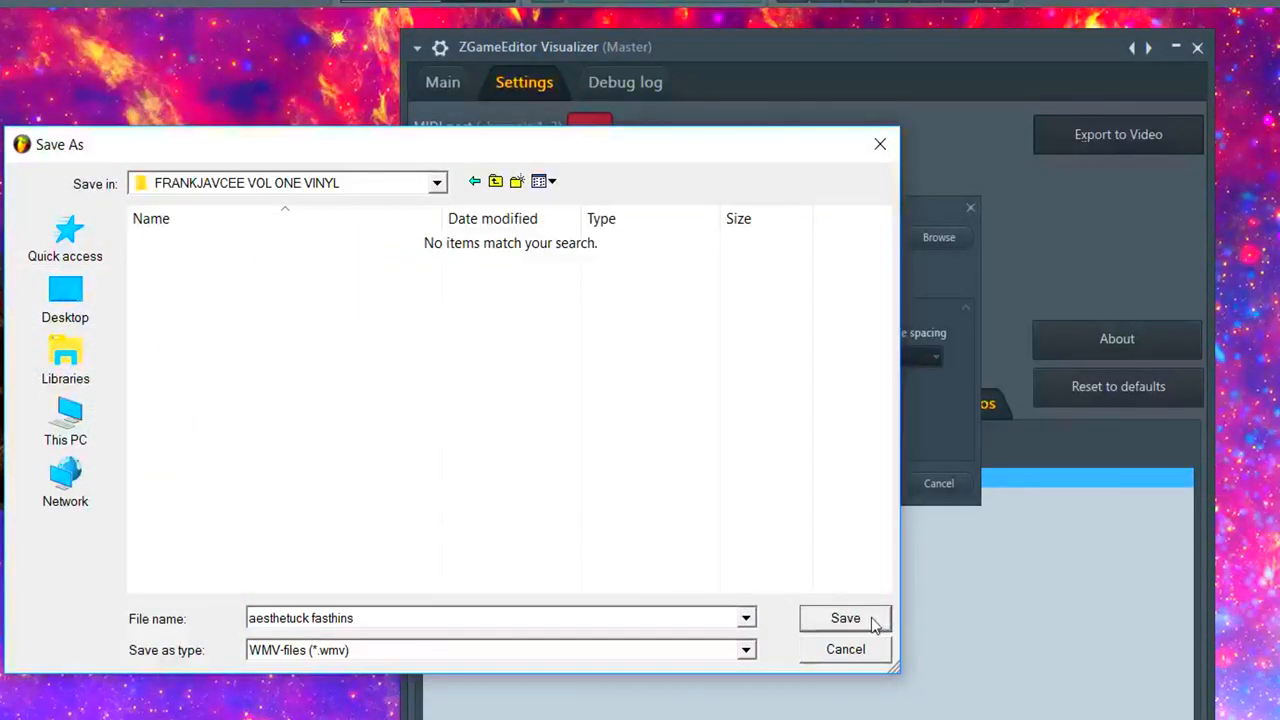
{"action": "left_click", "coordinate": [845, 617]}
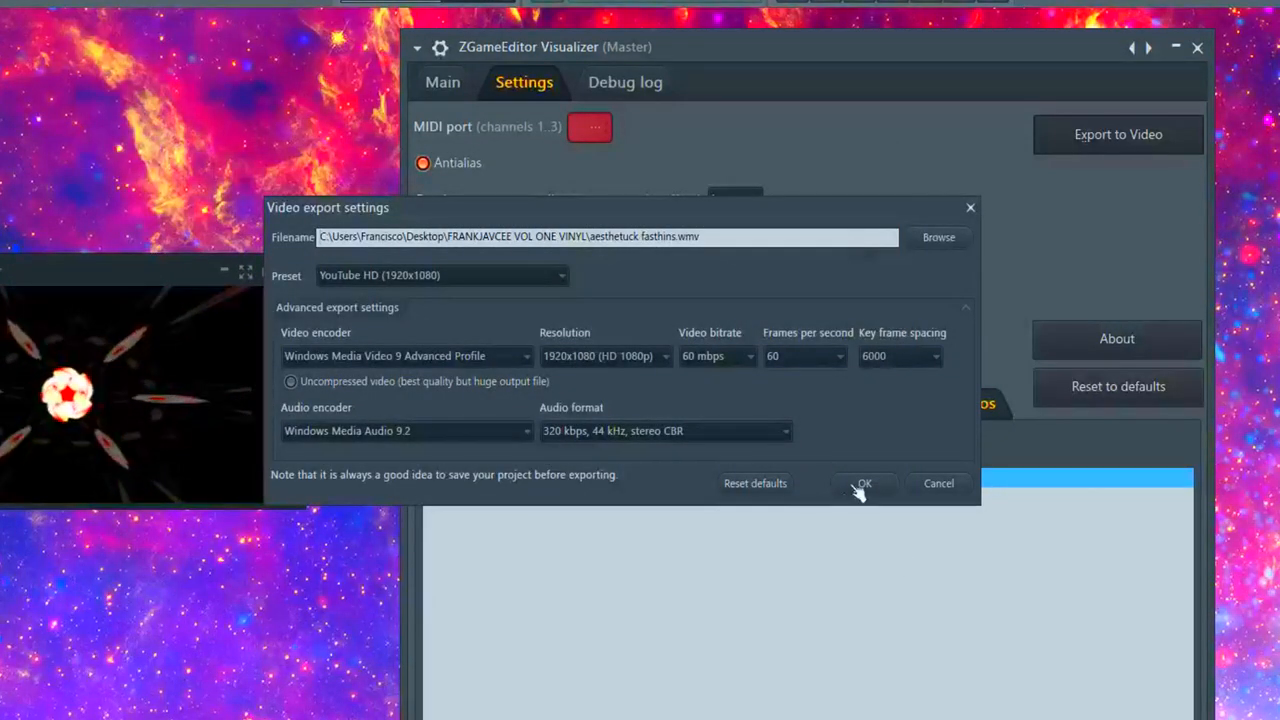
{"action": "left_click", "coordinate": [863, 483]}
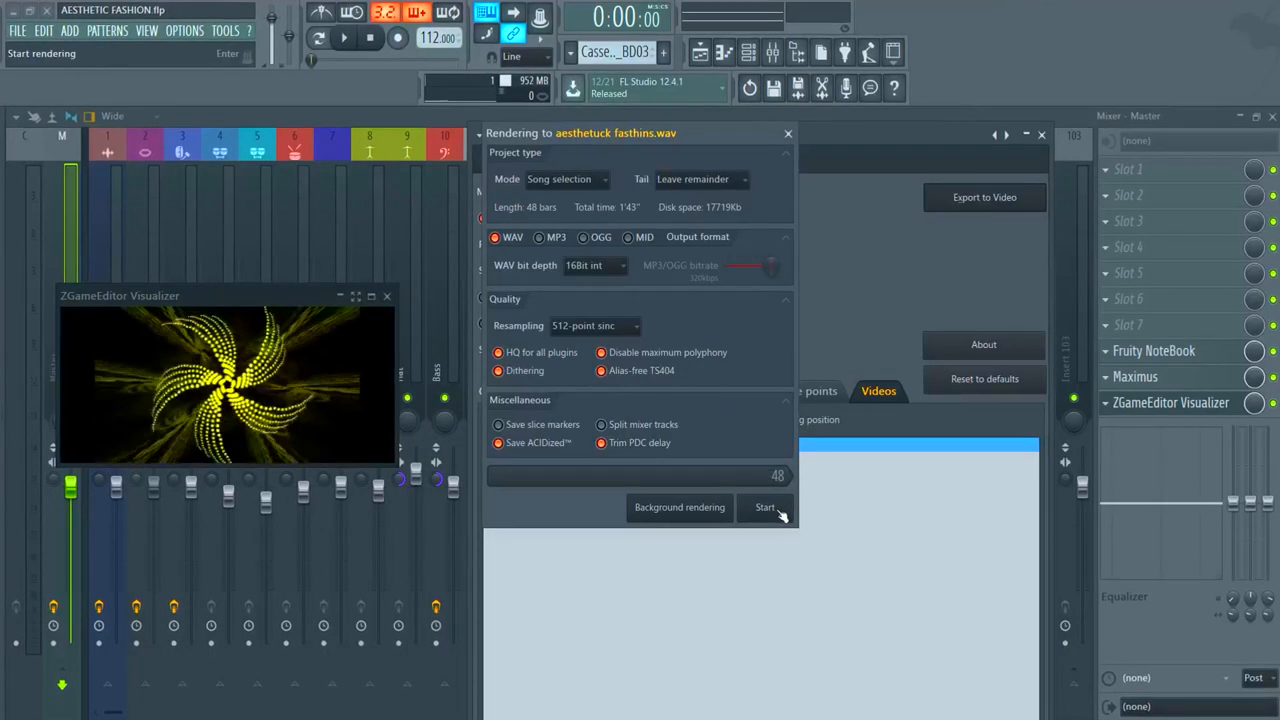
{"action": "left_click", "coordinate": [765, 507]}
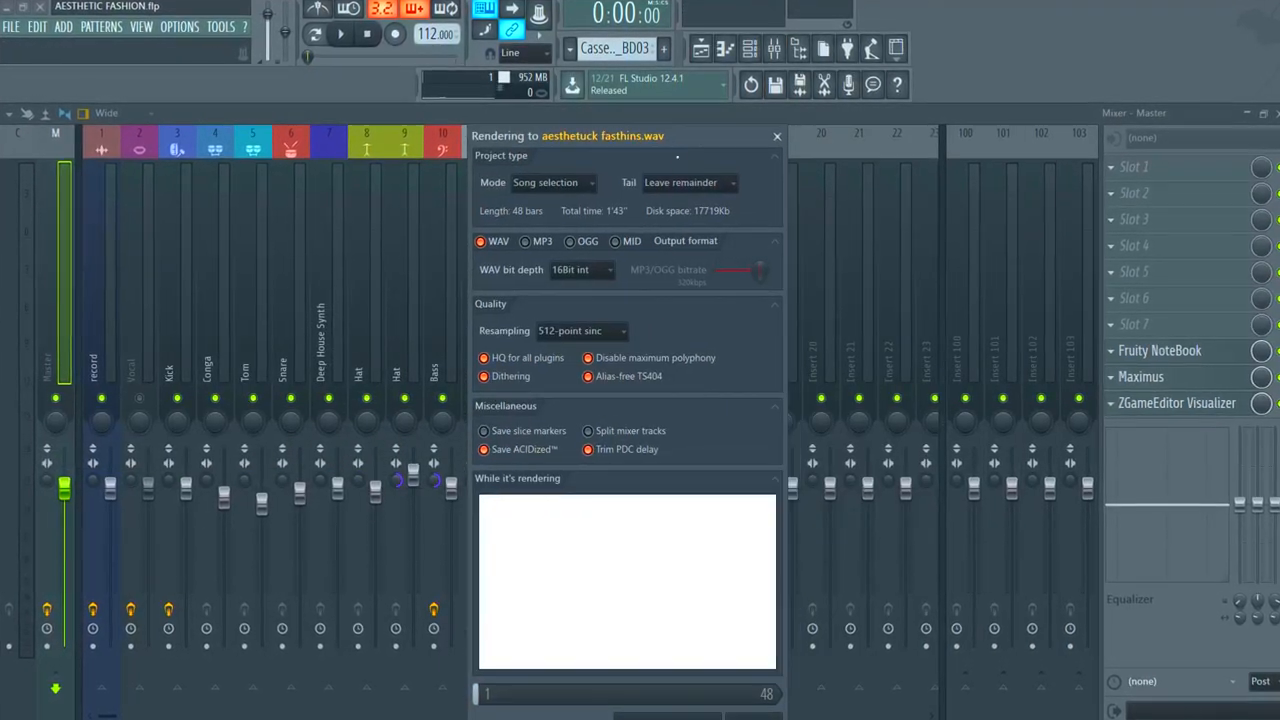